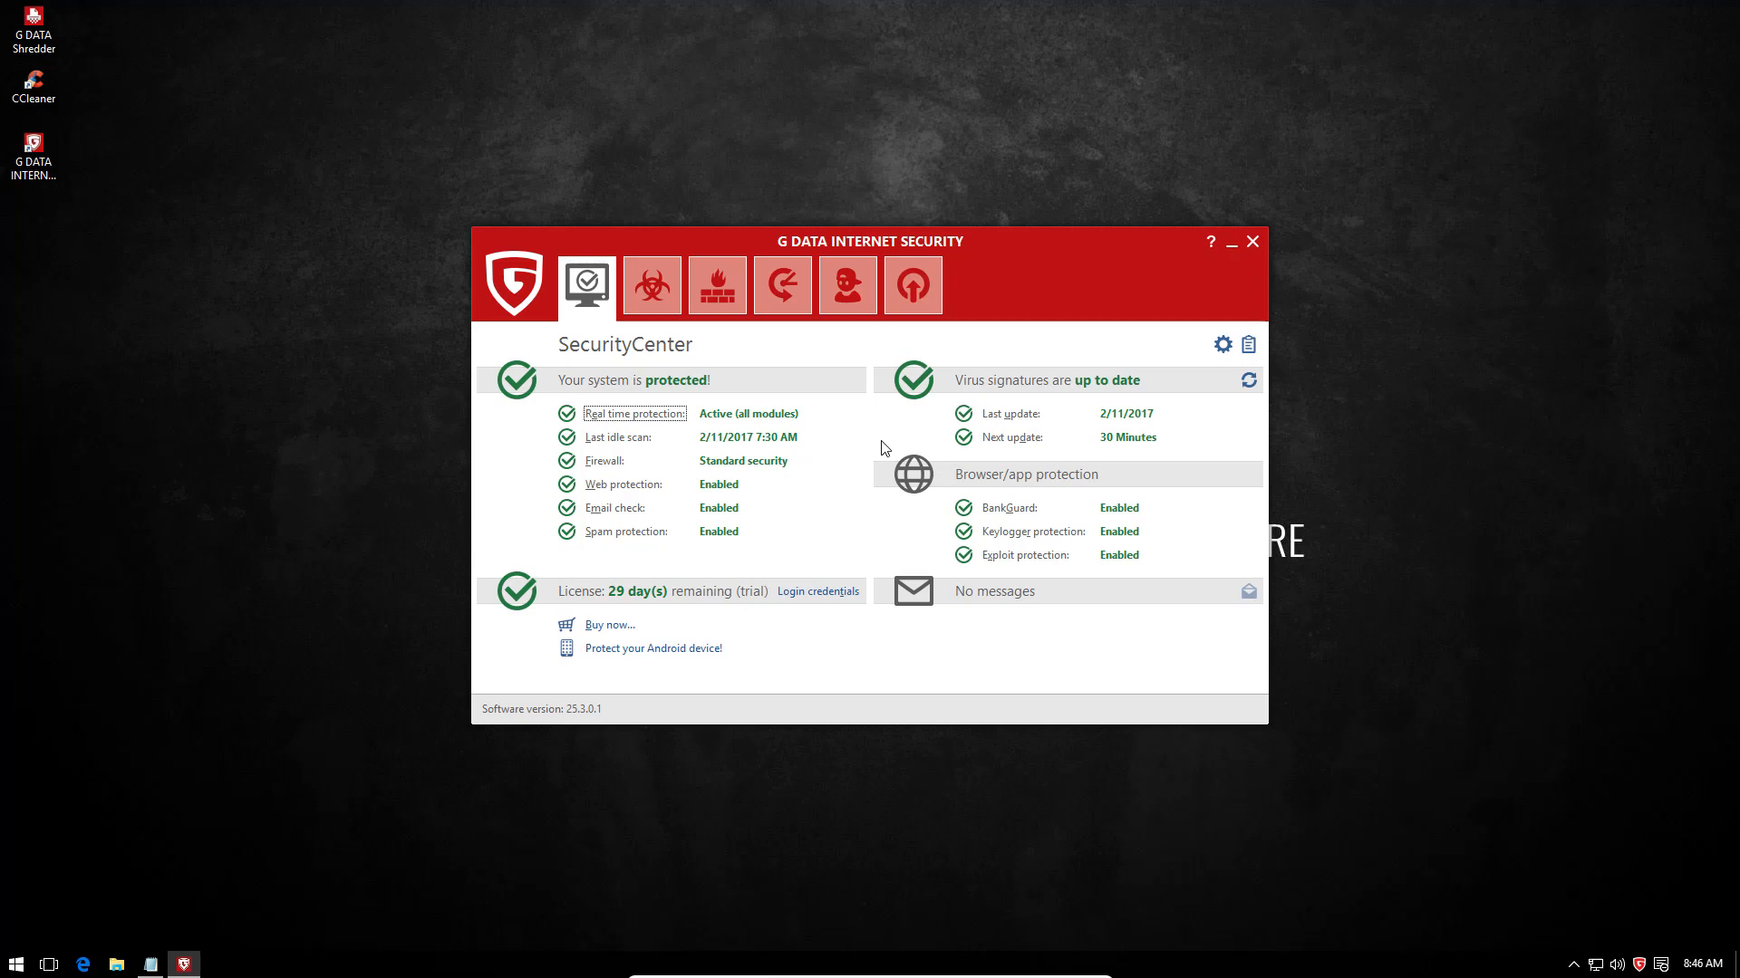
- Open G DATA settings and review general security/performance and USB Keyboard Guard options
{"action": "left_click", "coordinate": [634, 414]}
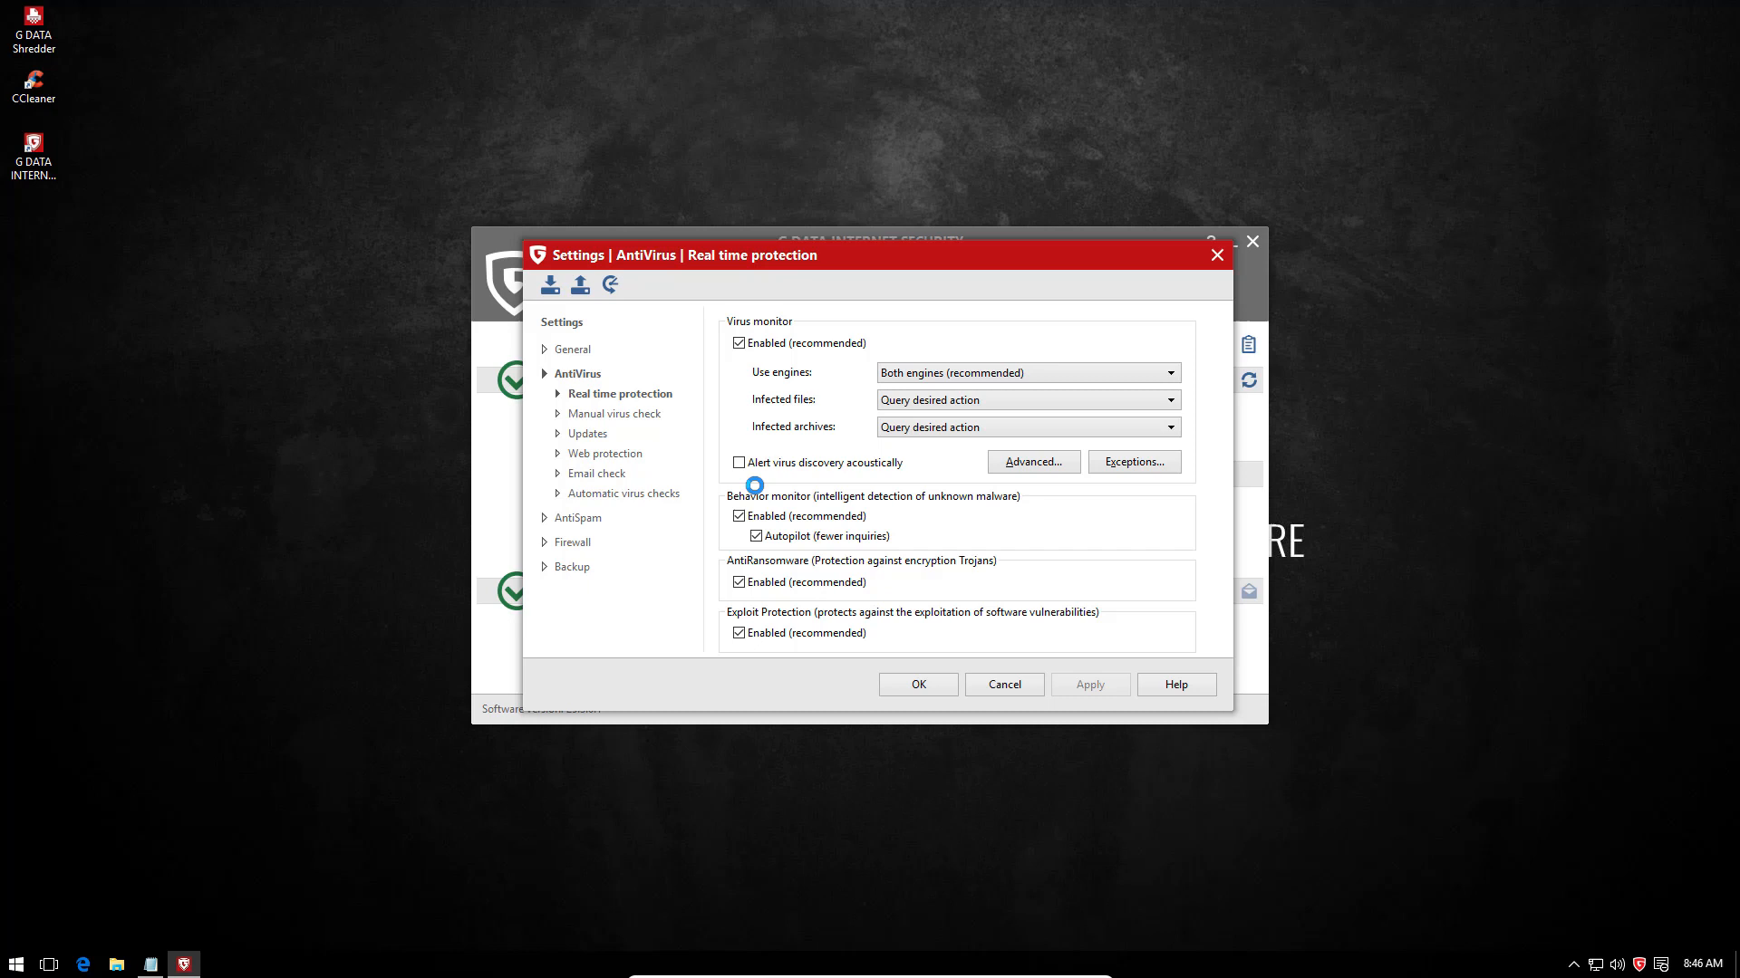
{"action": "left_click", "coordinate": [575, 348]}
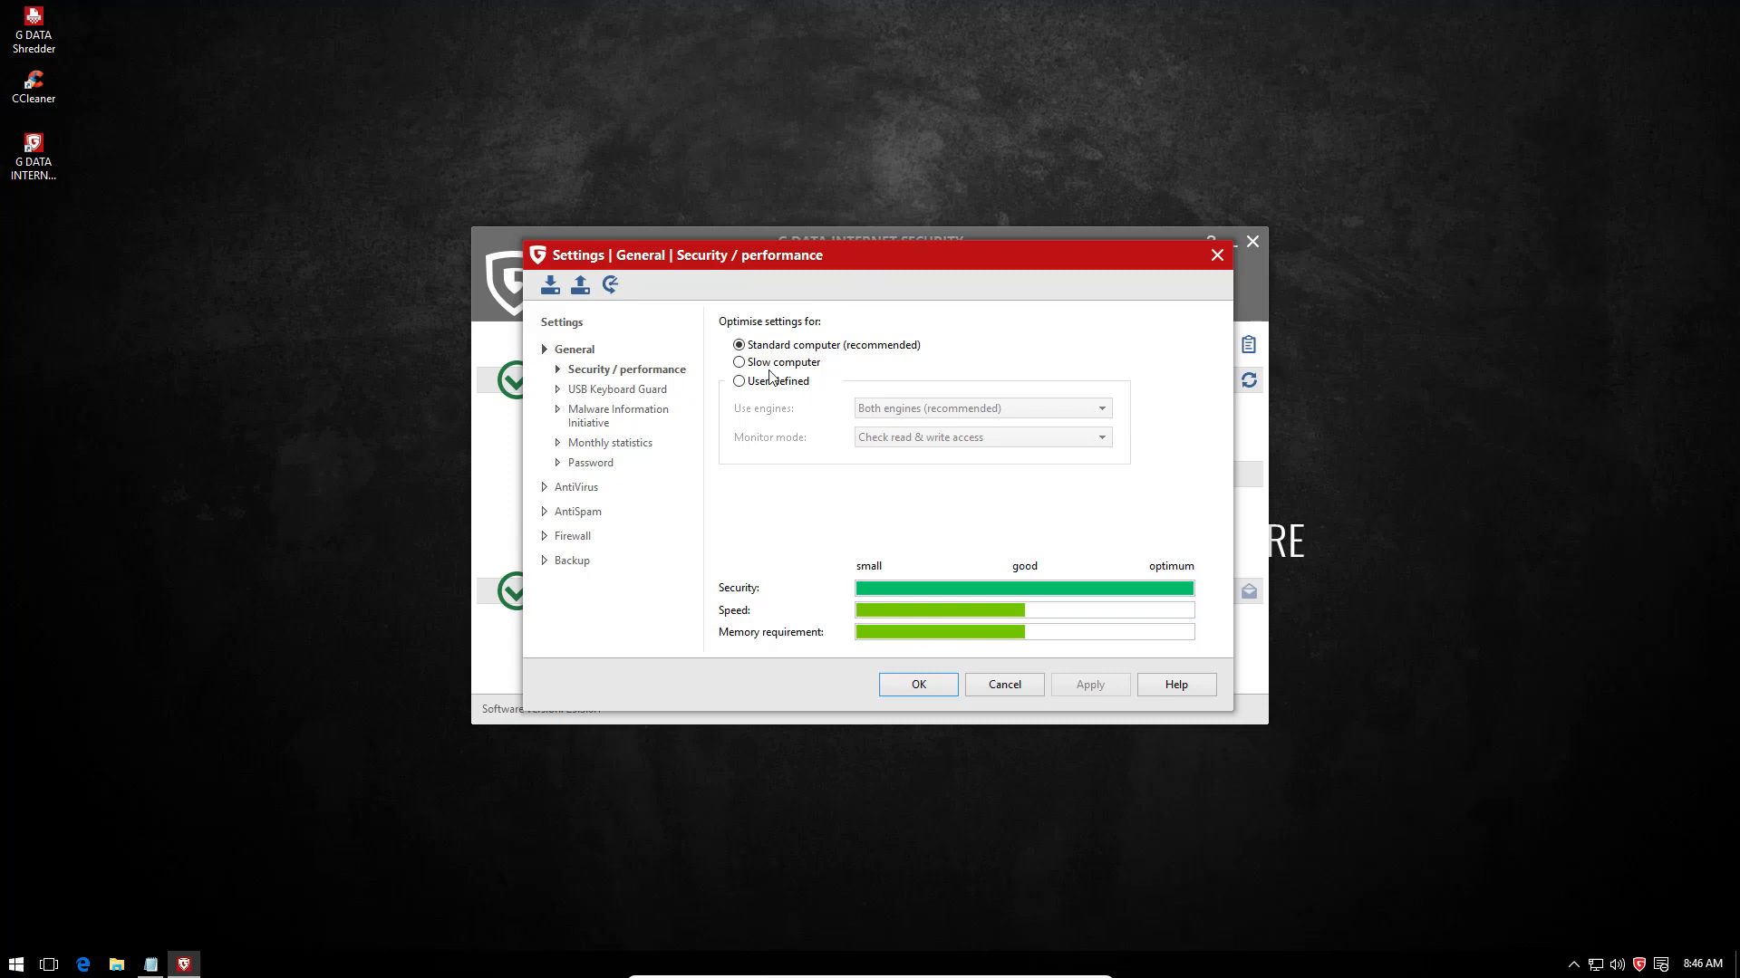
{"action": "left_click", "coordinate": [619, 388]}
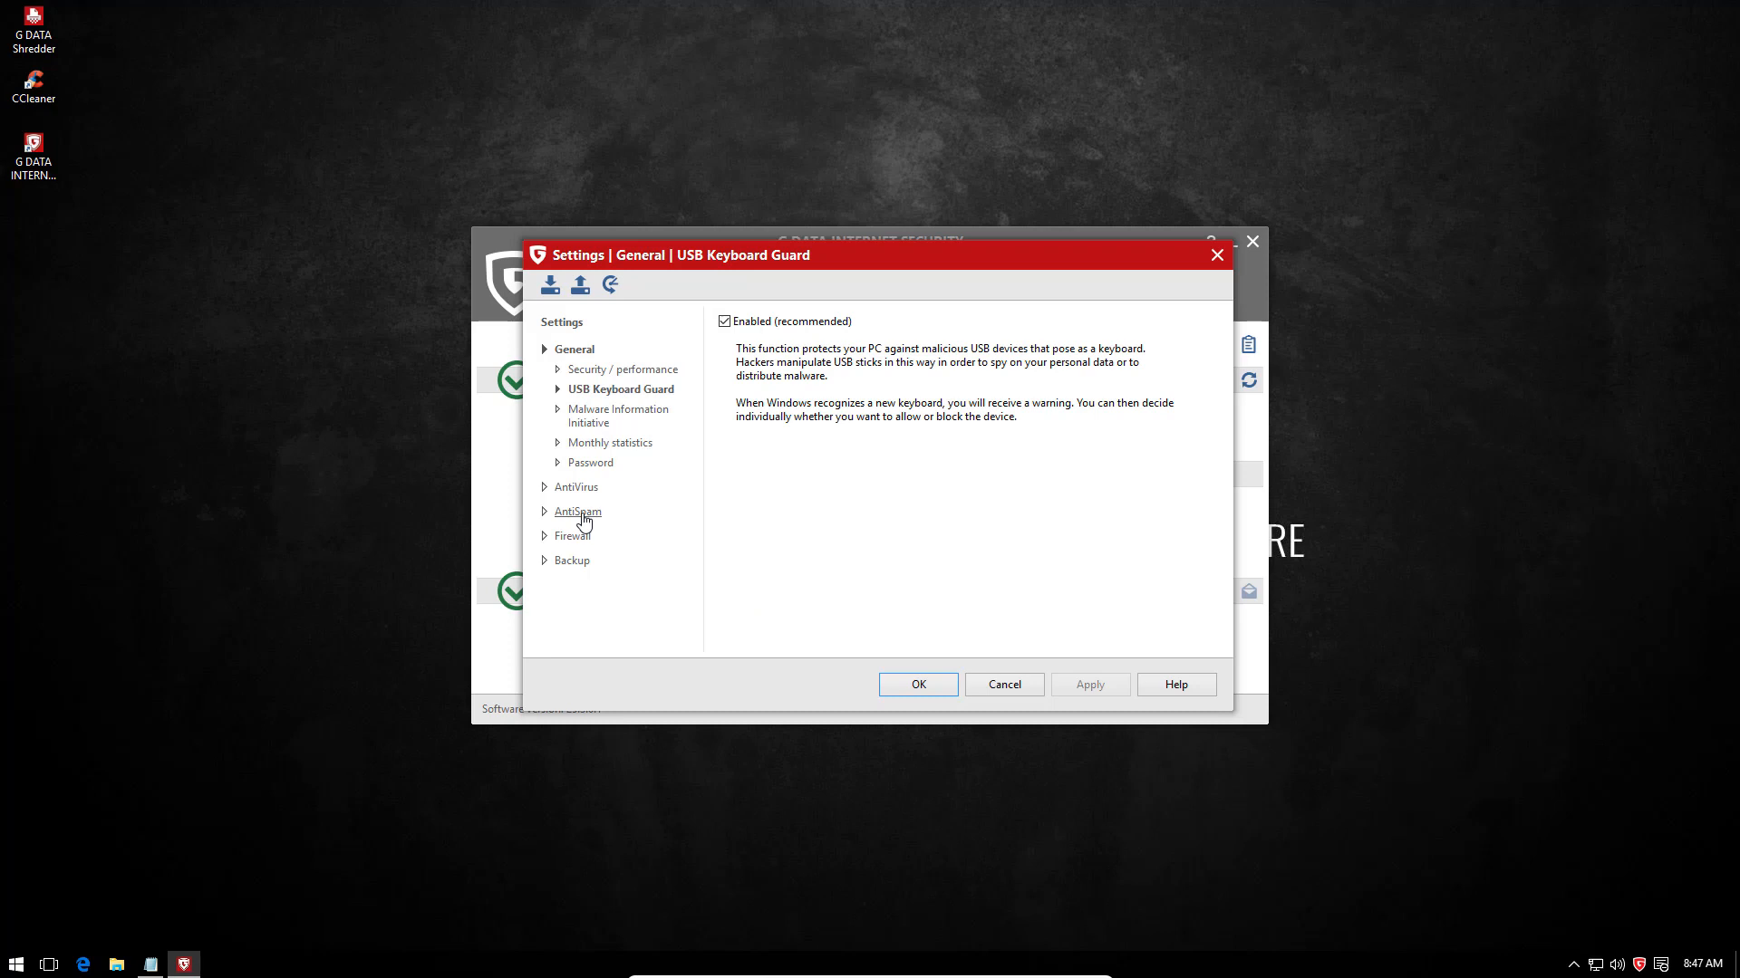
- Review the firewall automatic settings and the AntiSpam spam filter options
{"action": "left_click", "coordinate": [574, 536]}
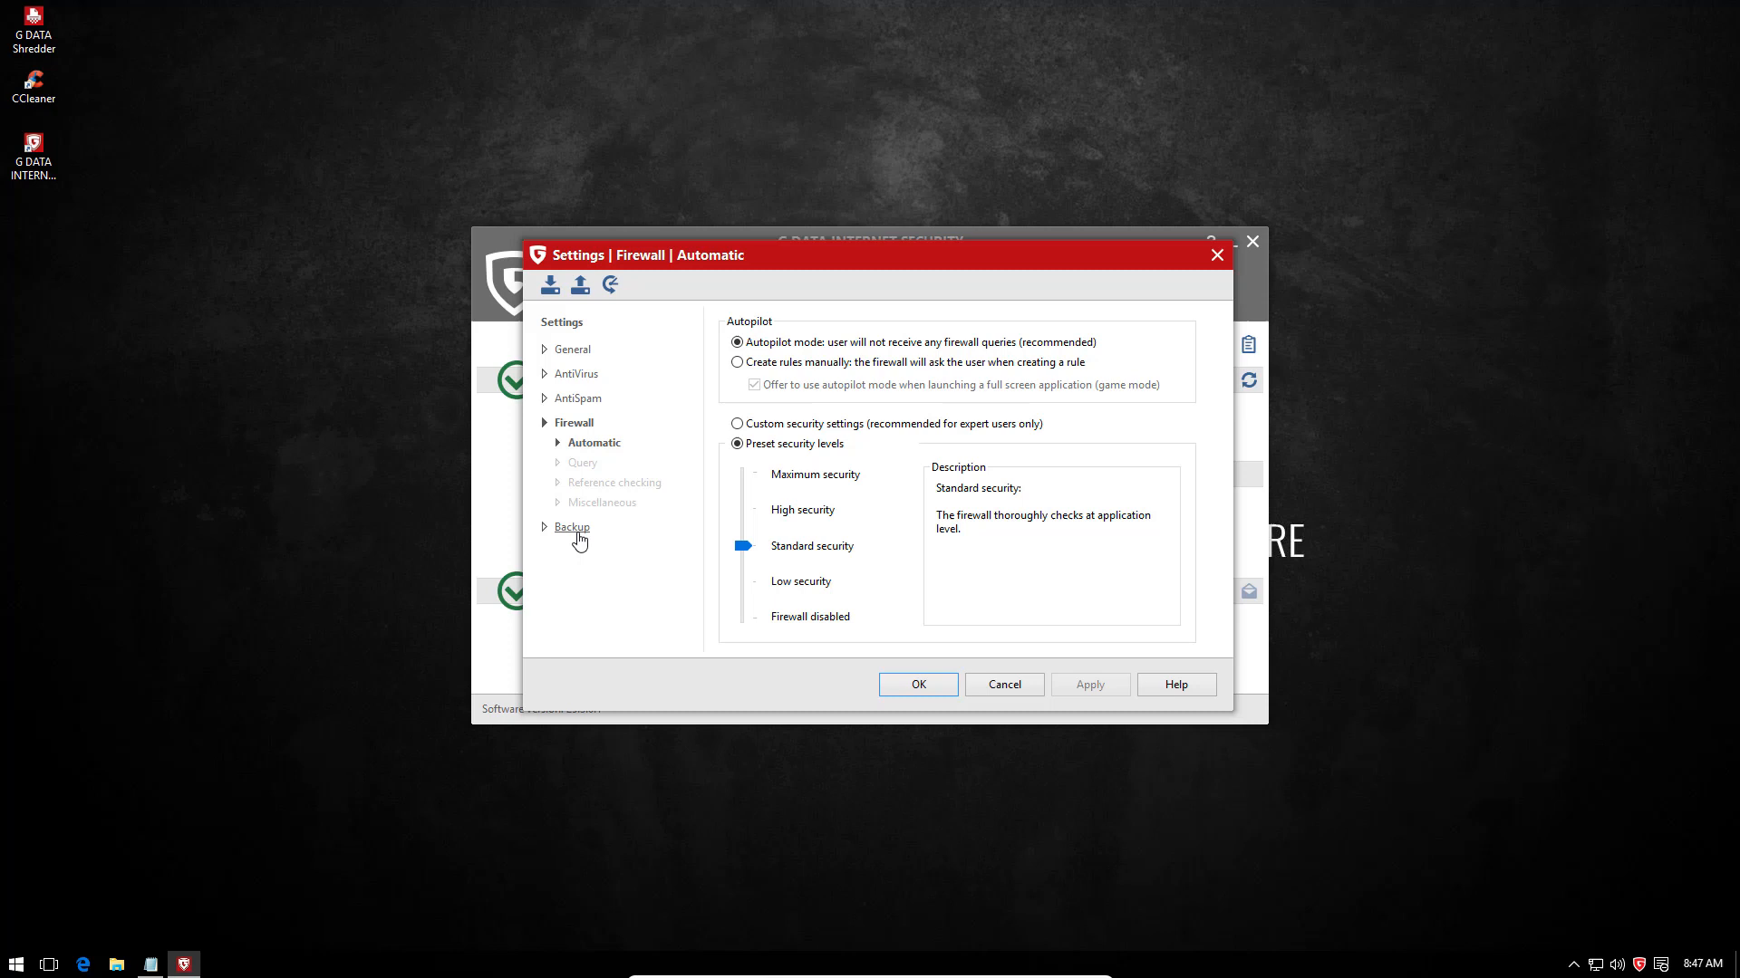
{"action": "mouse_move", "coordinate": [575, 422]}
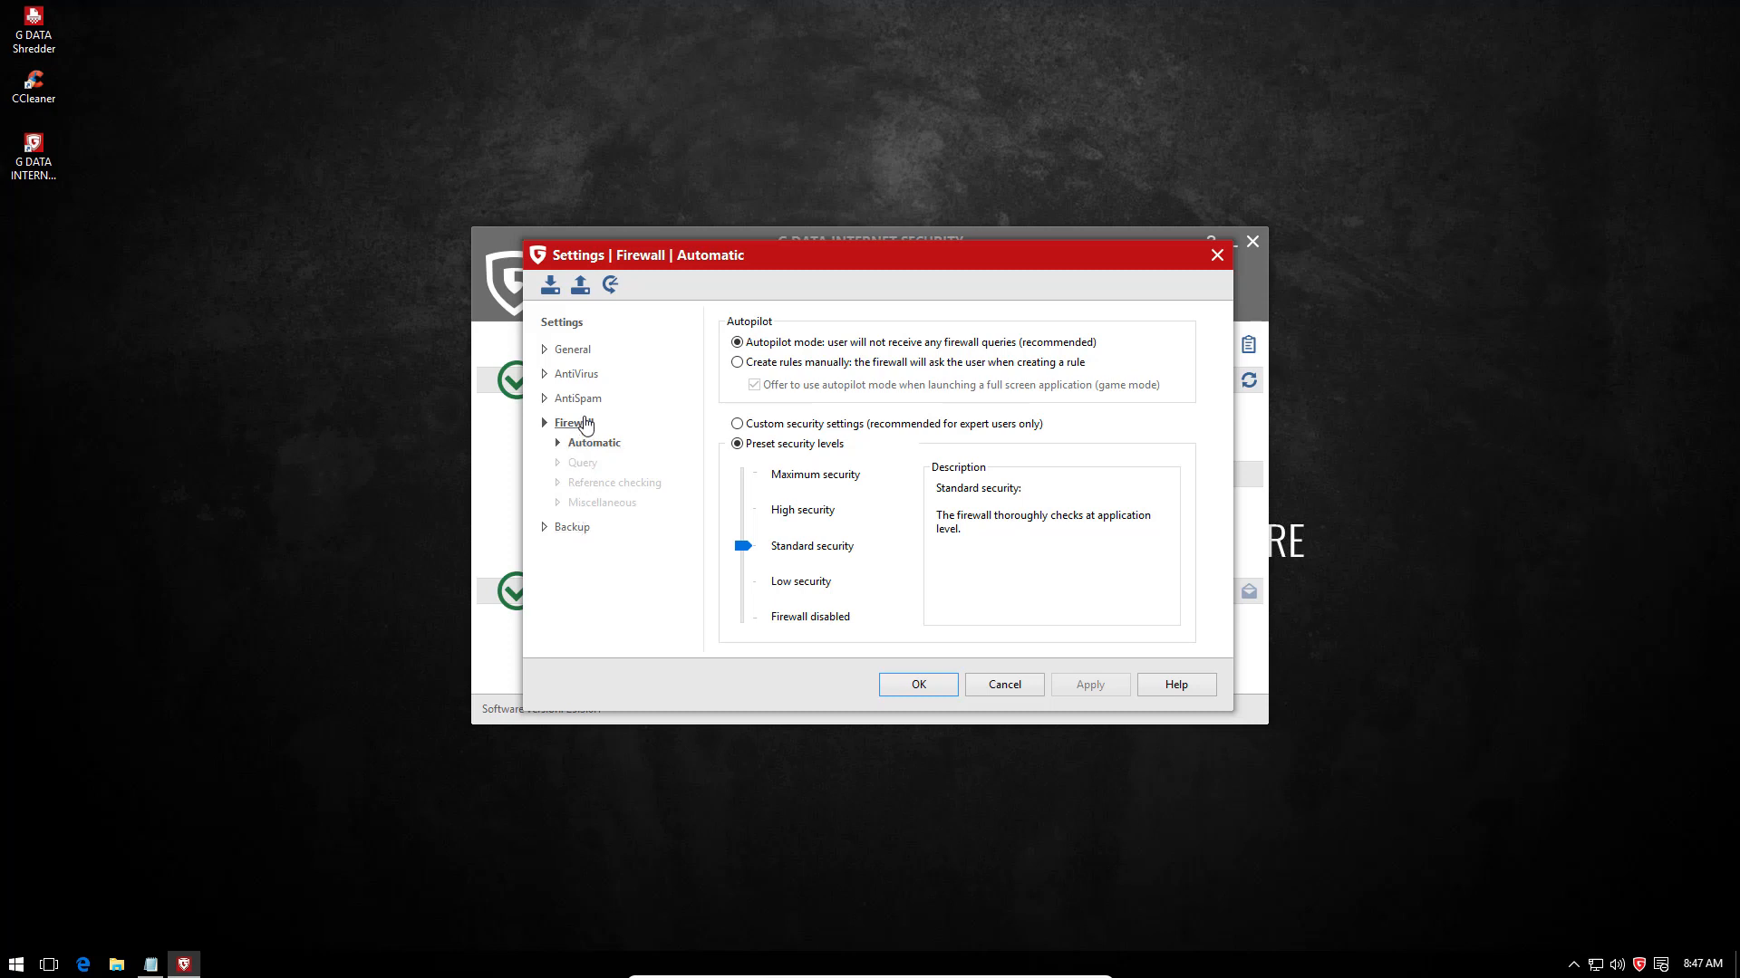
{"action": "mouse_move", "coordinate": [940, 332]}
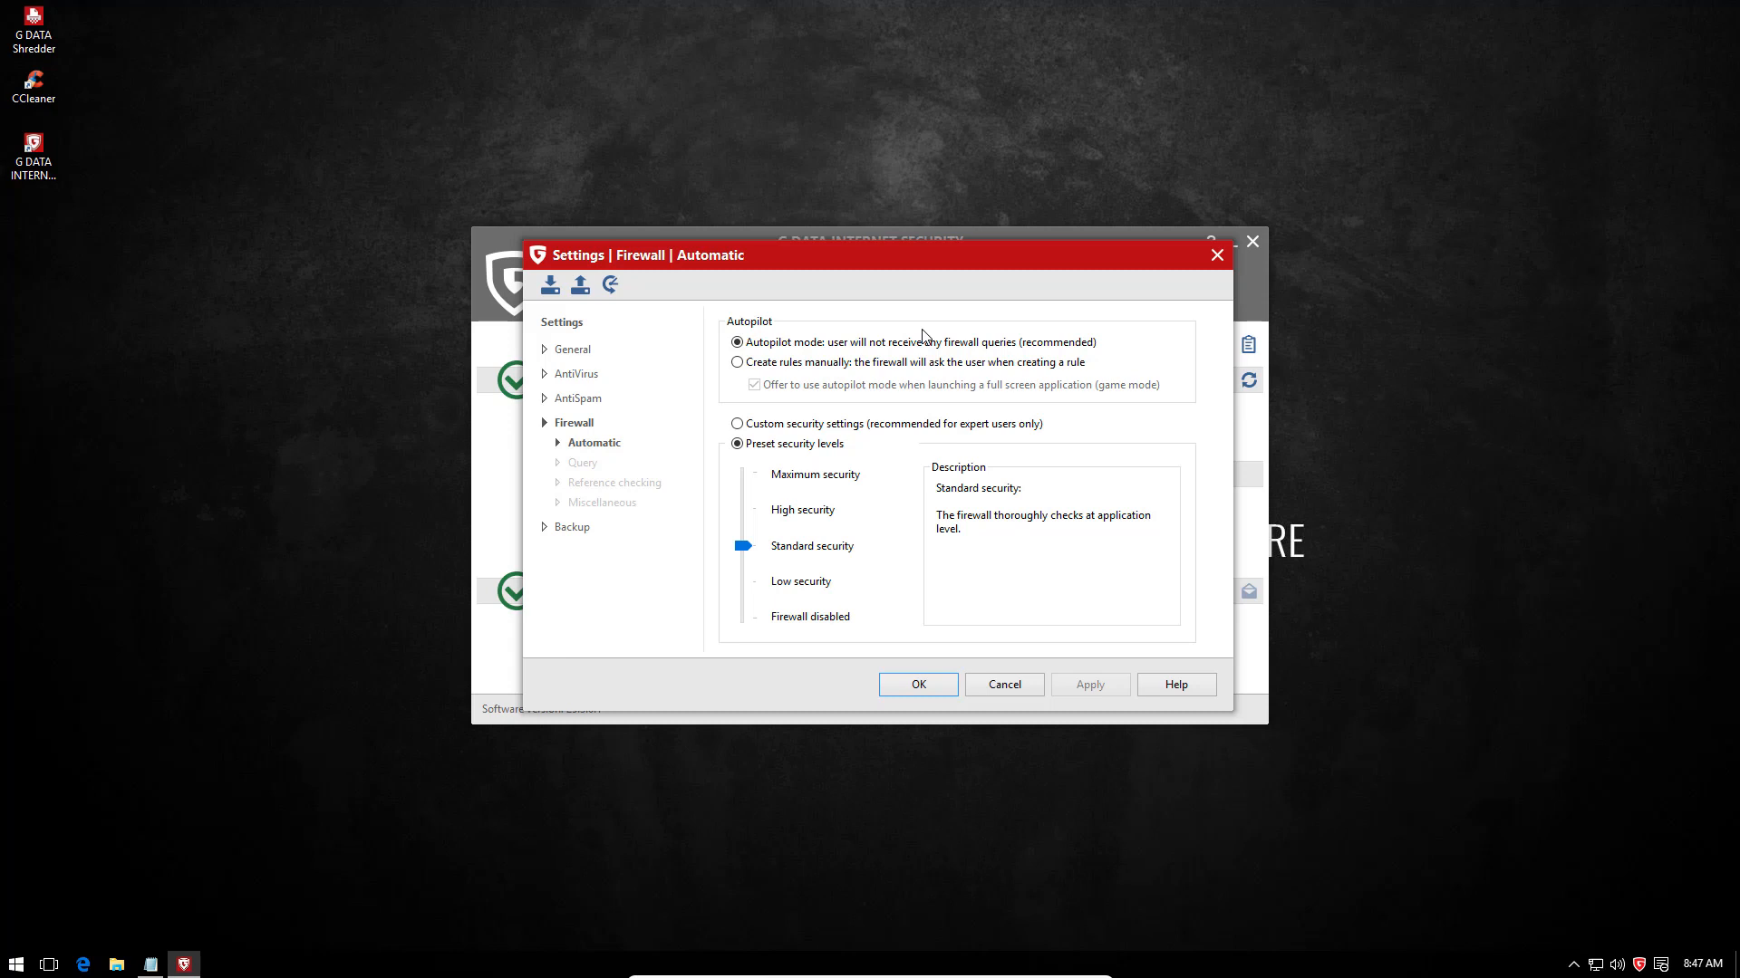
{"action": "left_click", "coordinate": [578, 373]}
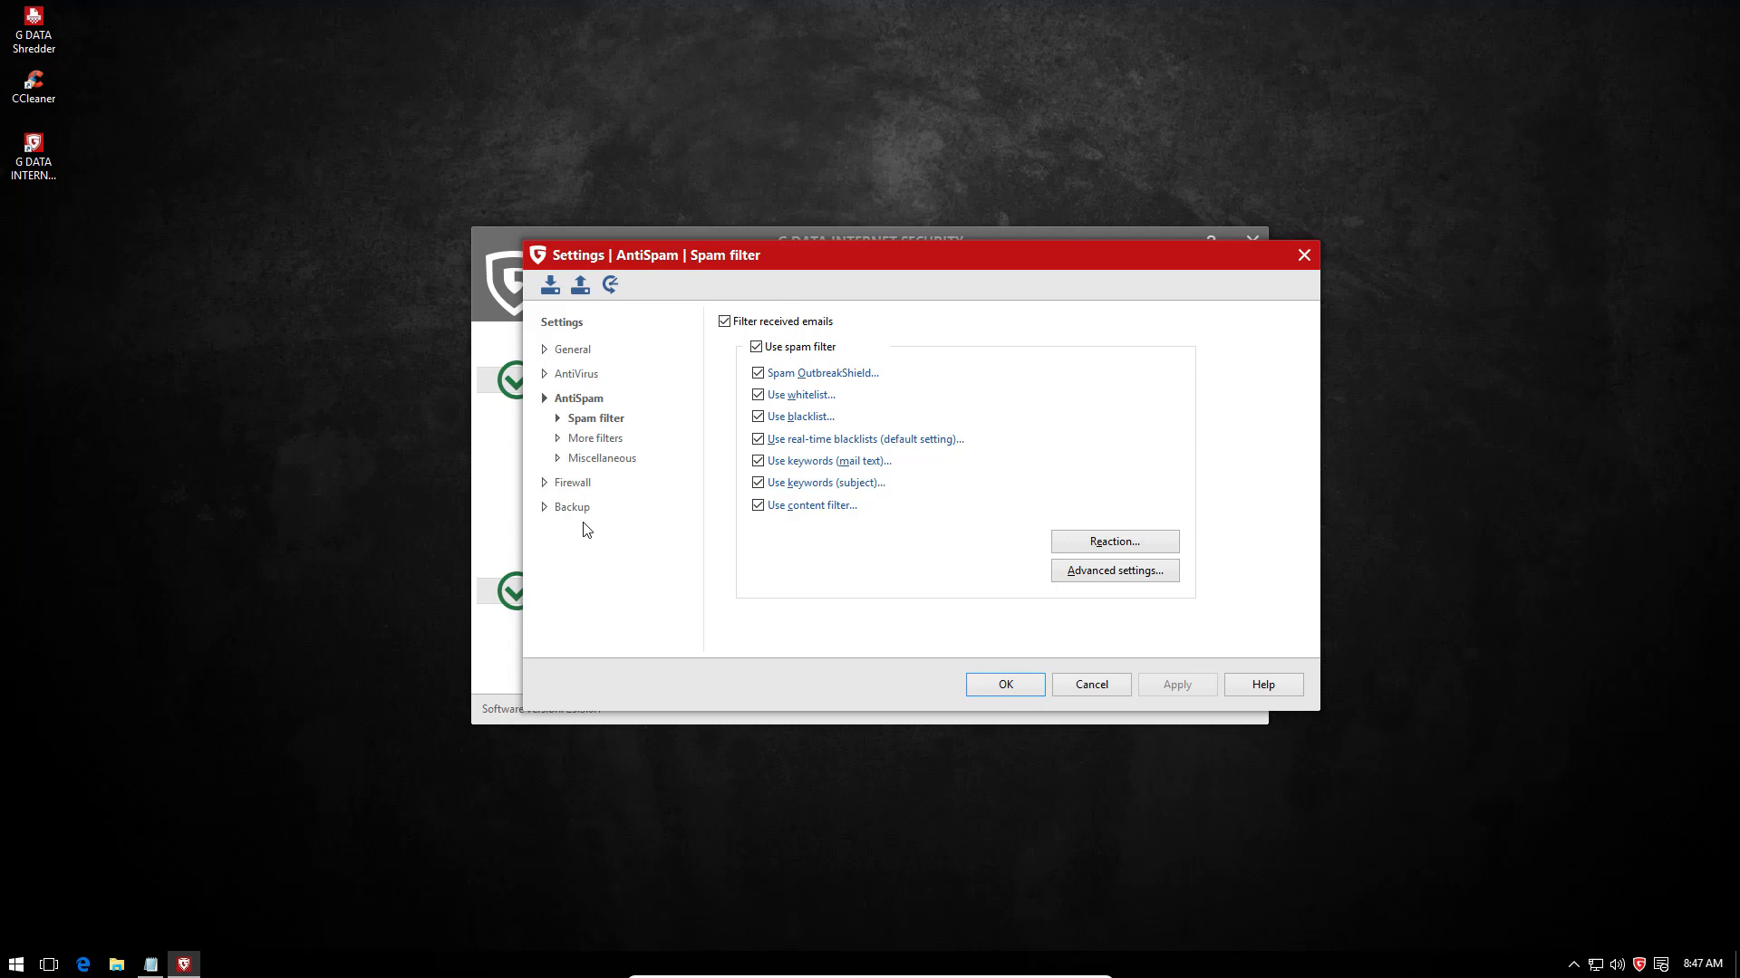
{"action": "mouse_move", "coordinate": [570, 507]}
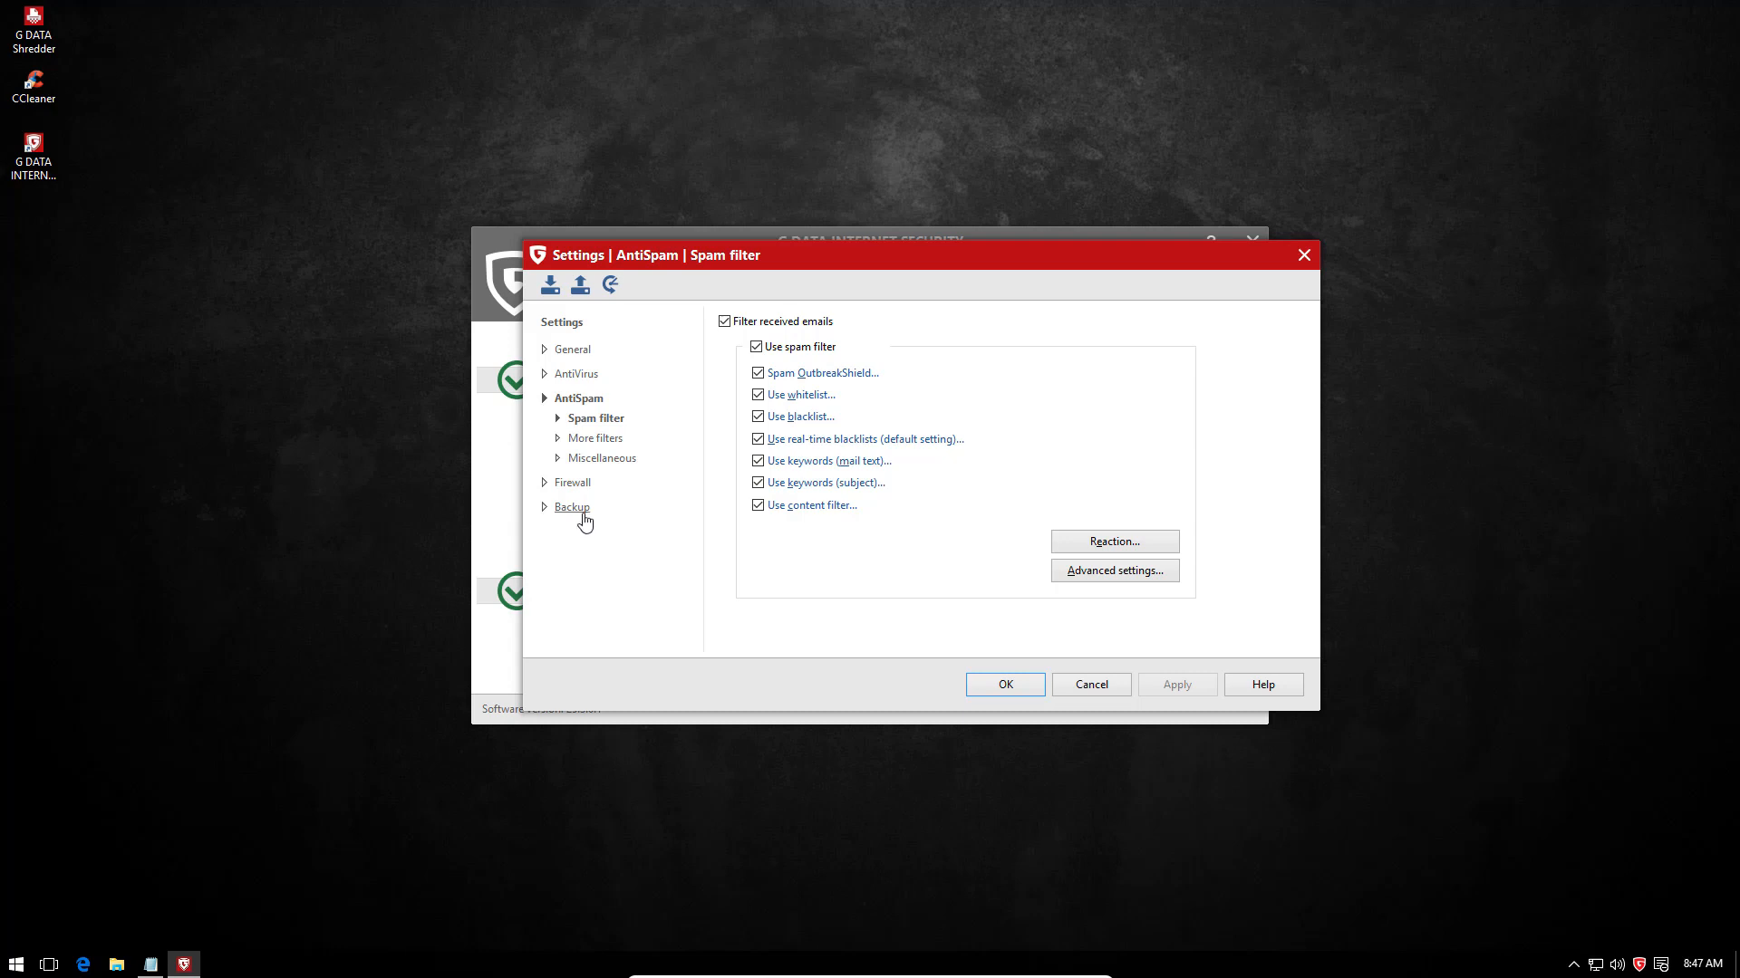
- Keep real-time protection using both scanning engines and cancel out of settings unchanged
{"action": "left_click", "coordinate": [576, 373]}
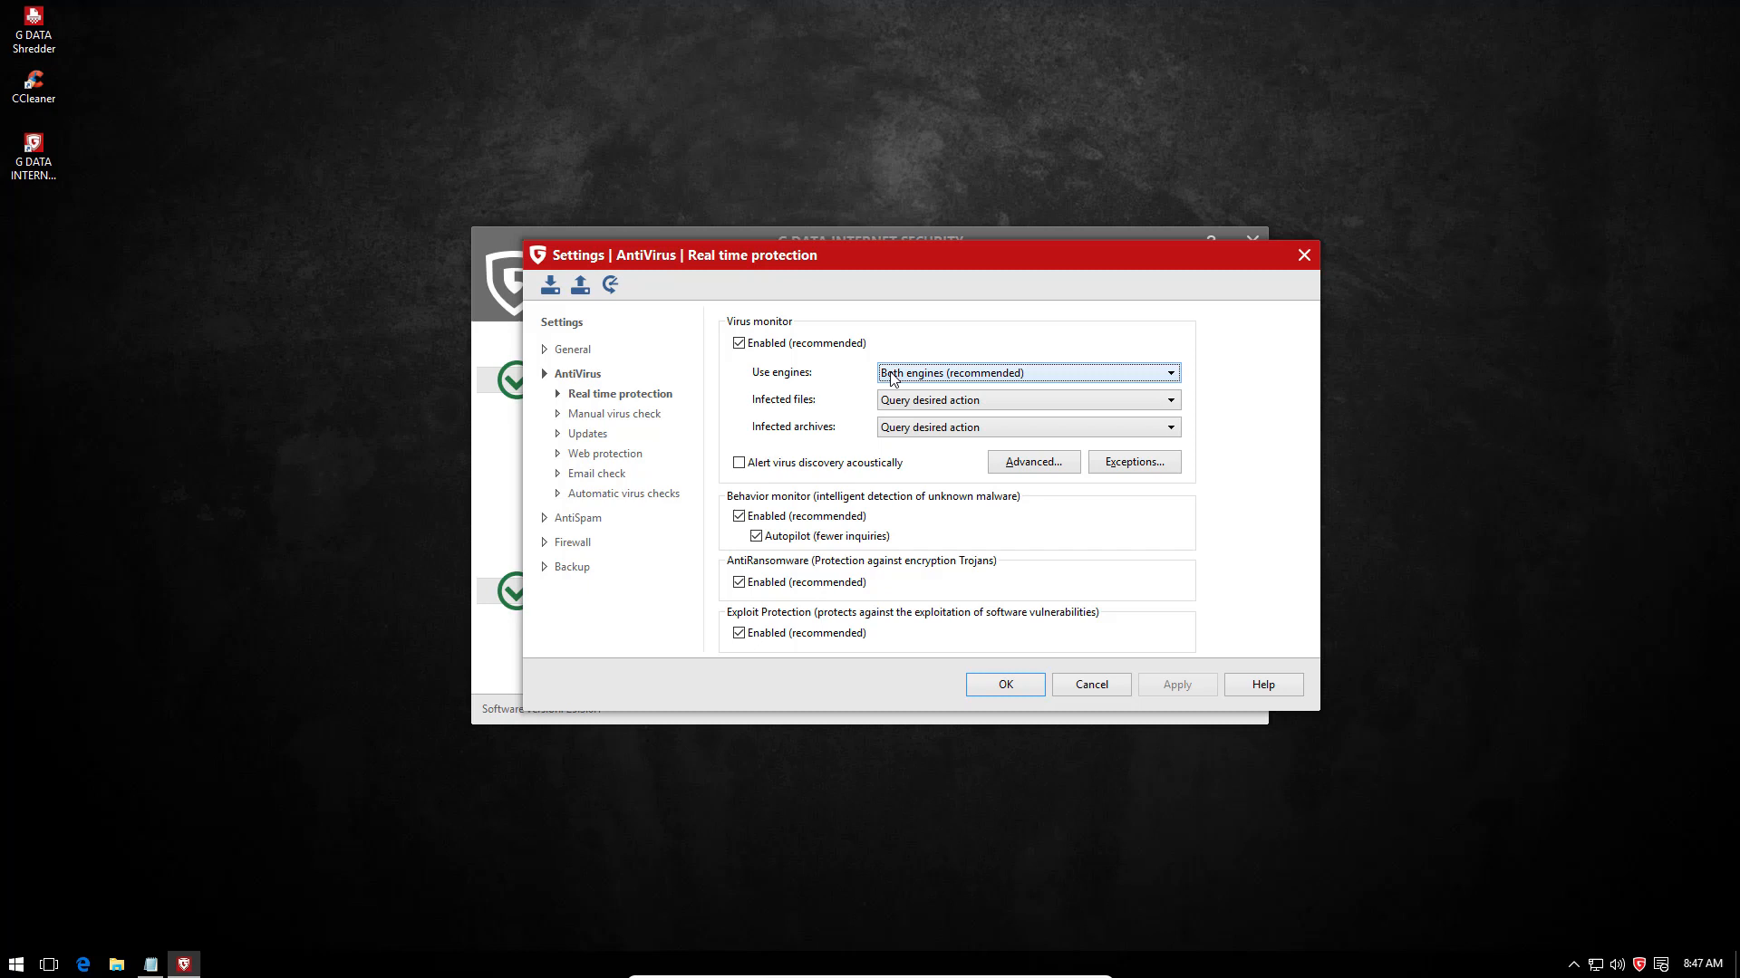
{"action": "left_click", "coordinate": [1168, 371]}
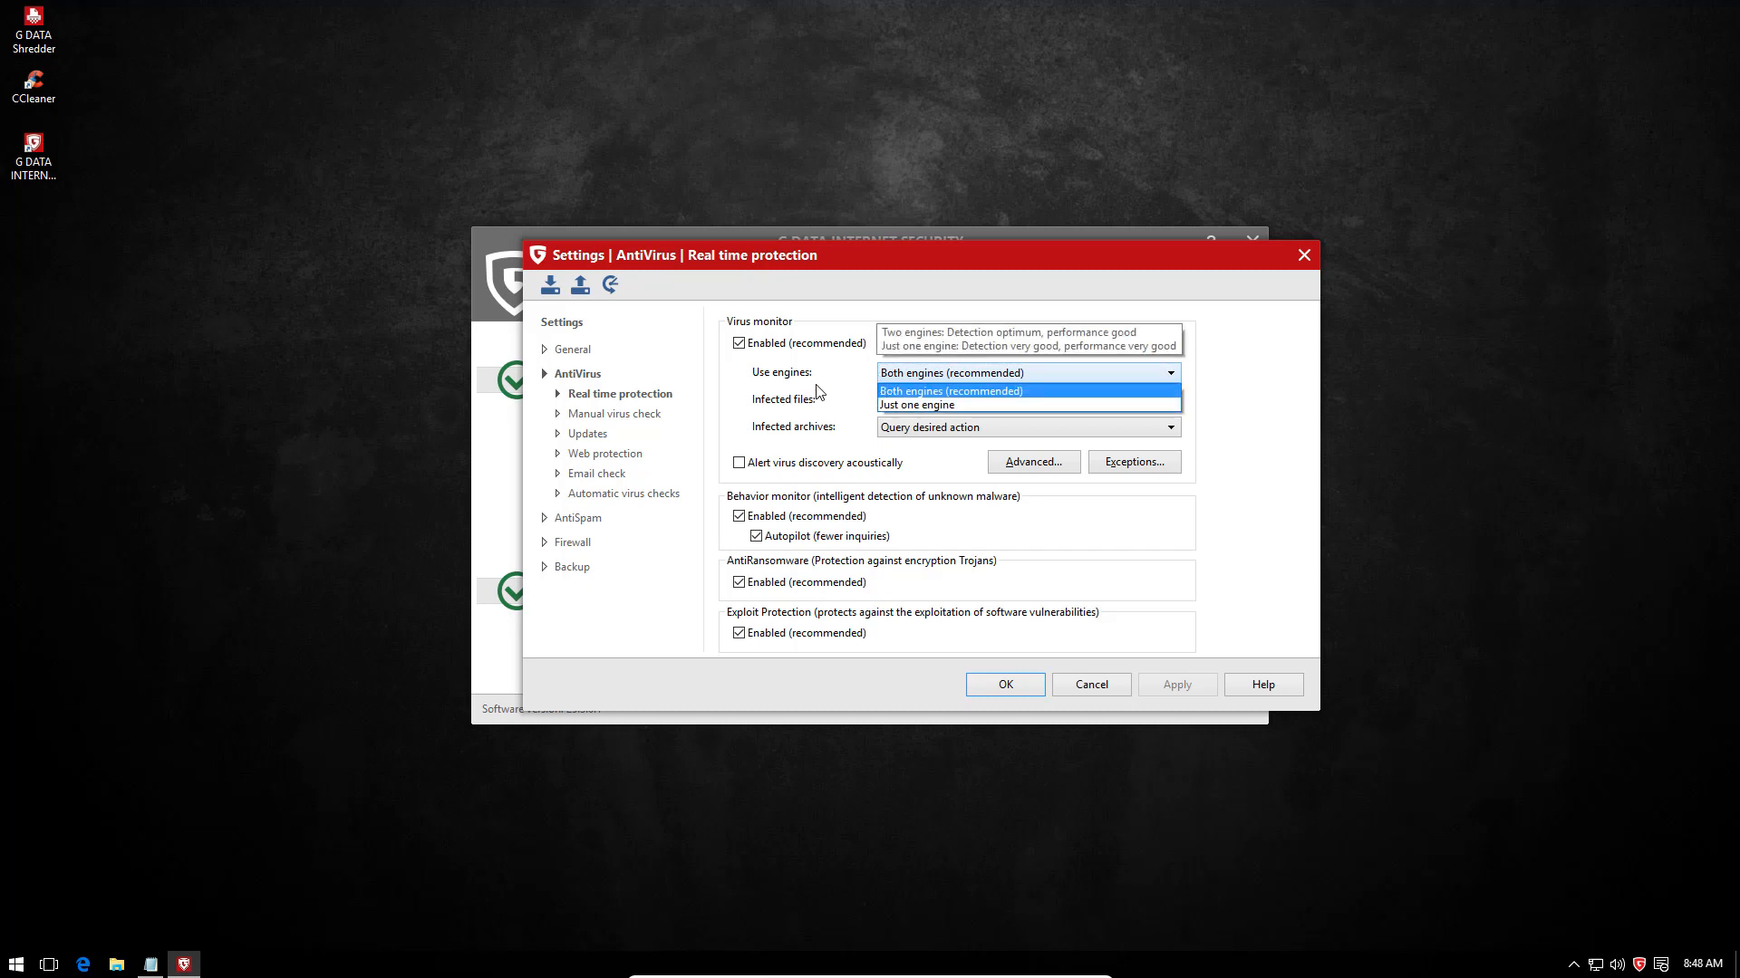
{"action": "left_click", "coordinate": [950, 373]}
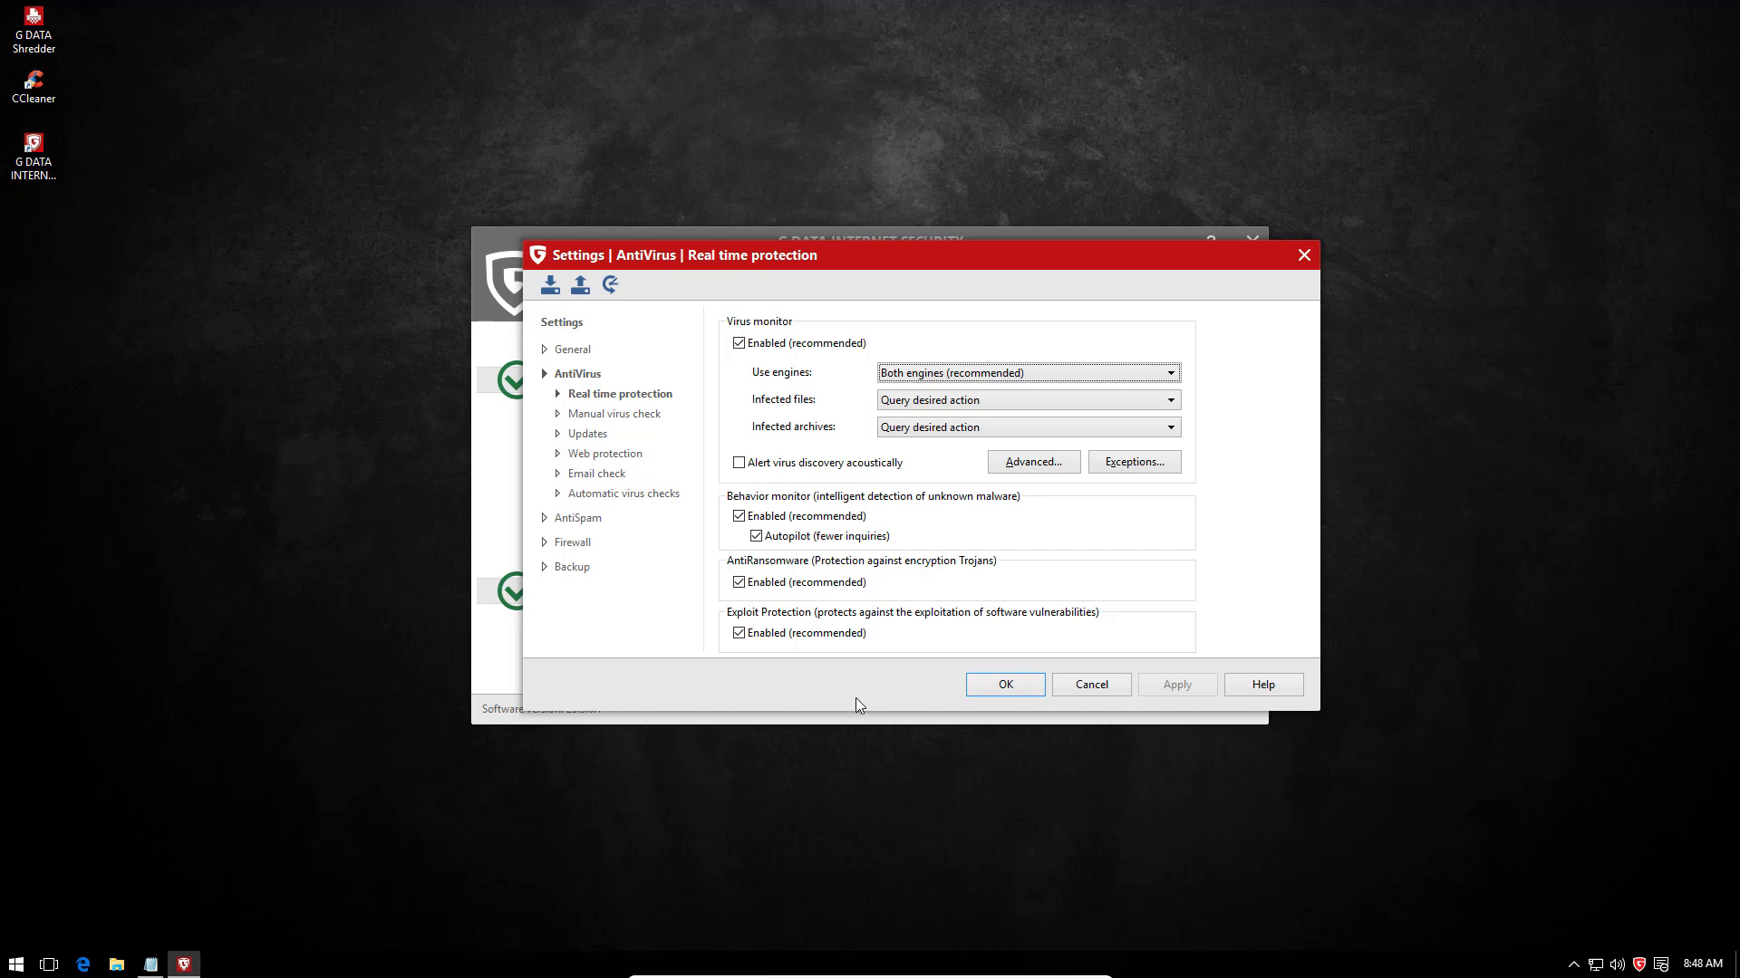
{"action": "mouse_move", "coordinate": [1062, 703]}
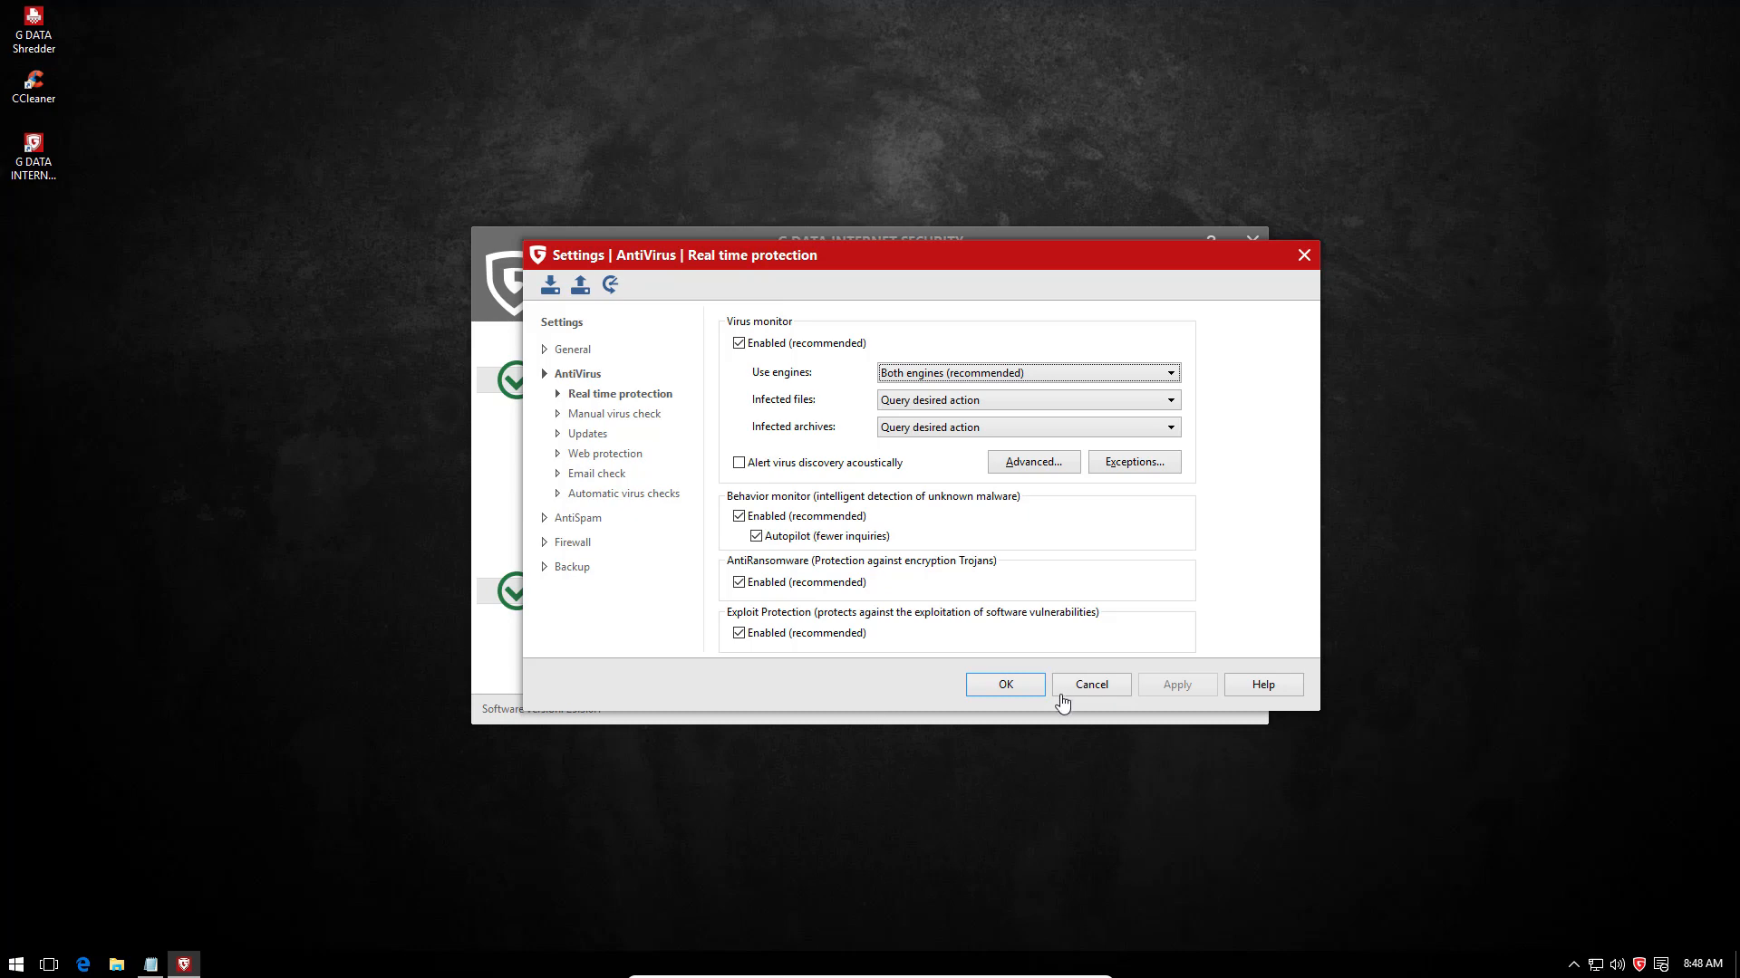
{"action": "left_click", "coordinate": [1002, 685]}
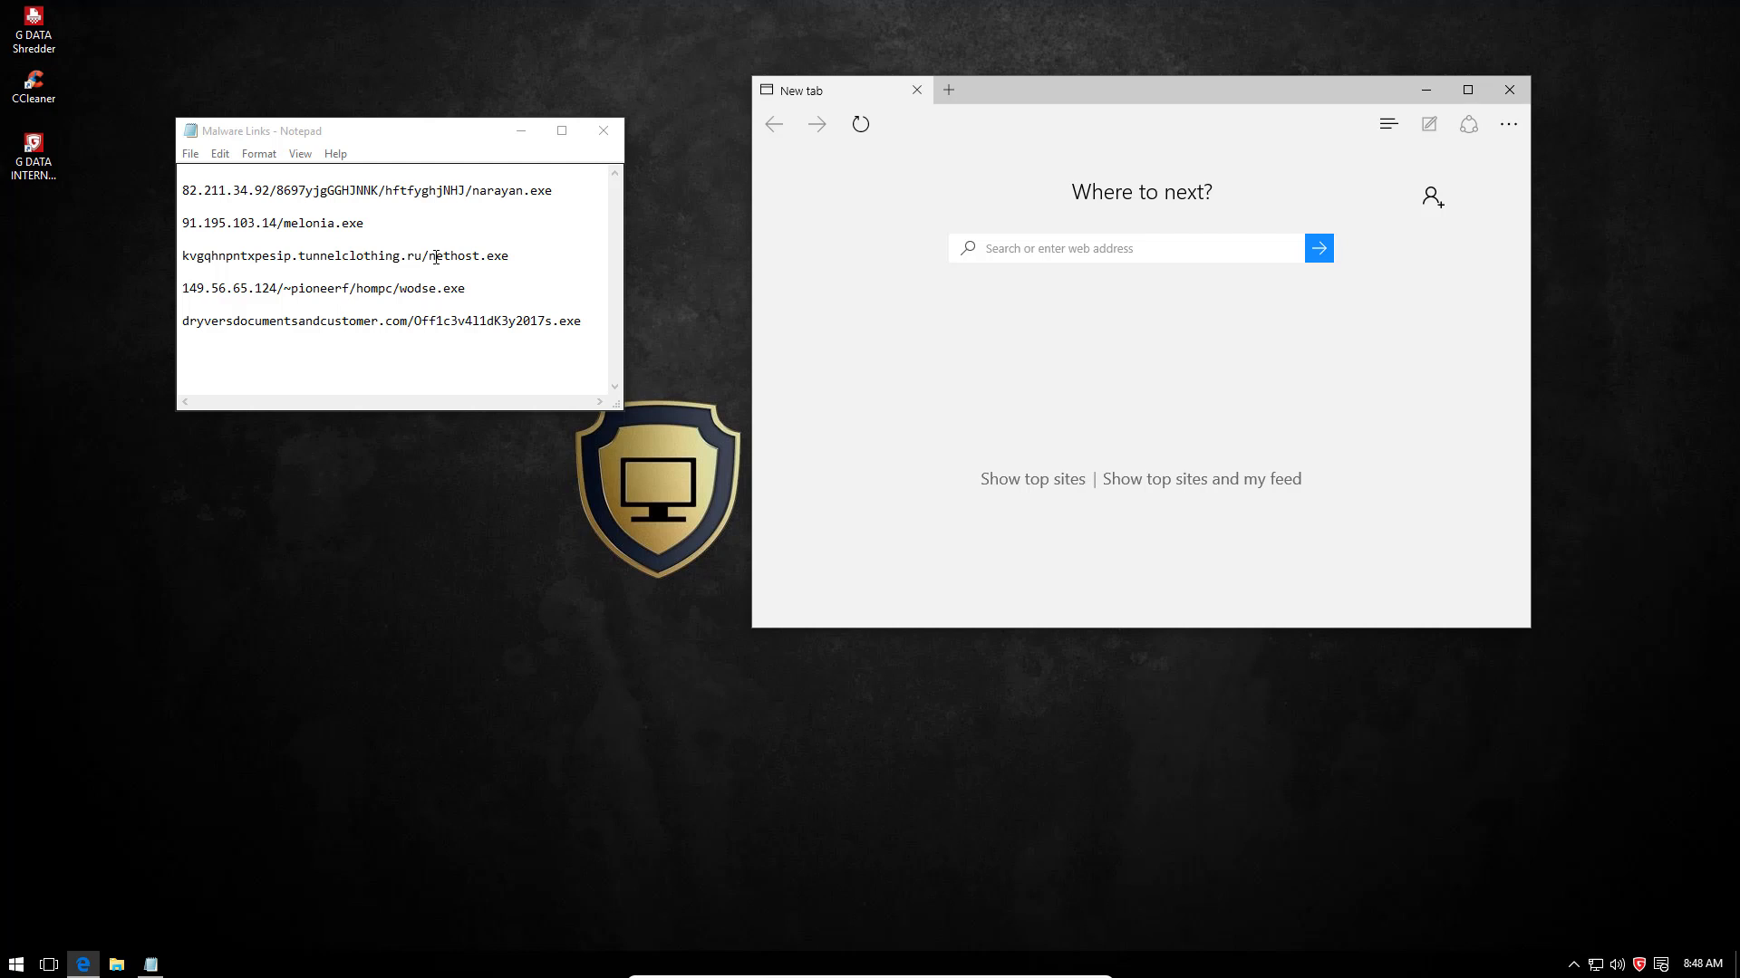
- Load the malware download links in Edge, see G DATA block them, then close the browser
{"action": "triple_click", "coordinate": [364, 190]}
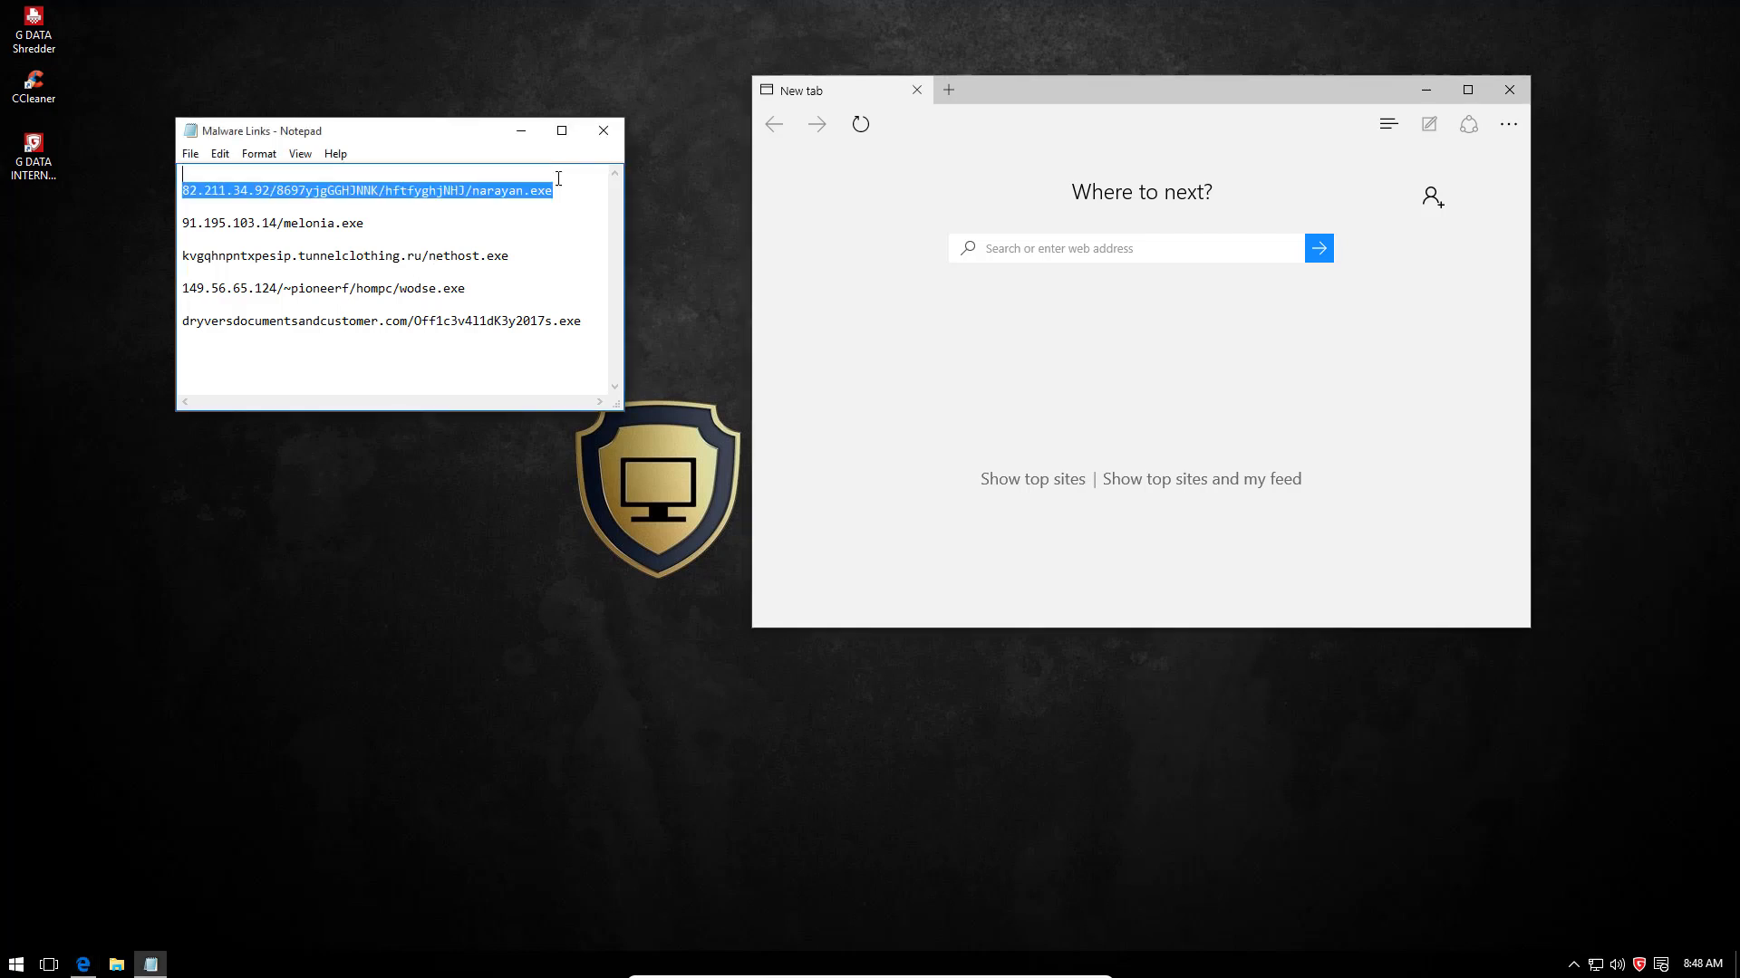
{"action": "left_click", "coordinate": [1120, 248]}
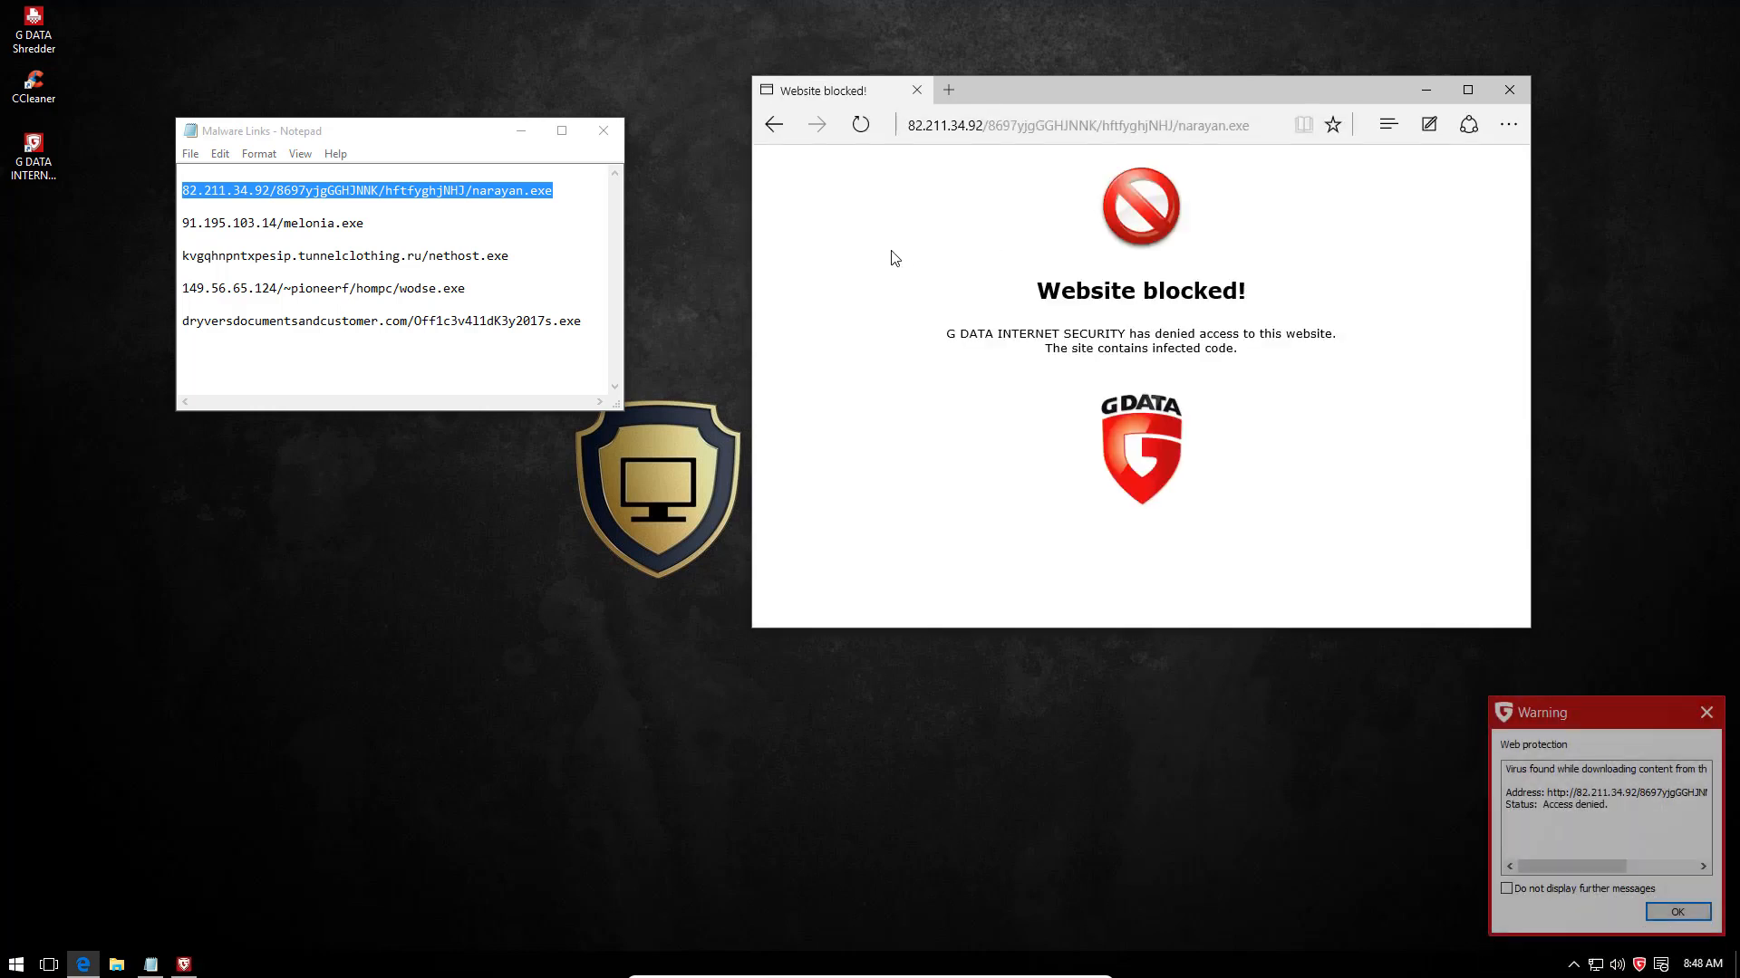
{"action": "mouse_move", "coordinate": [1676, 911]}
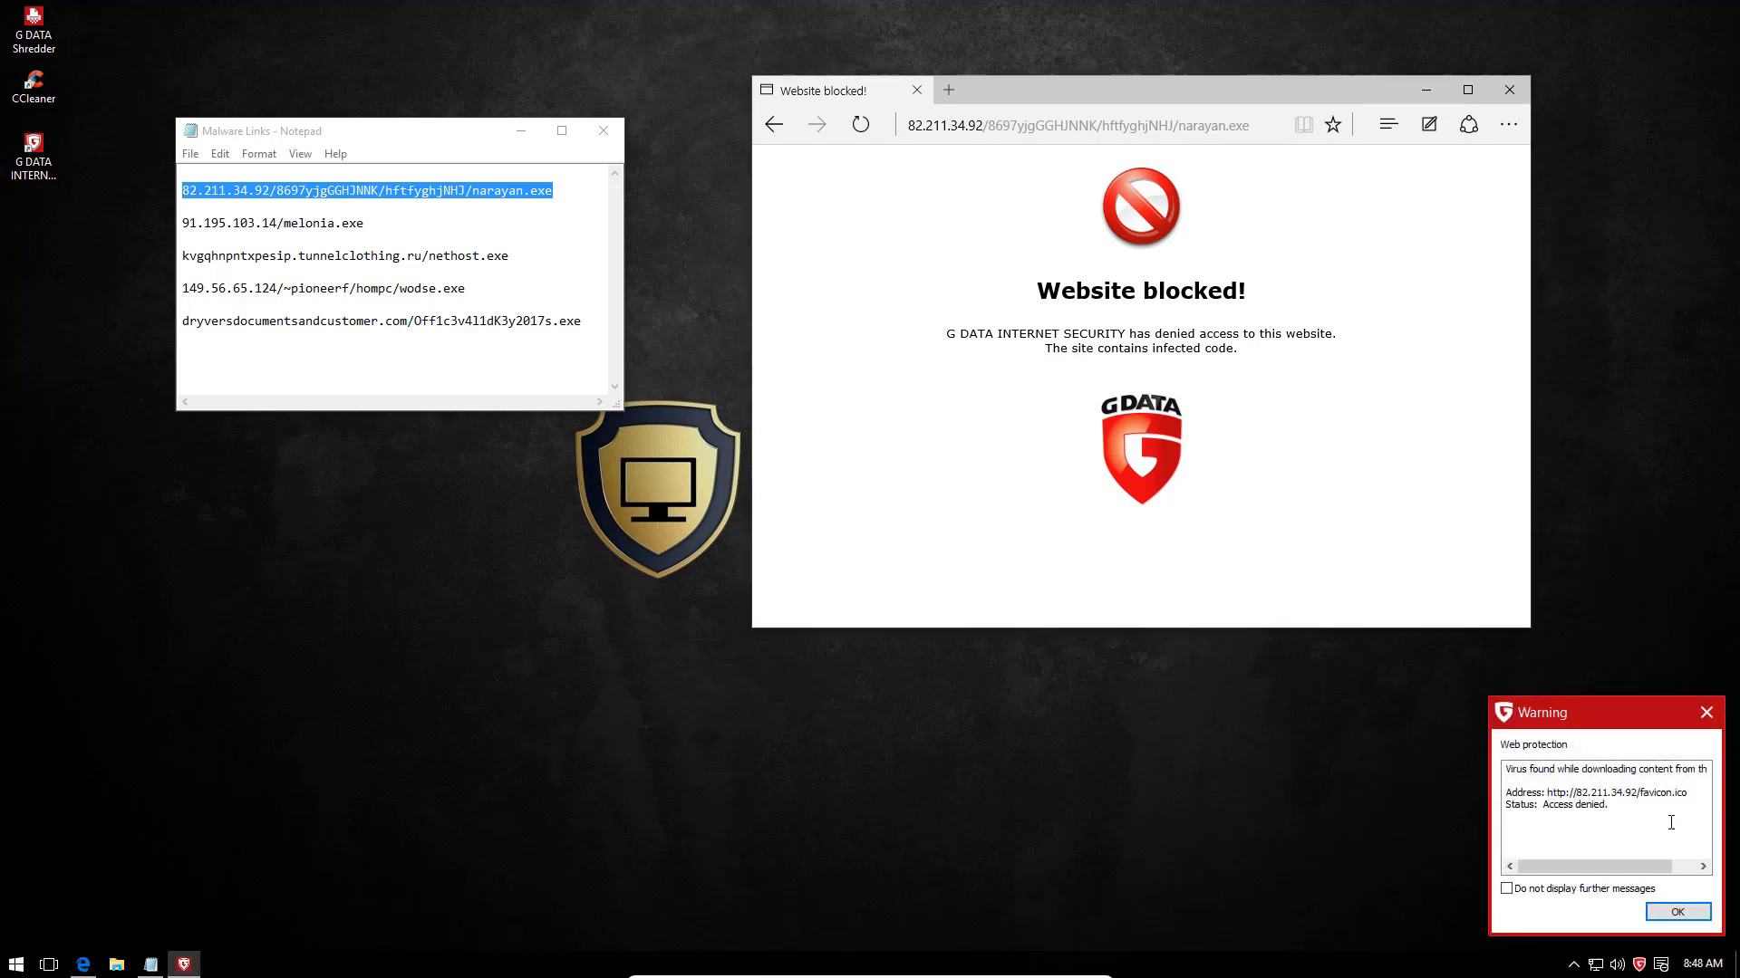
{"action": "left_click", "coordinate": [1676, 911]}
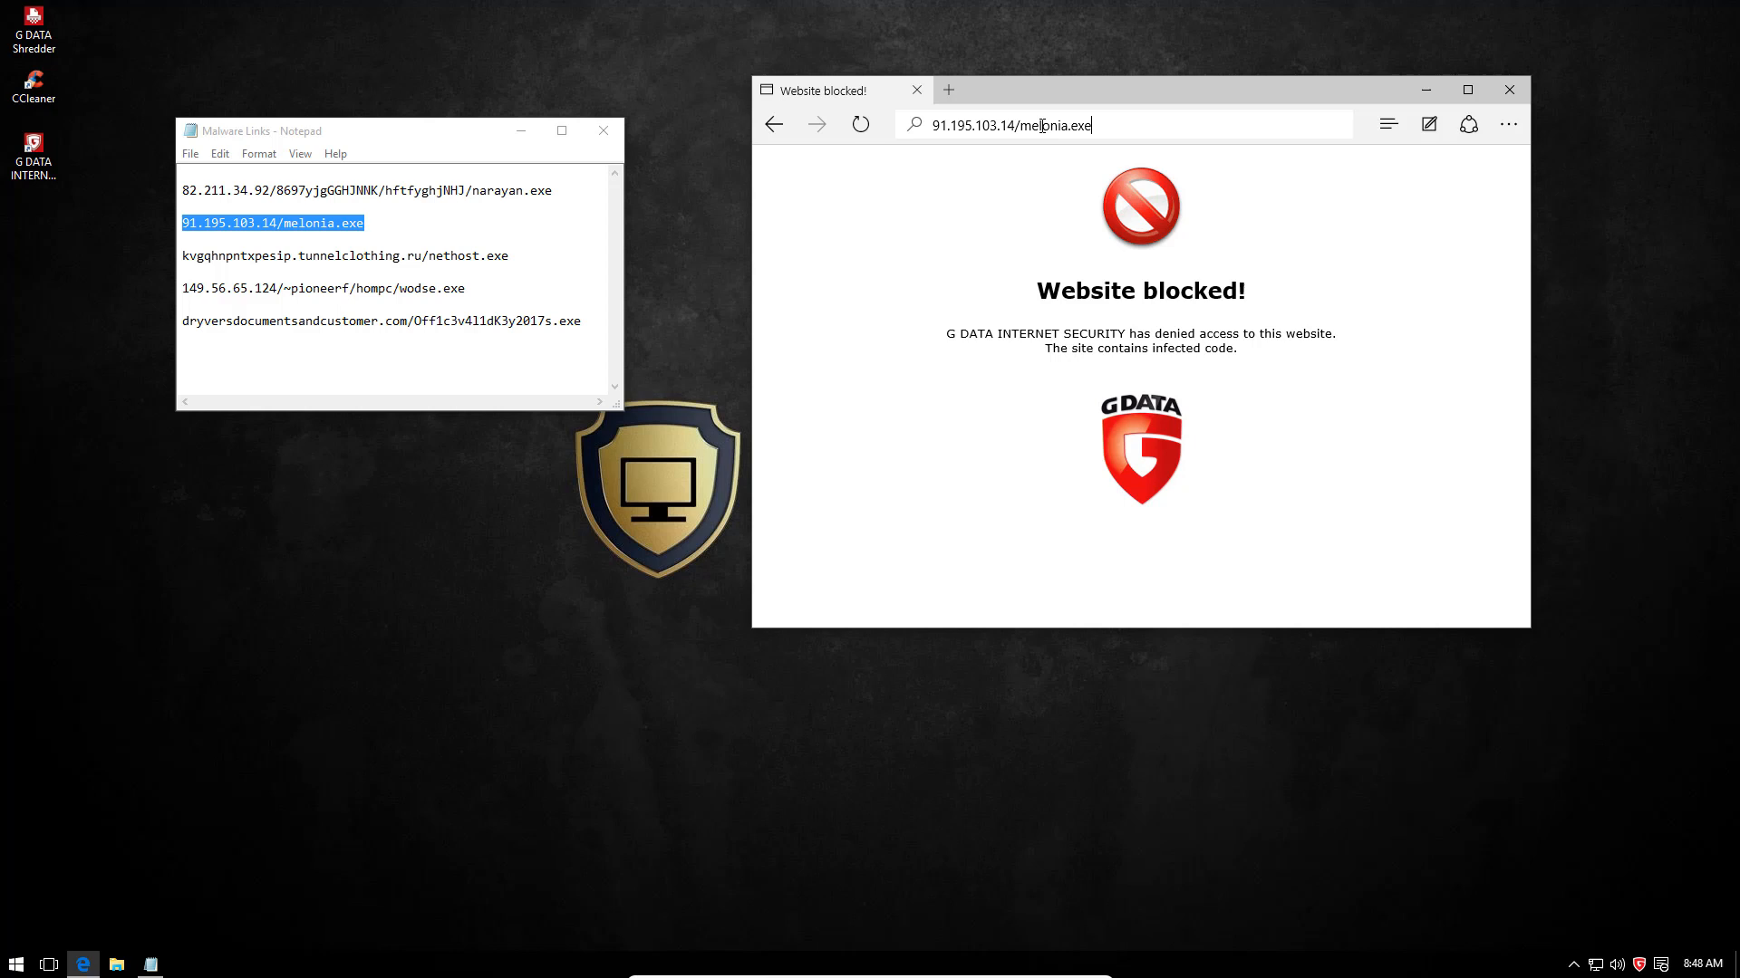
{"action": "key", "text": "Return"}
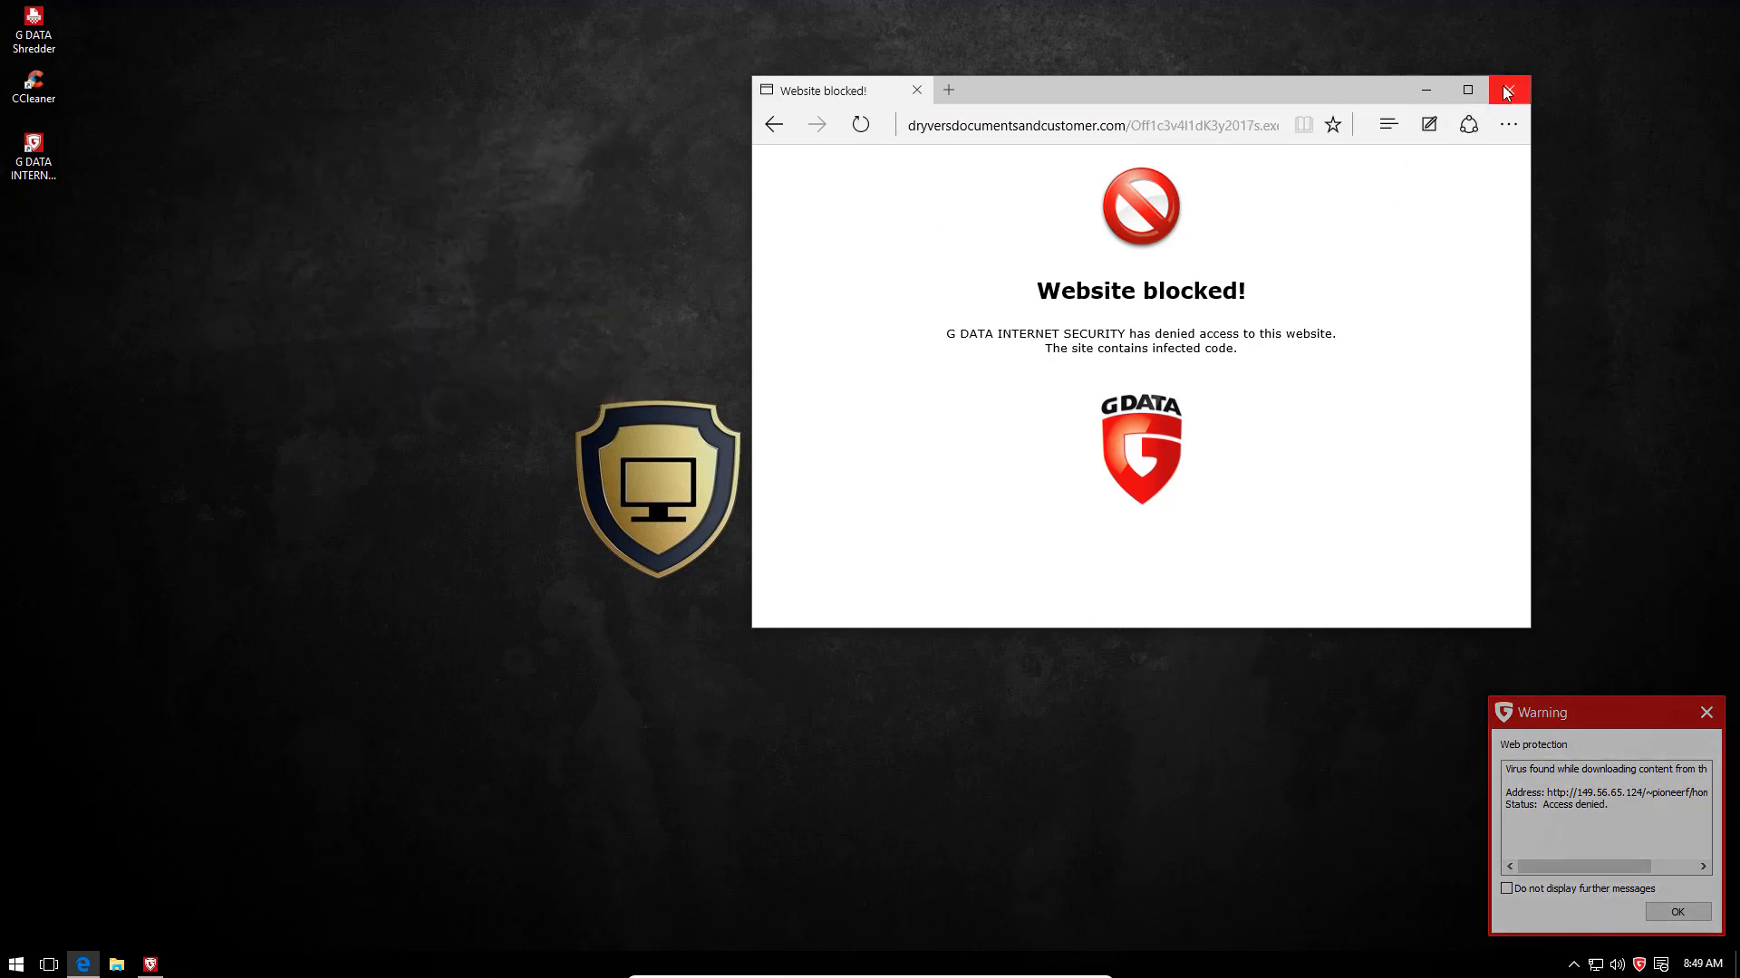
{"action": "left_click", "coordinate": [1508, 91]}
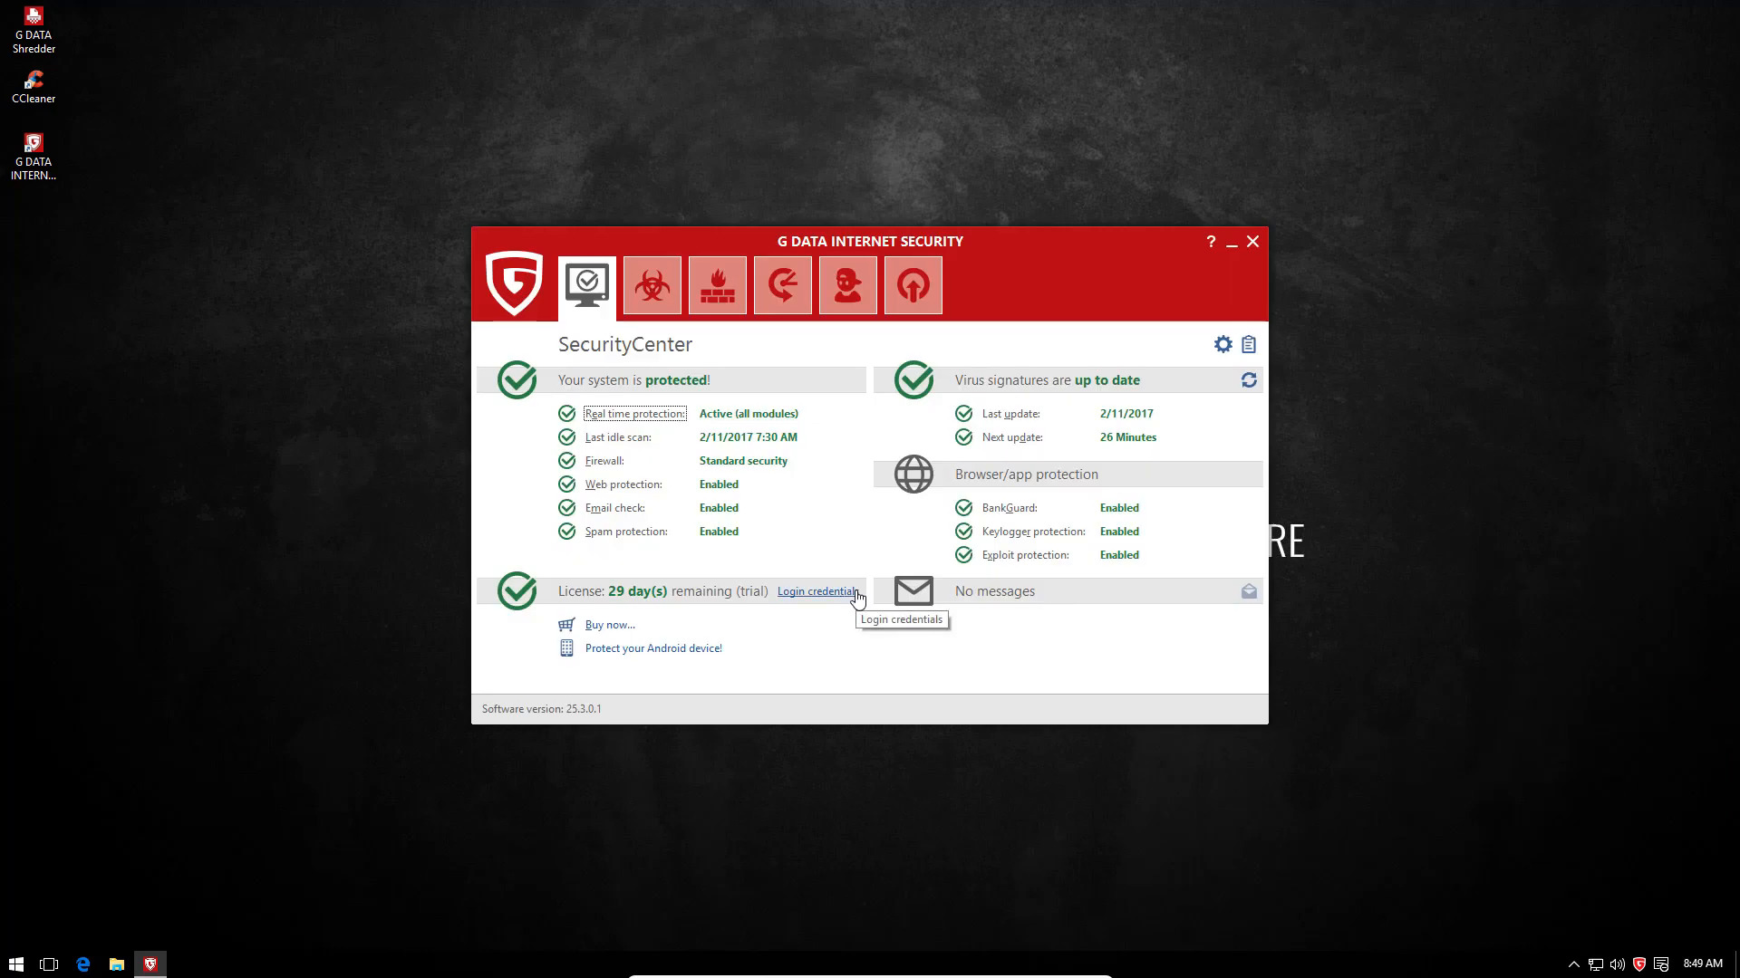
{"action": "mouse_move", "coordinate": [1247, 384]}
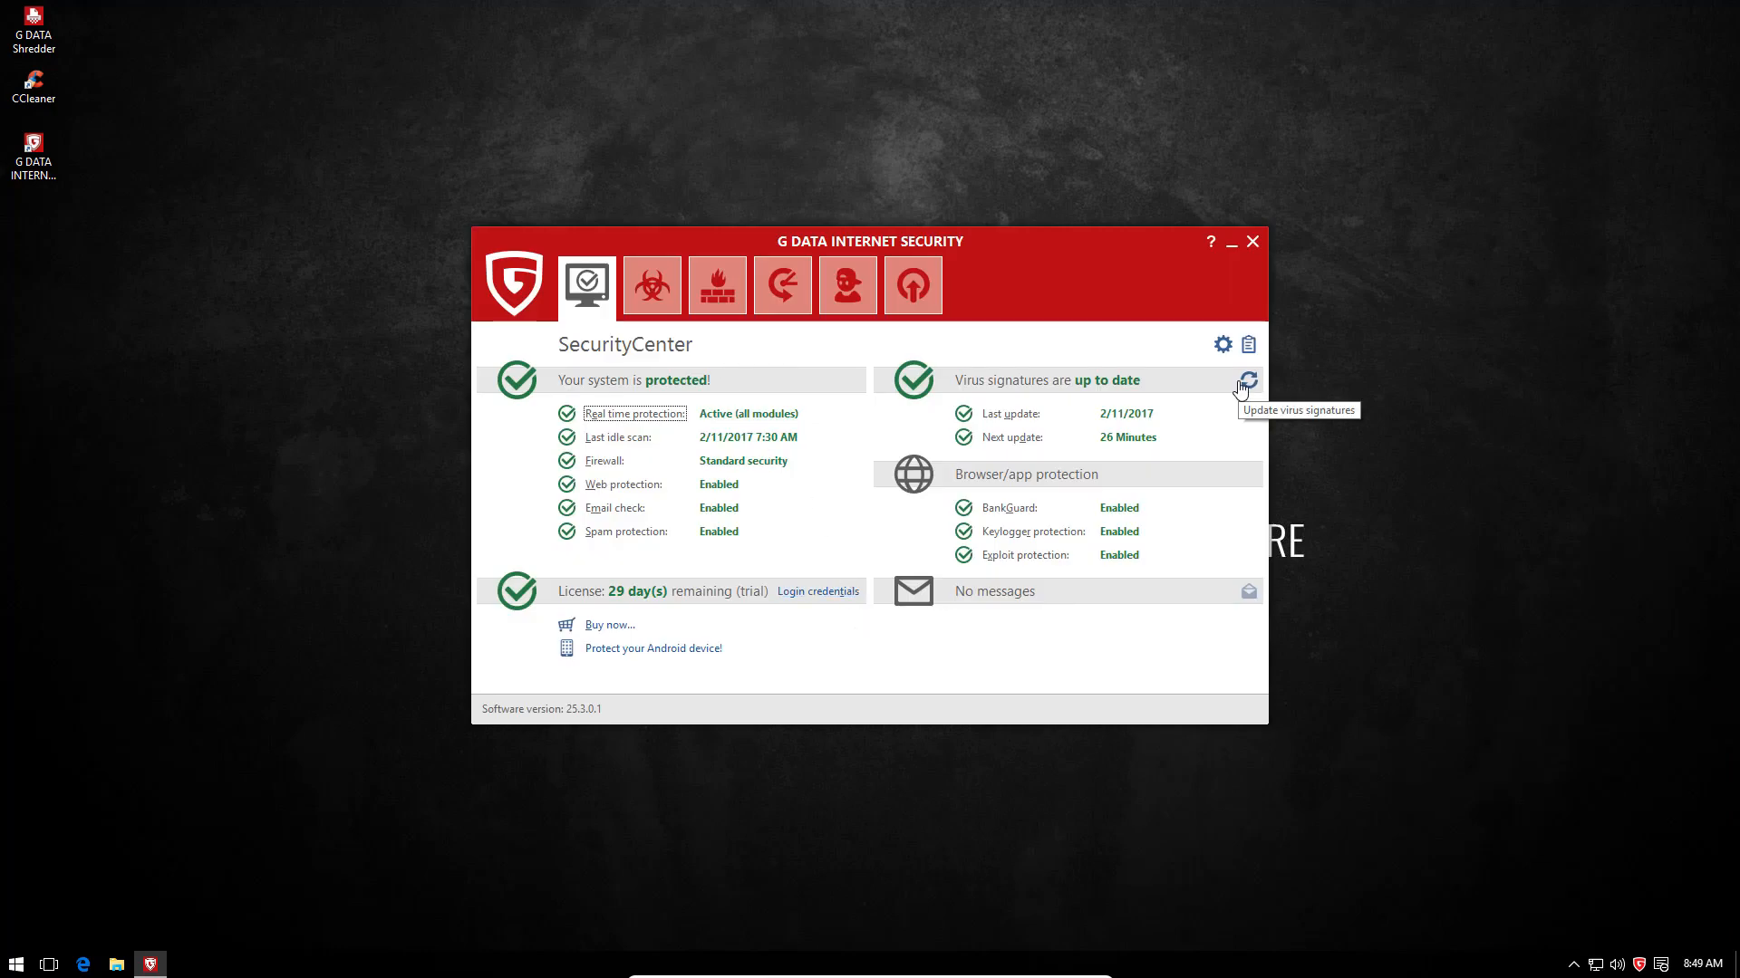
{"action": "mouse_move", "coordinate": [763, 517]}
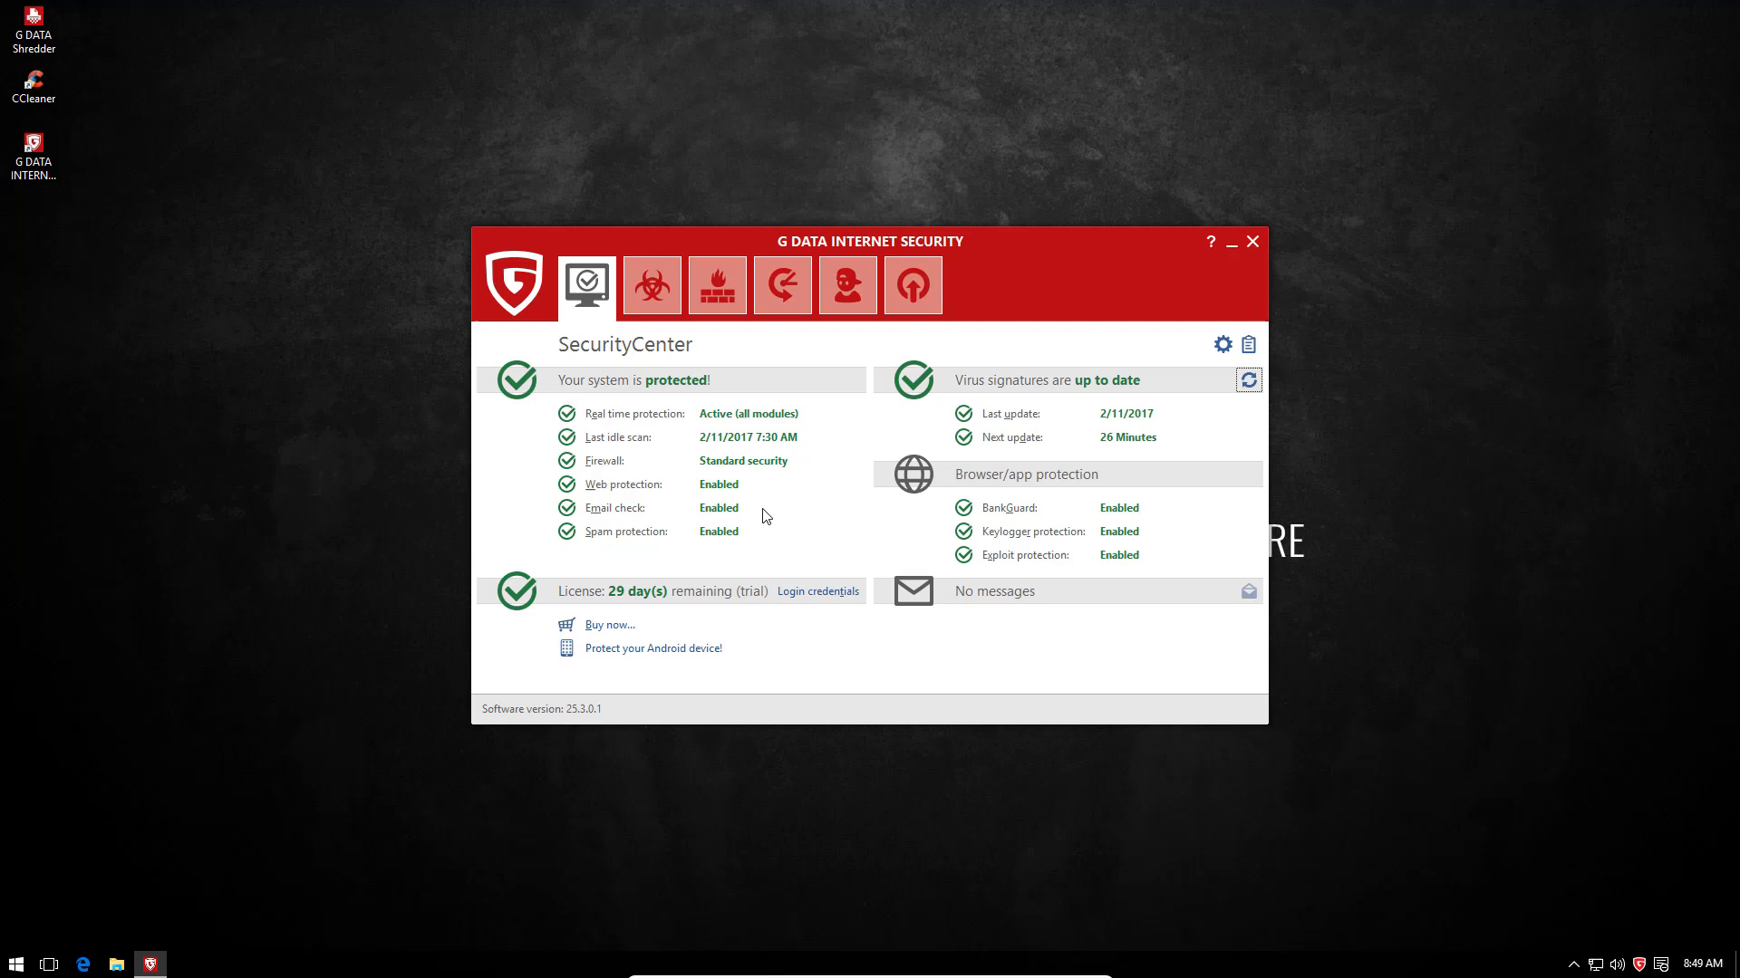
- Close the G DATA SecurityCenter window after confirming signatures are current
{"action": "left_click", "coordinate": [1247, 379]}
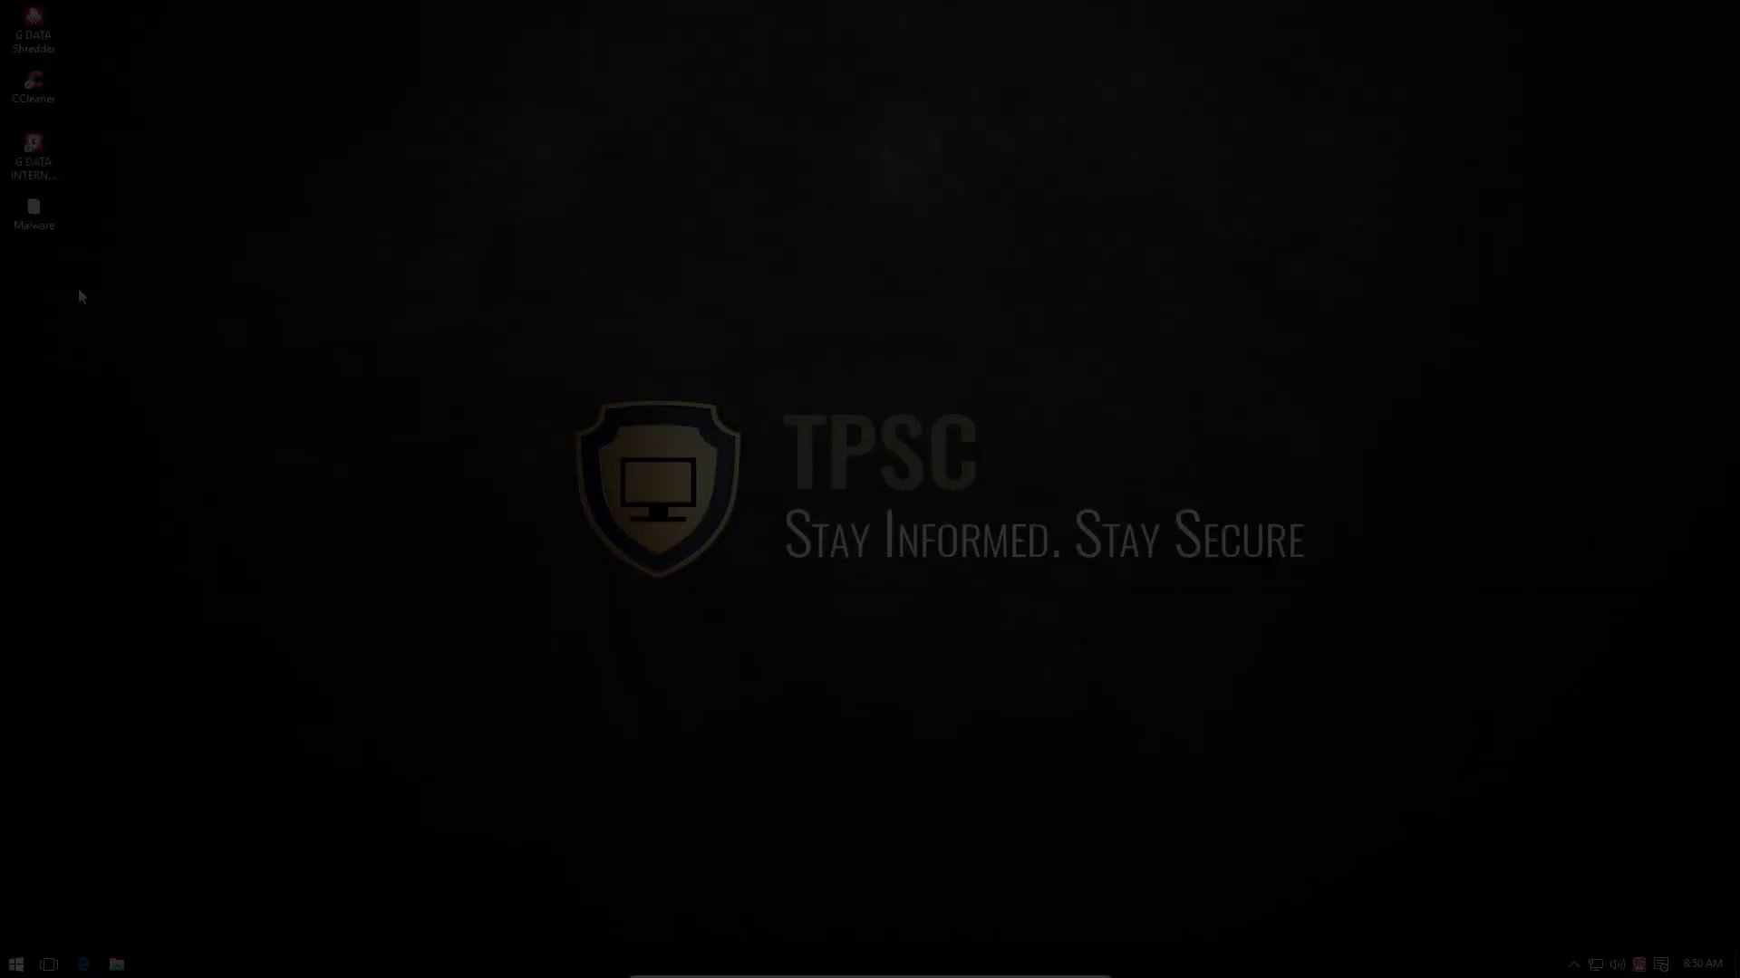
- Open the Malware folder on the desktop holding the 300 samples
{"action": "left_click", "coordinate": [32, 216]}
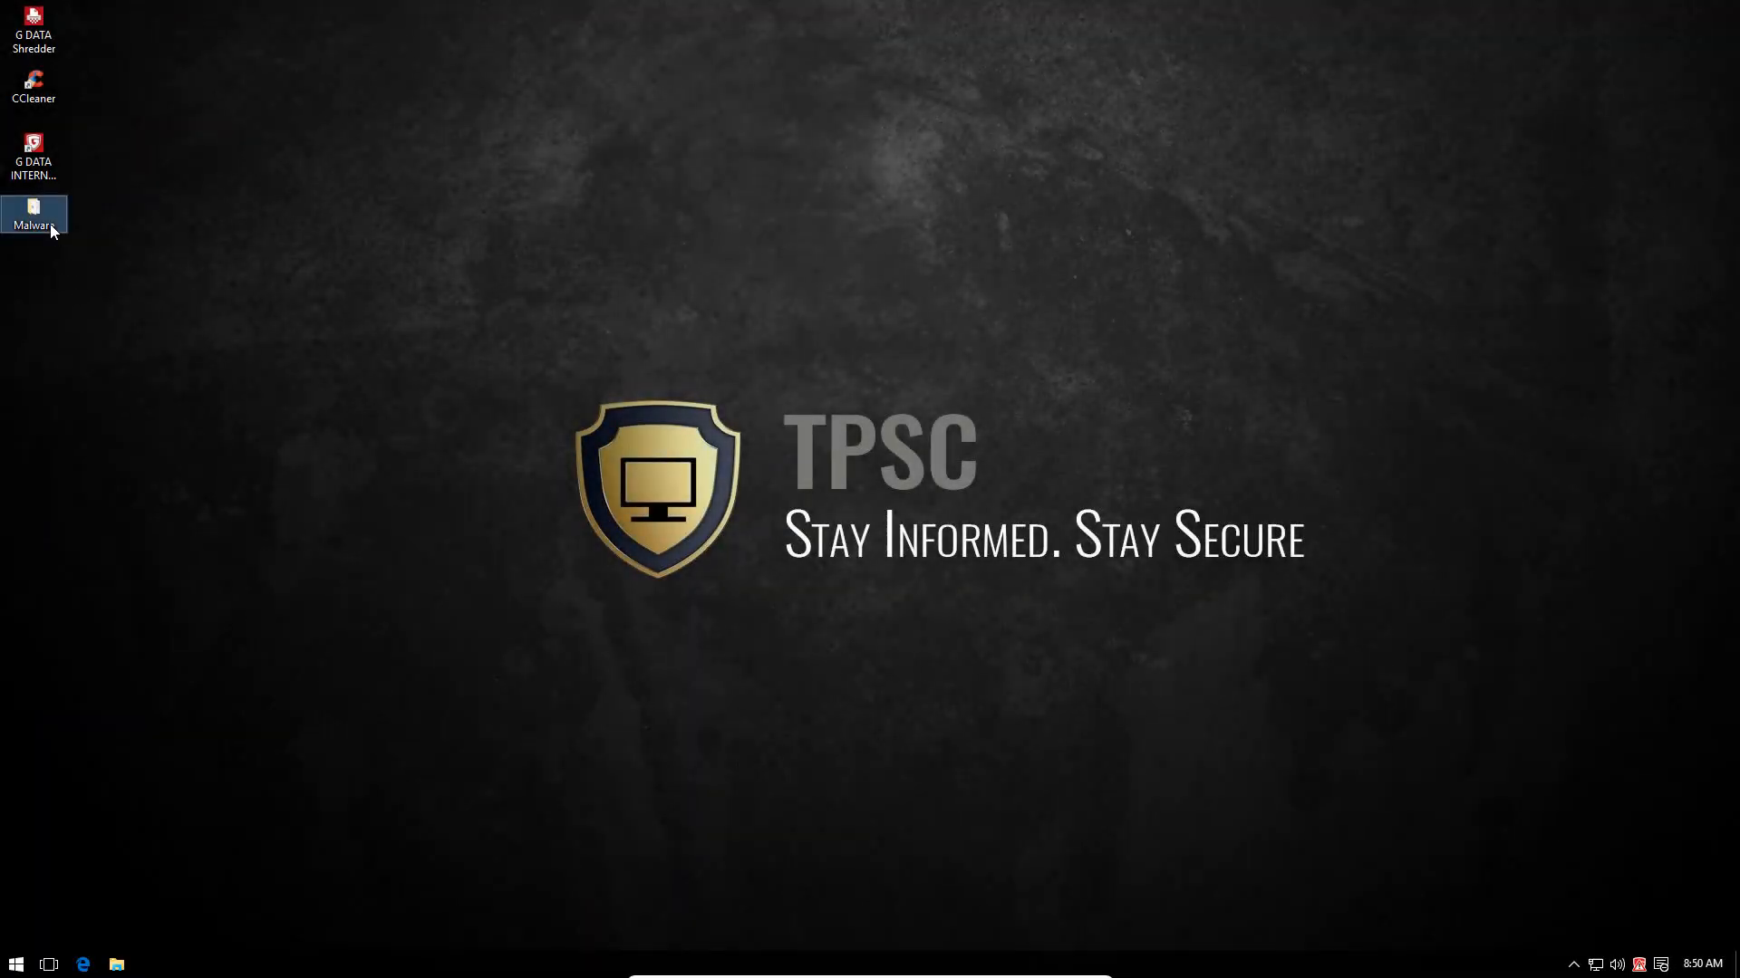
{"action": "double_click", "coordinate": [33, 214]}
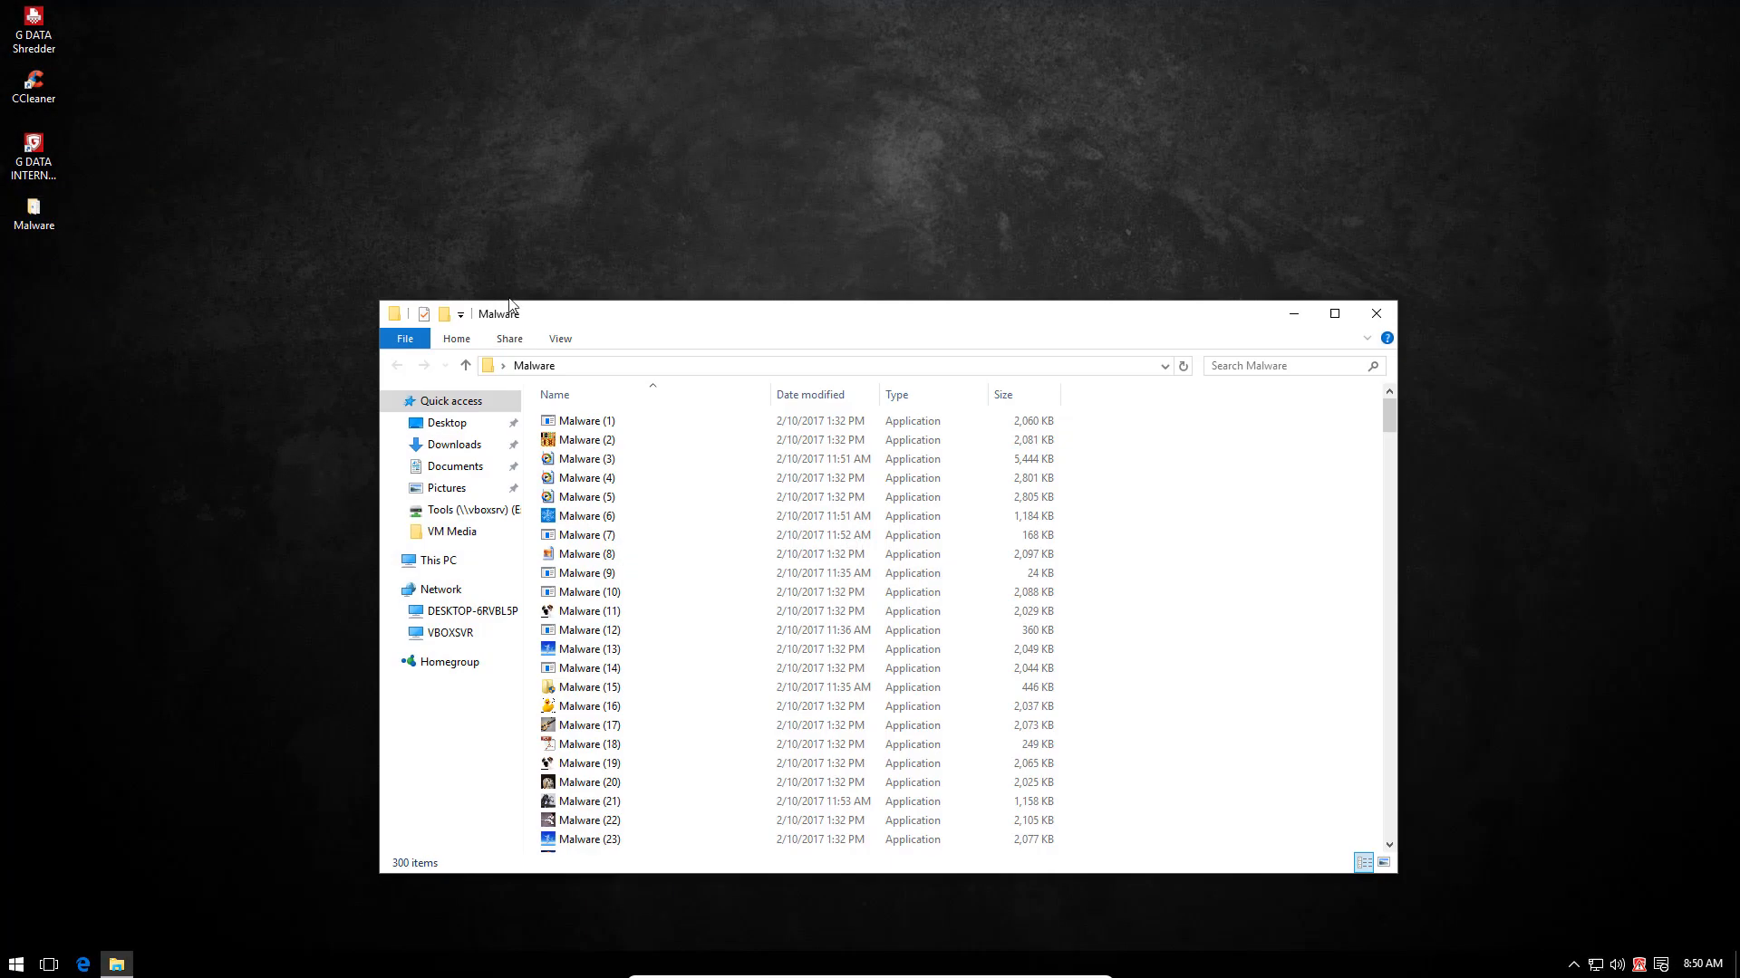
{"action": "mouse_move", "coordinate": [585, 308]}
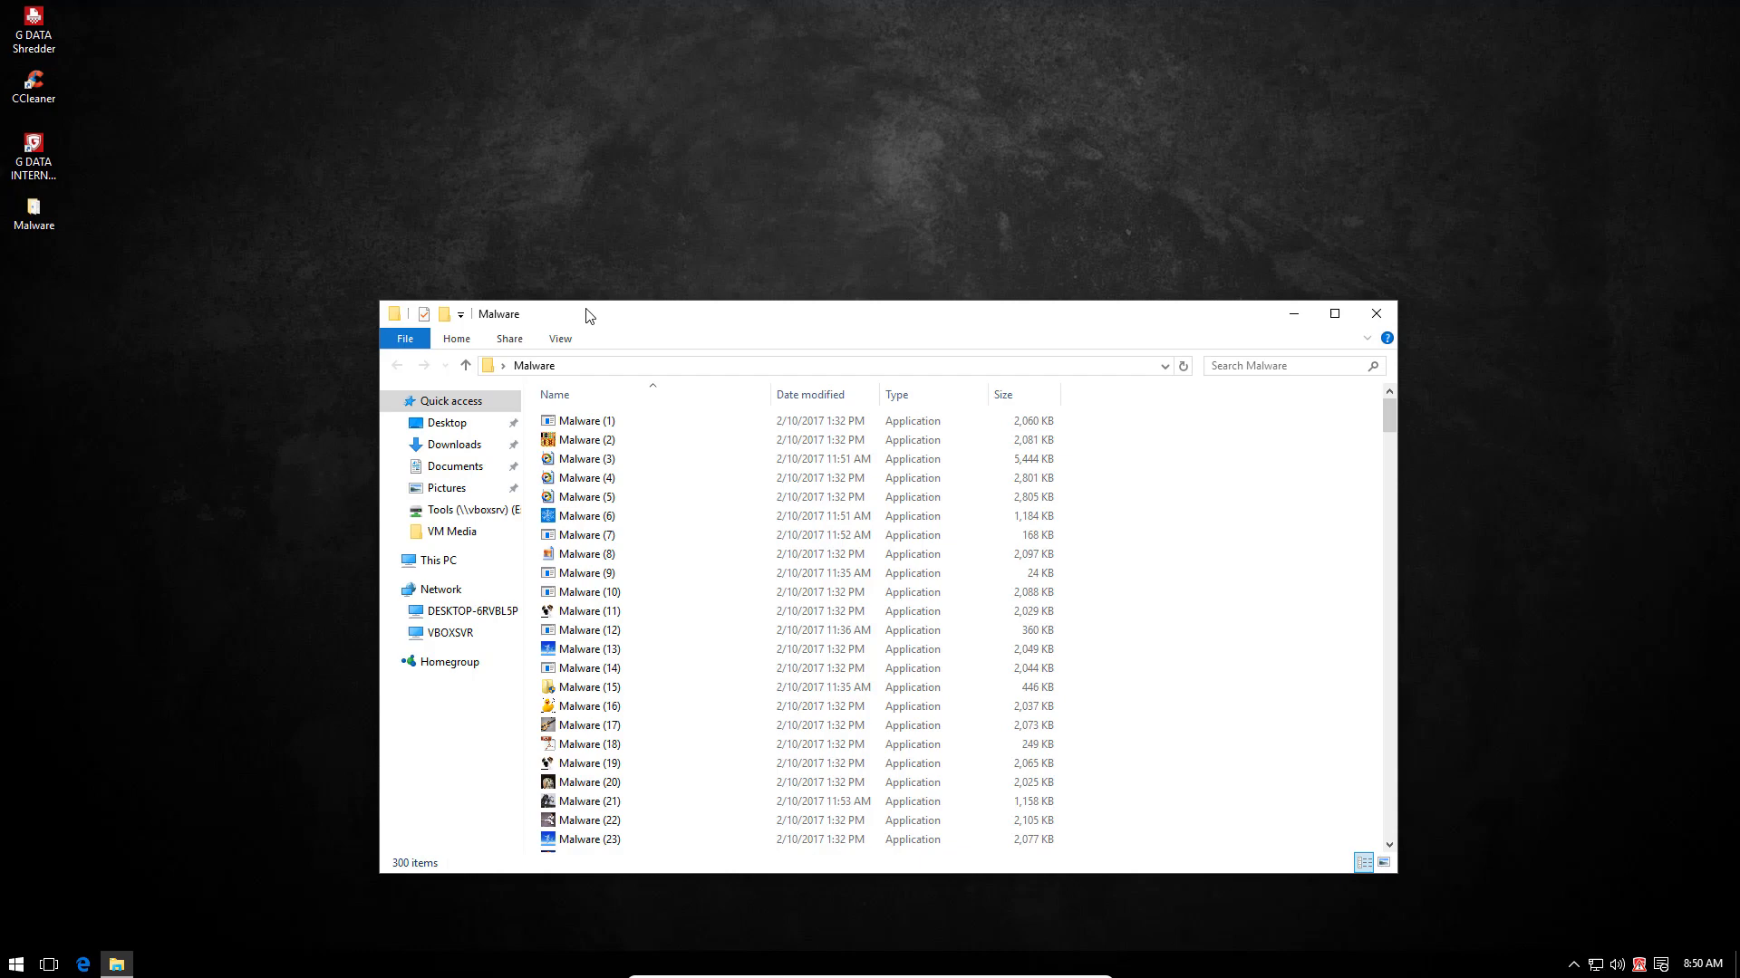
{"action": "mouse_move", "coordinate": [1350, 308]}
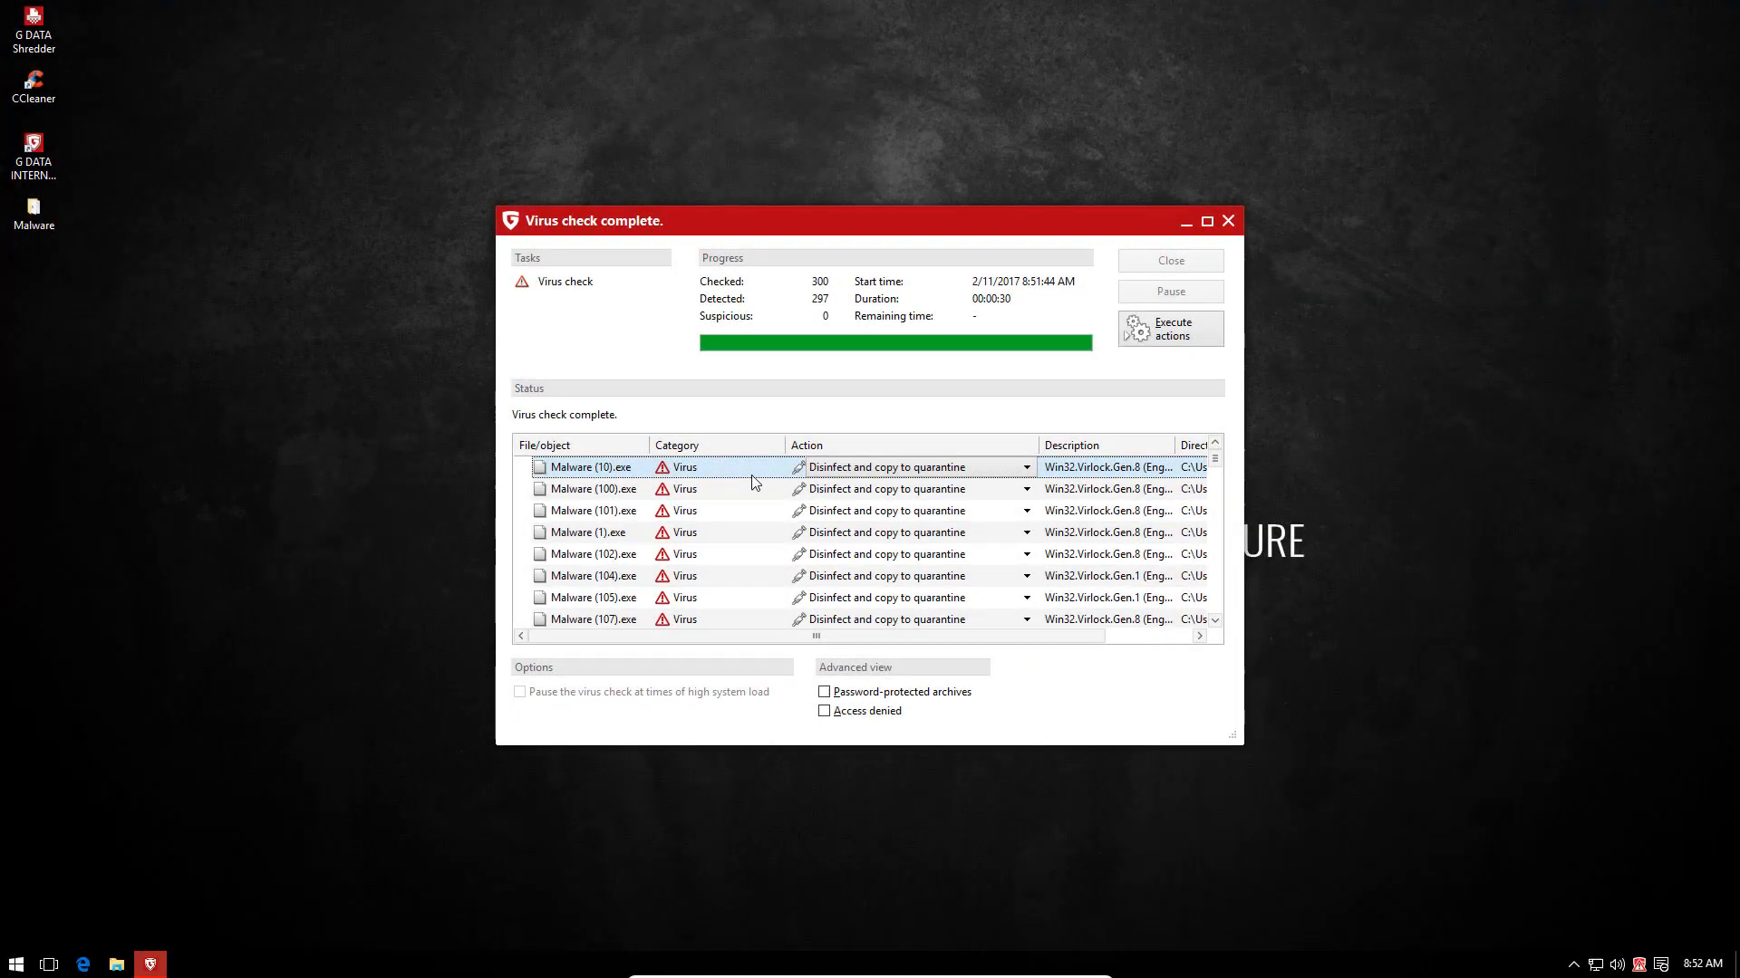
{"action": "mouse_move", "coordinate": [1026, 511]}
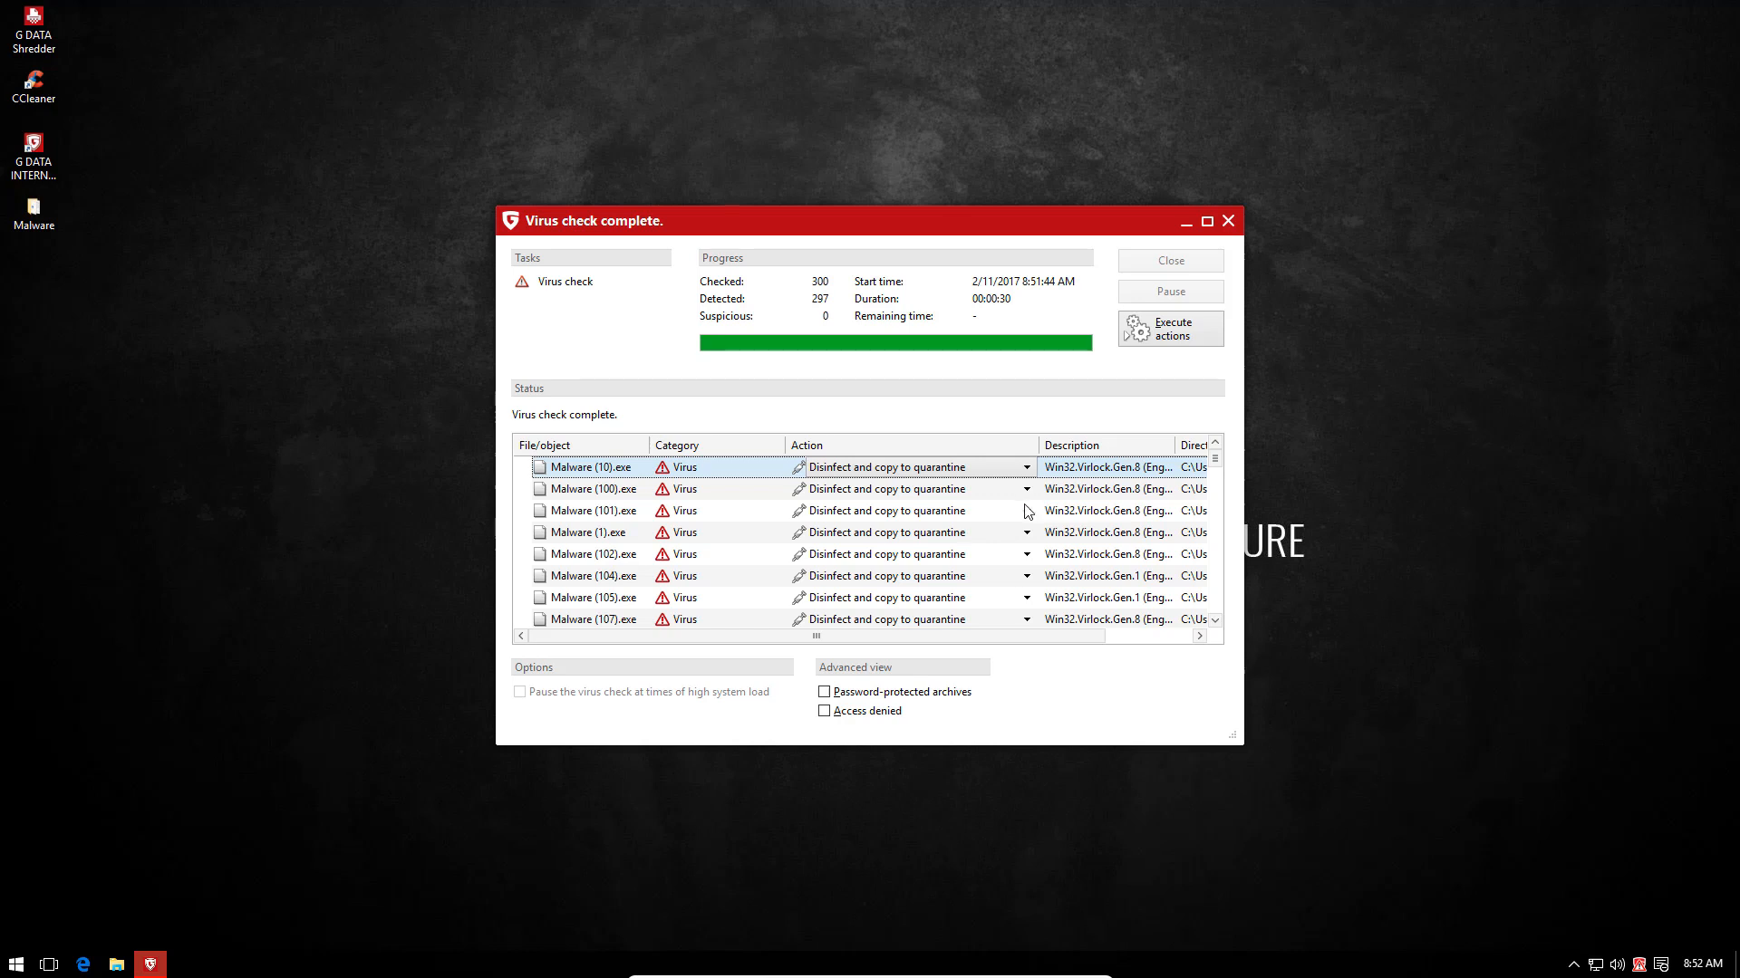
- Set the action for all 297 detections to Delete and execute the actions
{"action": "left_click", "coordinate": [1021, 465]}
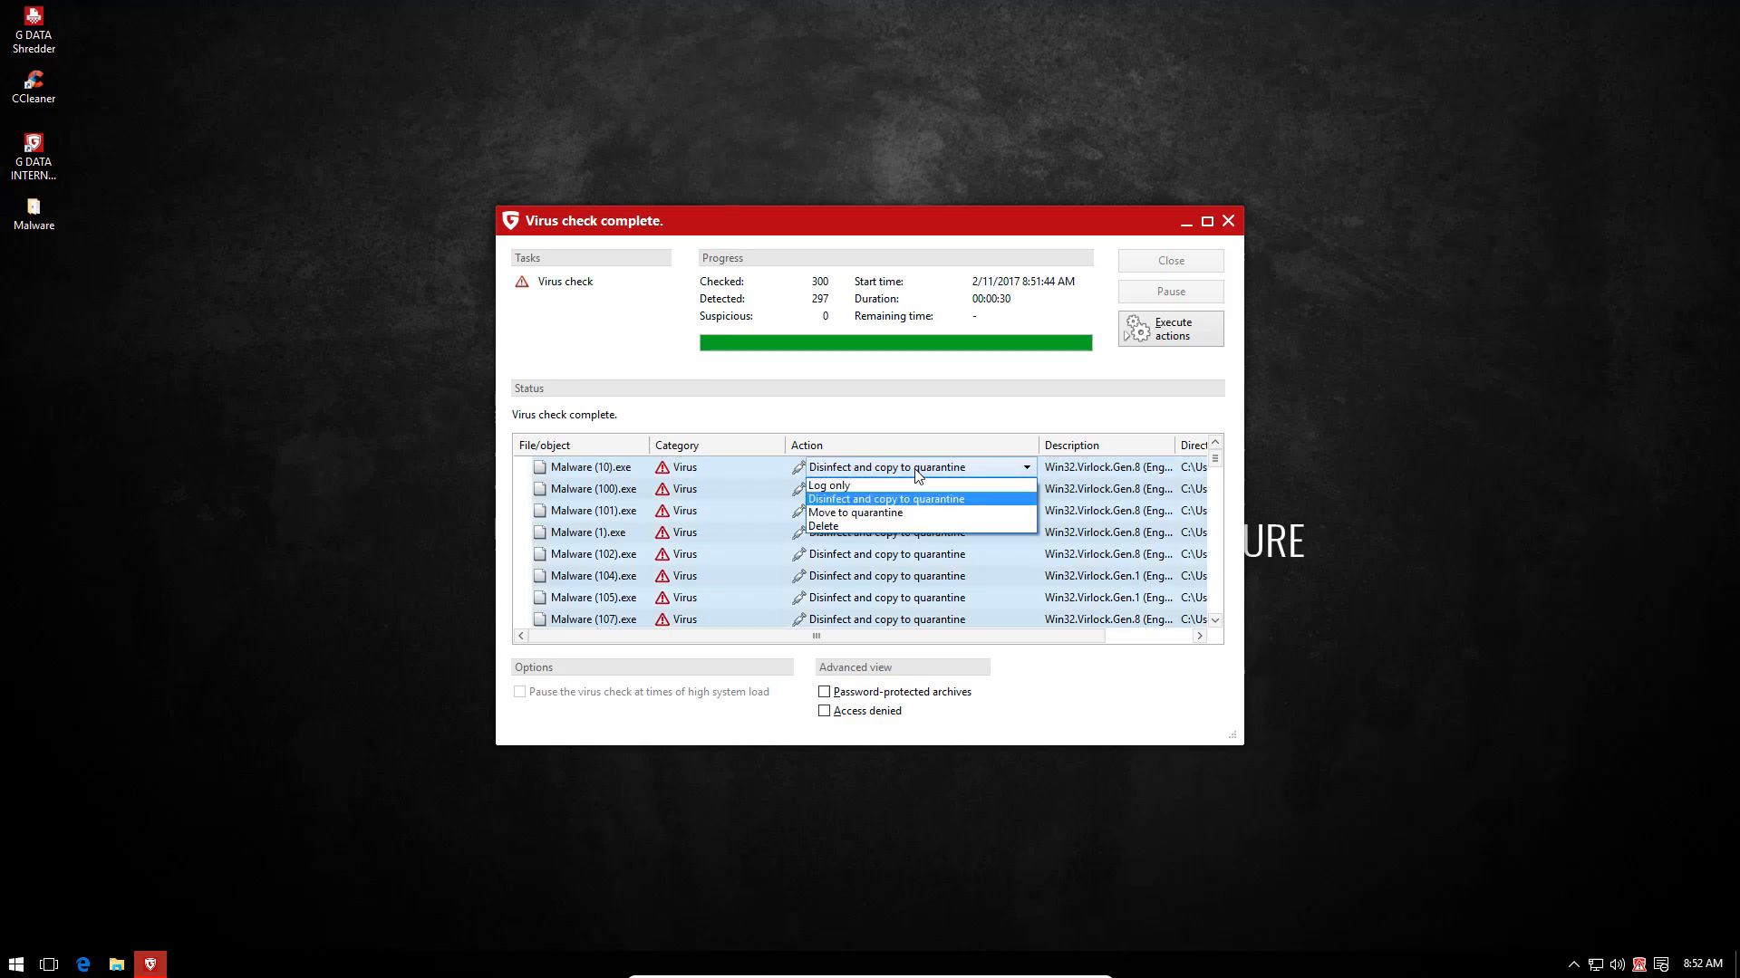
{"action": "left_click", "coordinate": [823, 526]}
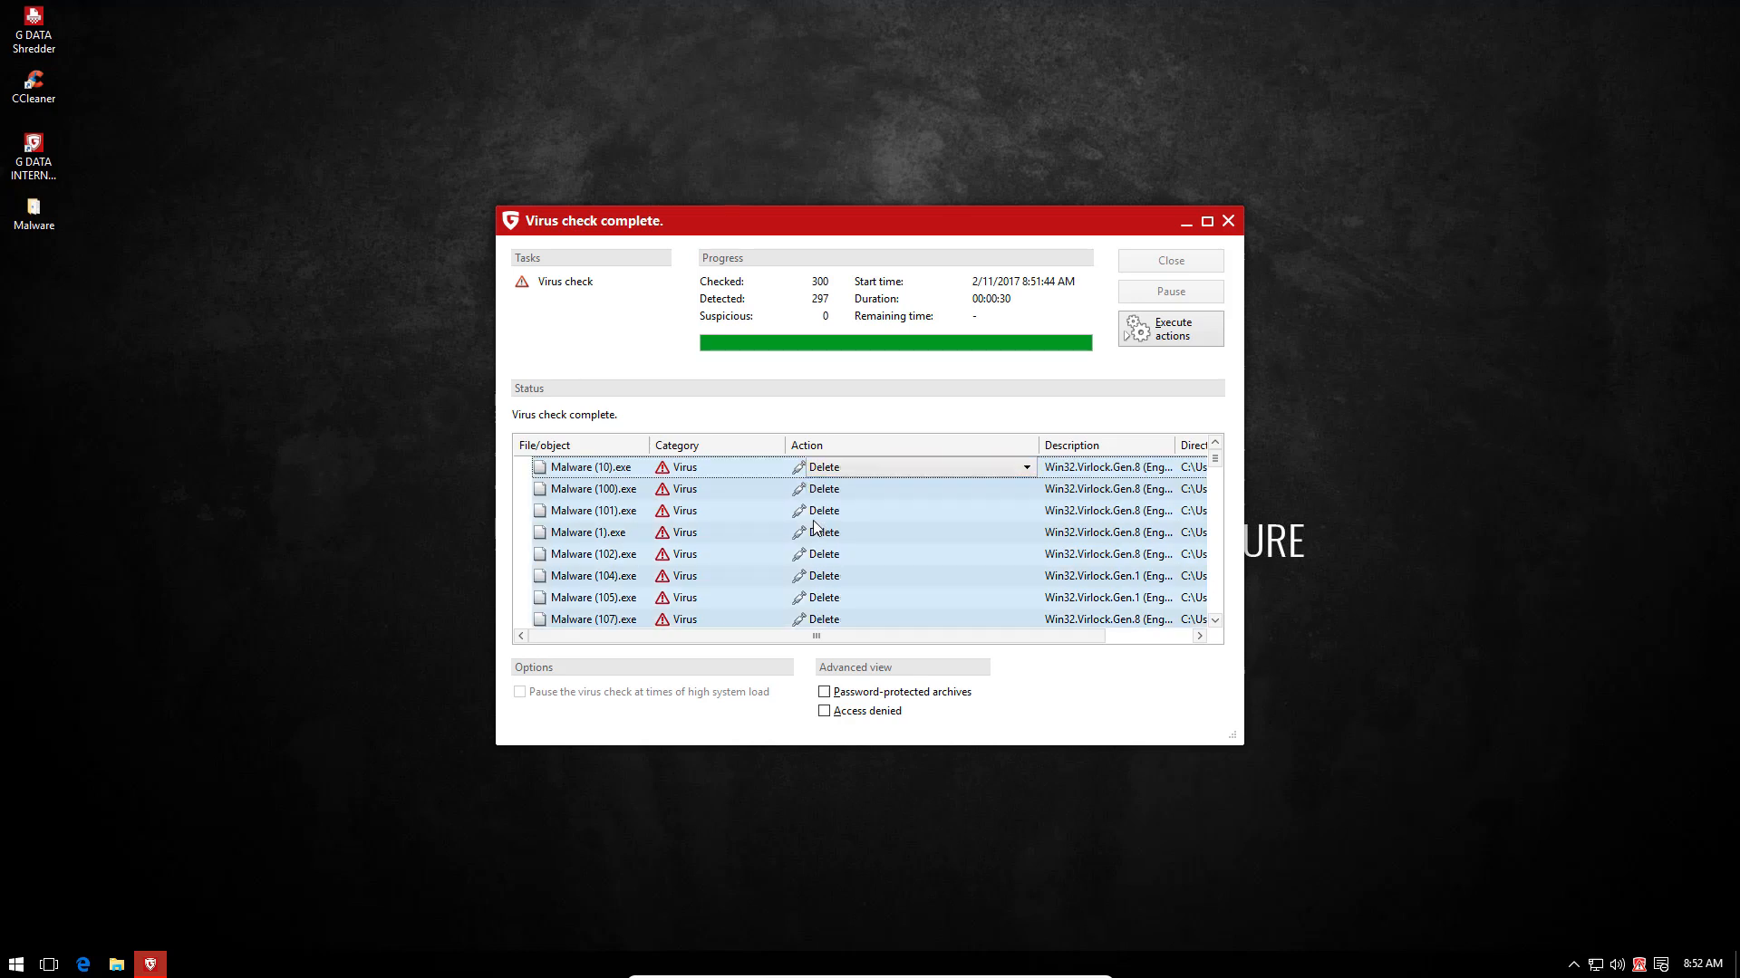
{"action": "scroll", "scroll_direction": "down", "scroll_amount": 3}
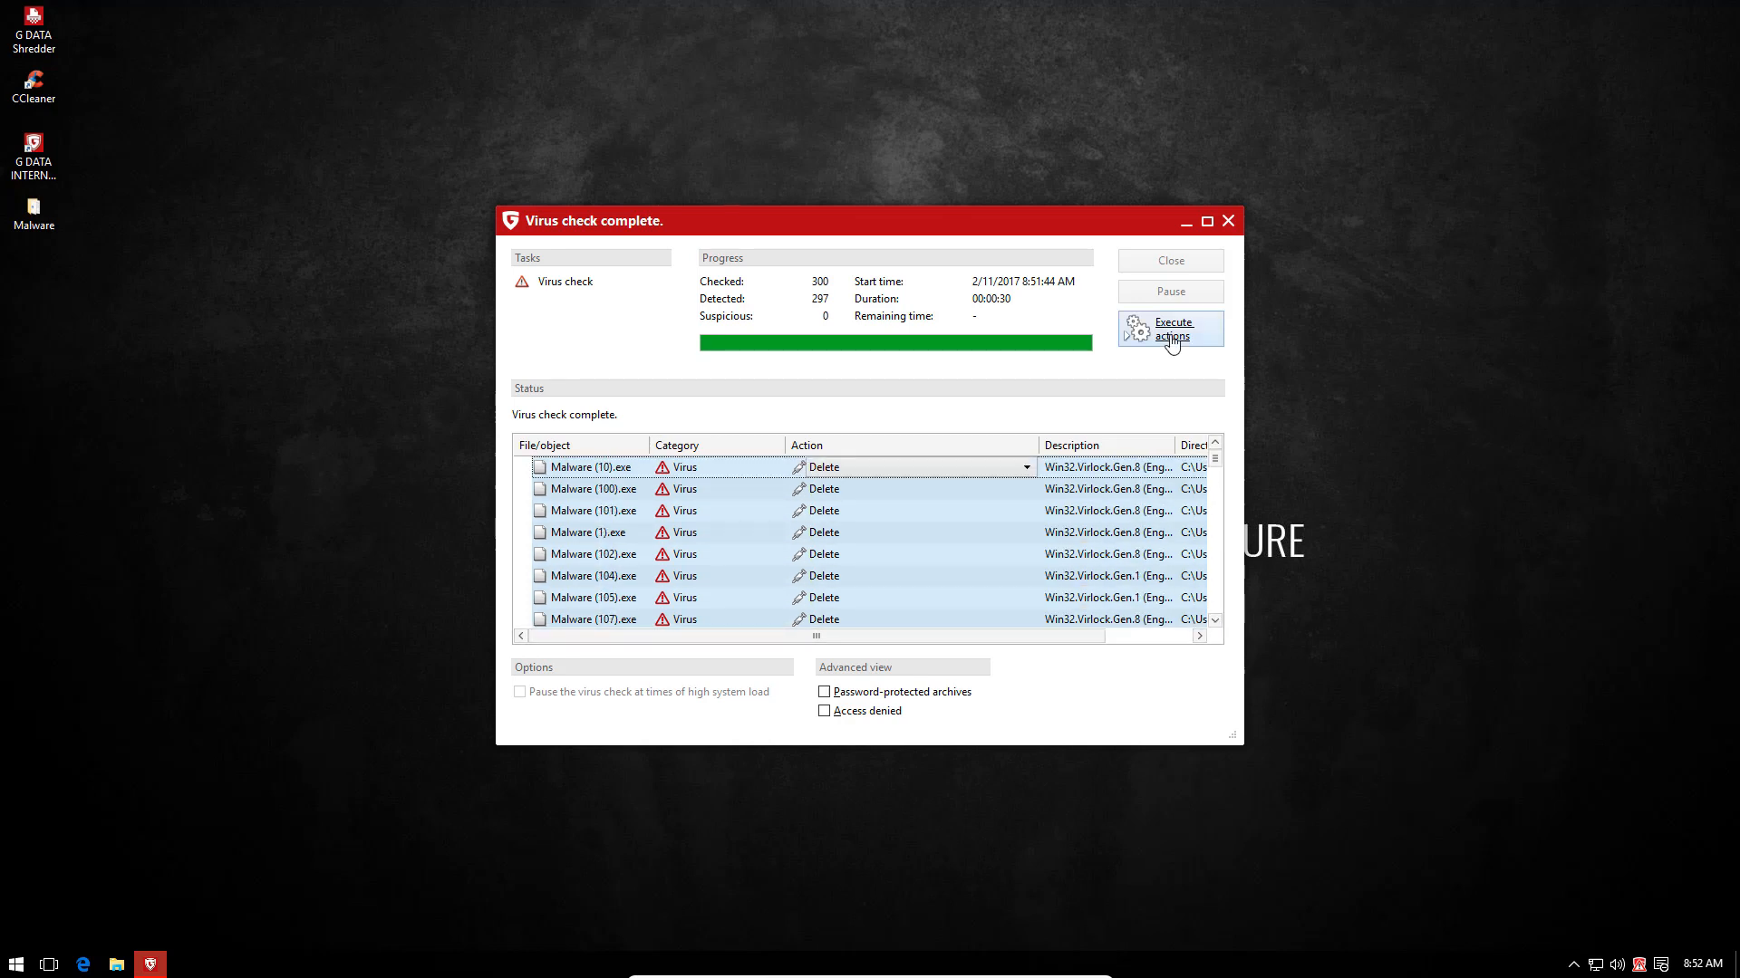
{"action": "left_click", "coordinate": [1171, 328]}
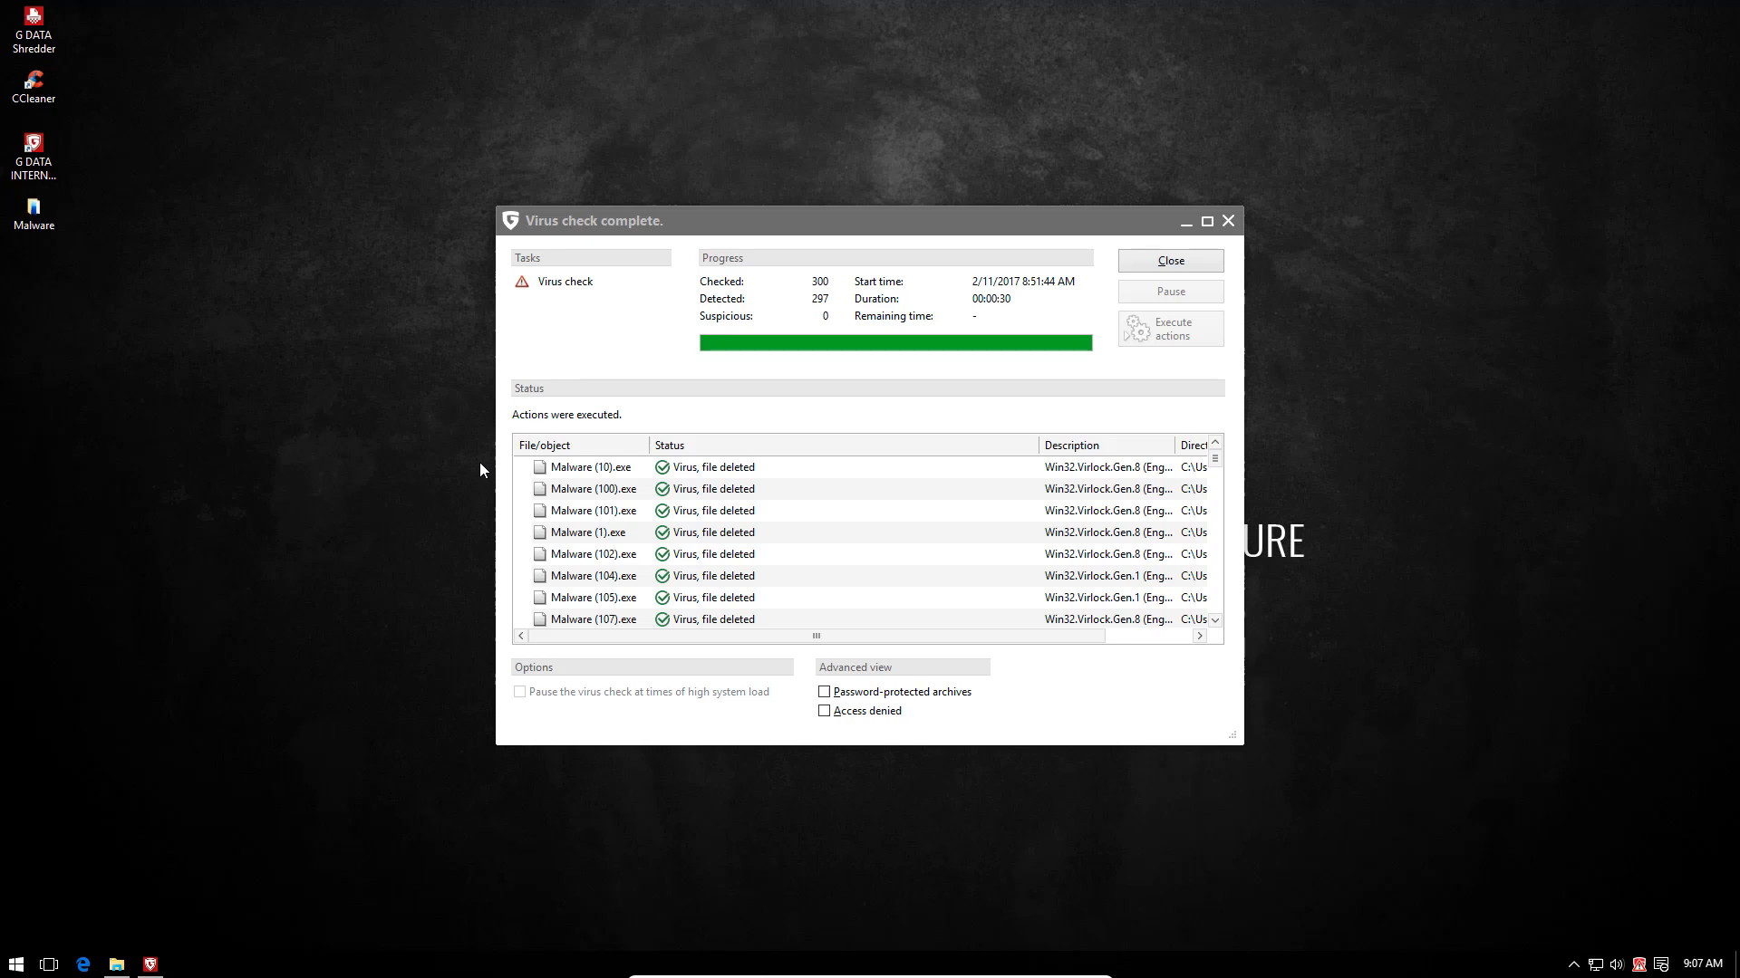
{"action": "mouse_move", "coordinate": [337, 633]}
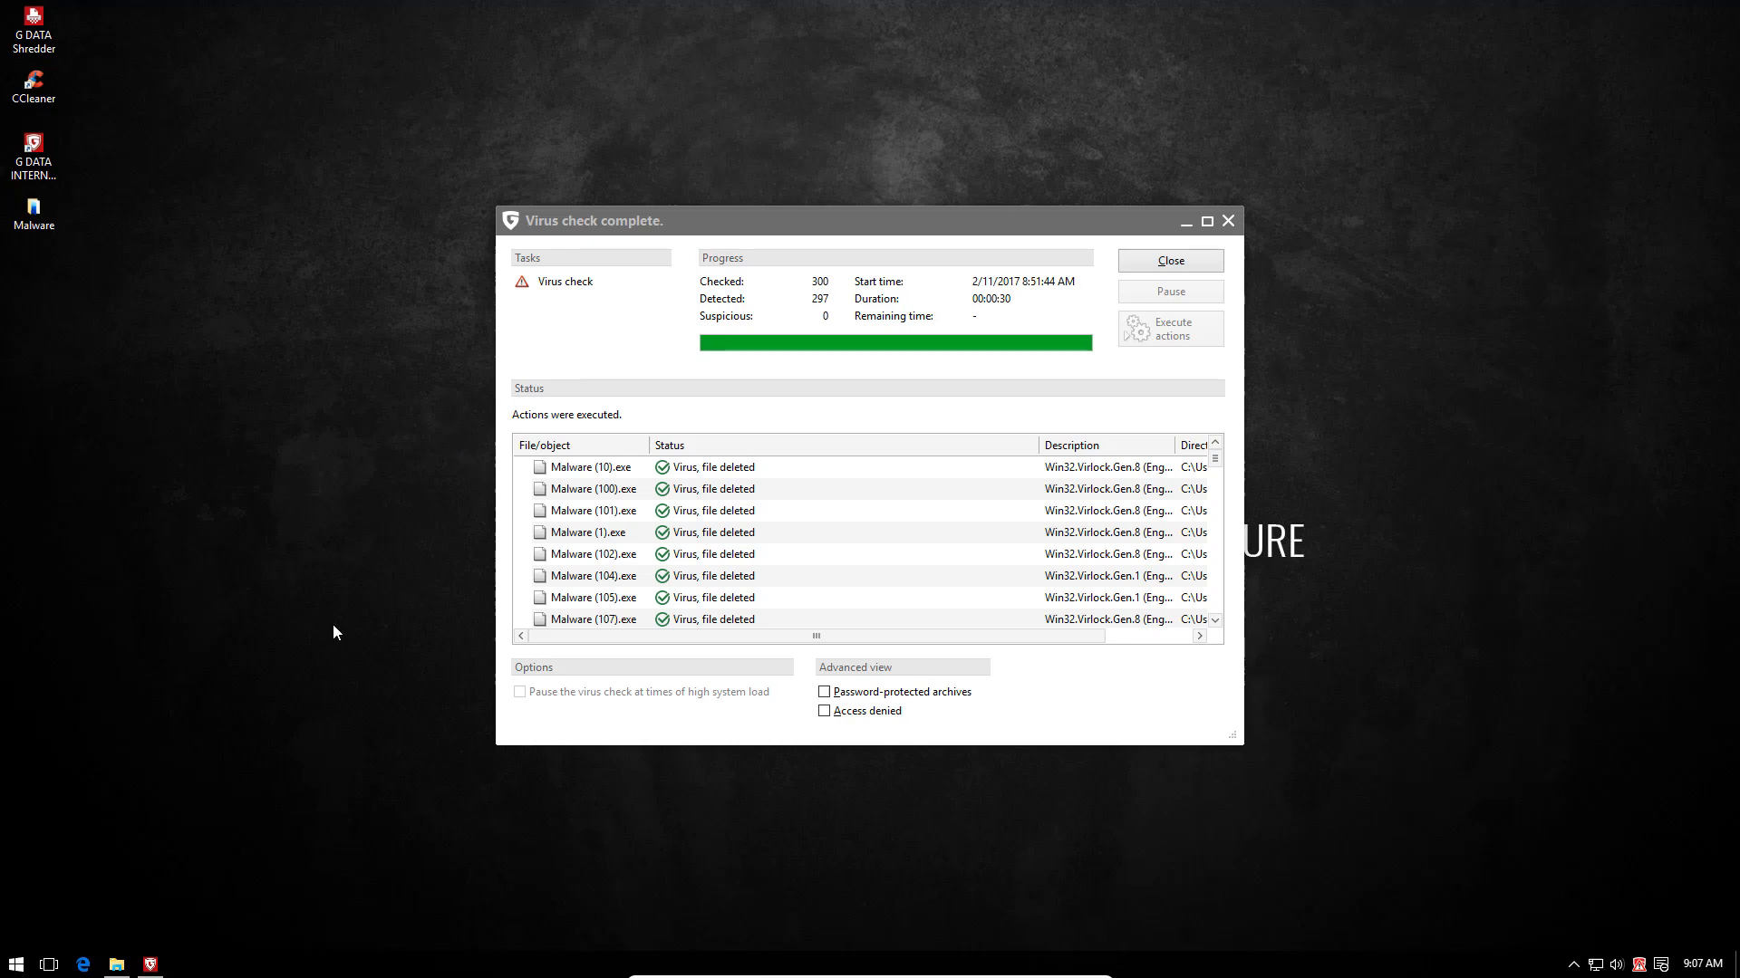
- Show the 37 leftover files, briefly open the Beethoven WMA in Groove Music and close it
{"action": "left_click", "coordinate": [116, 962]}
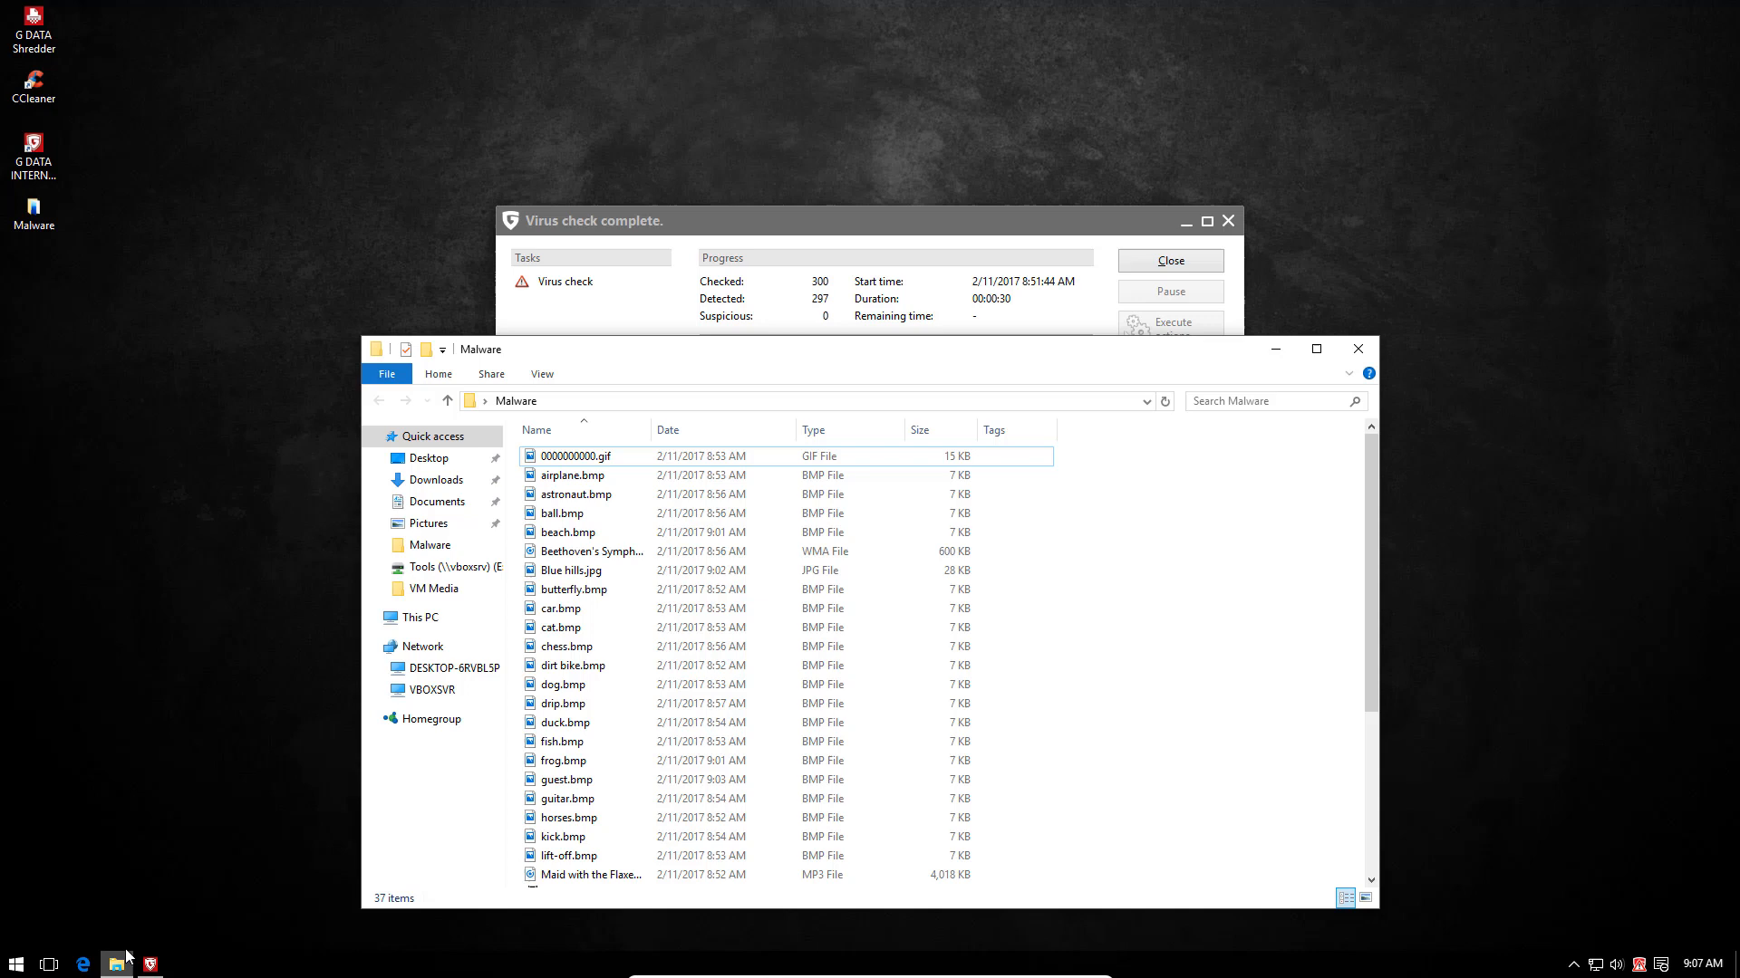
{"action": "mouse_move", "coordinate": [556, 368]}
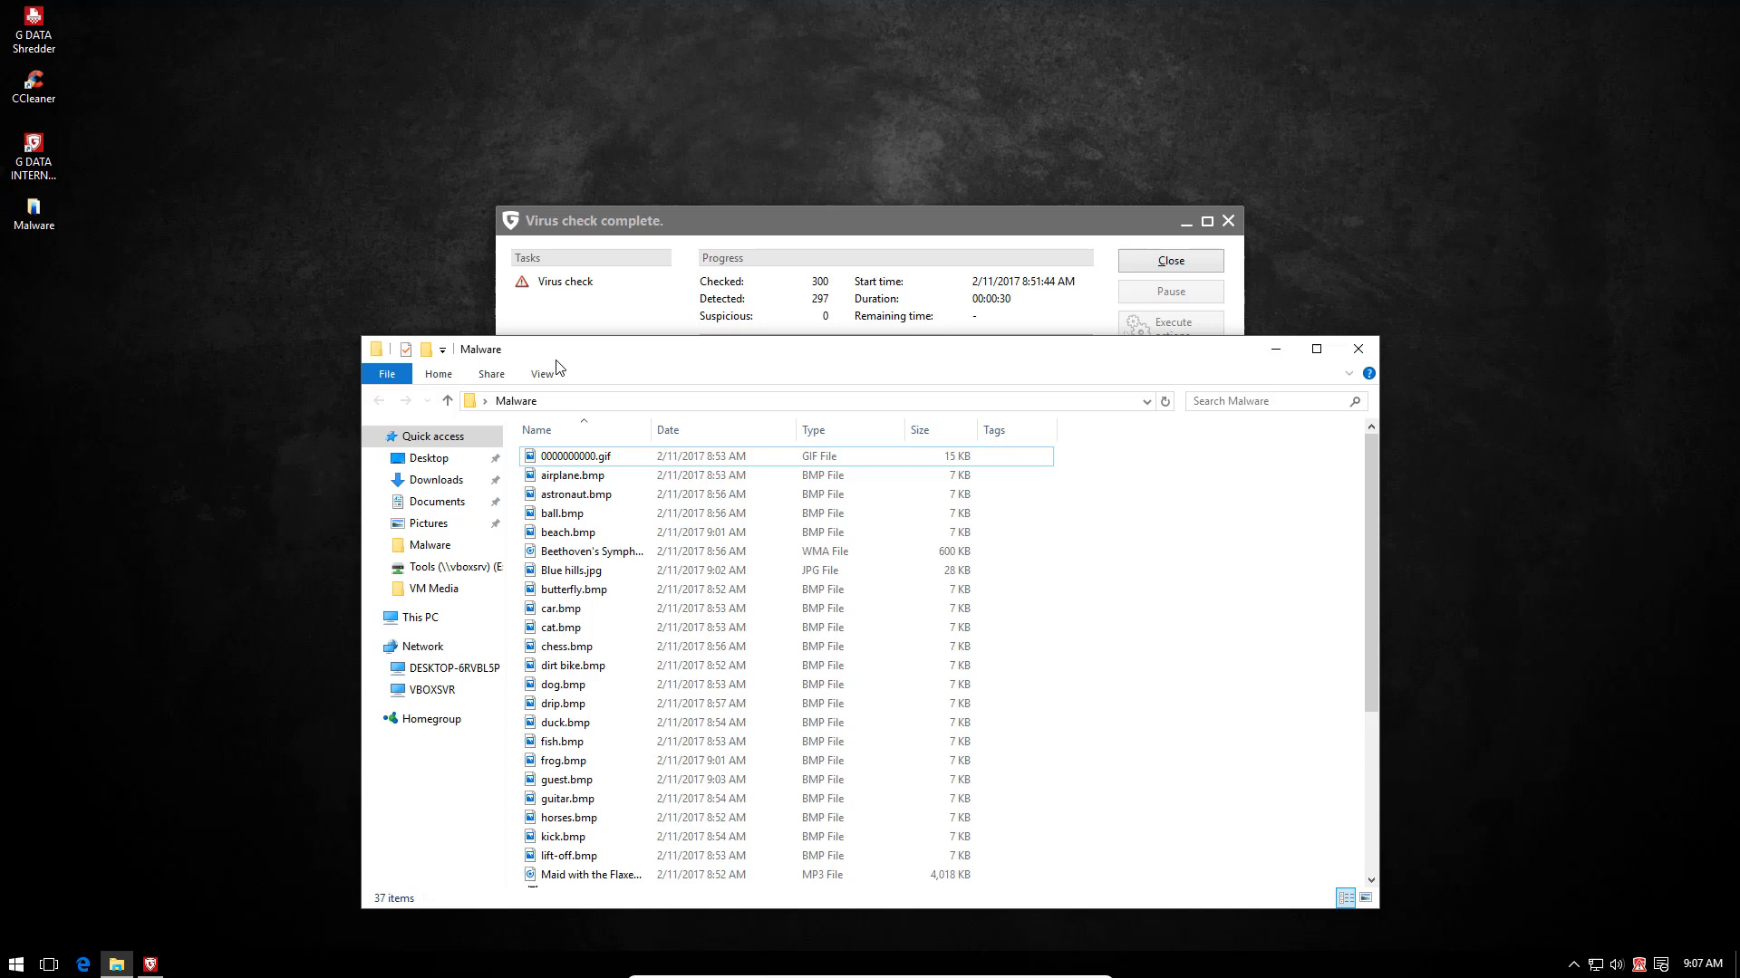
{"action": "mouse_move", "coordinate": [516, 436]}
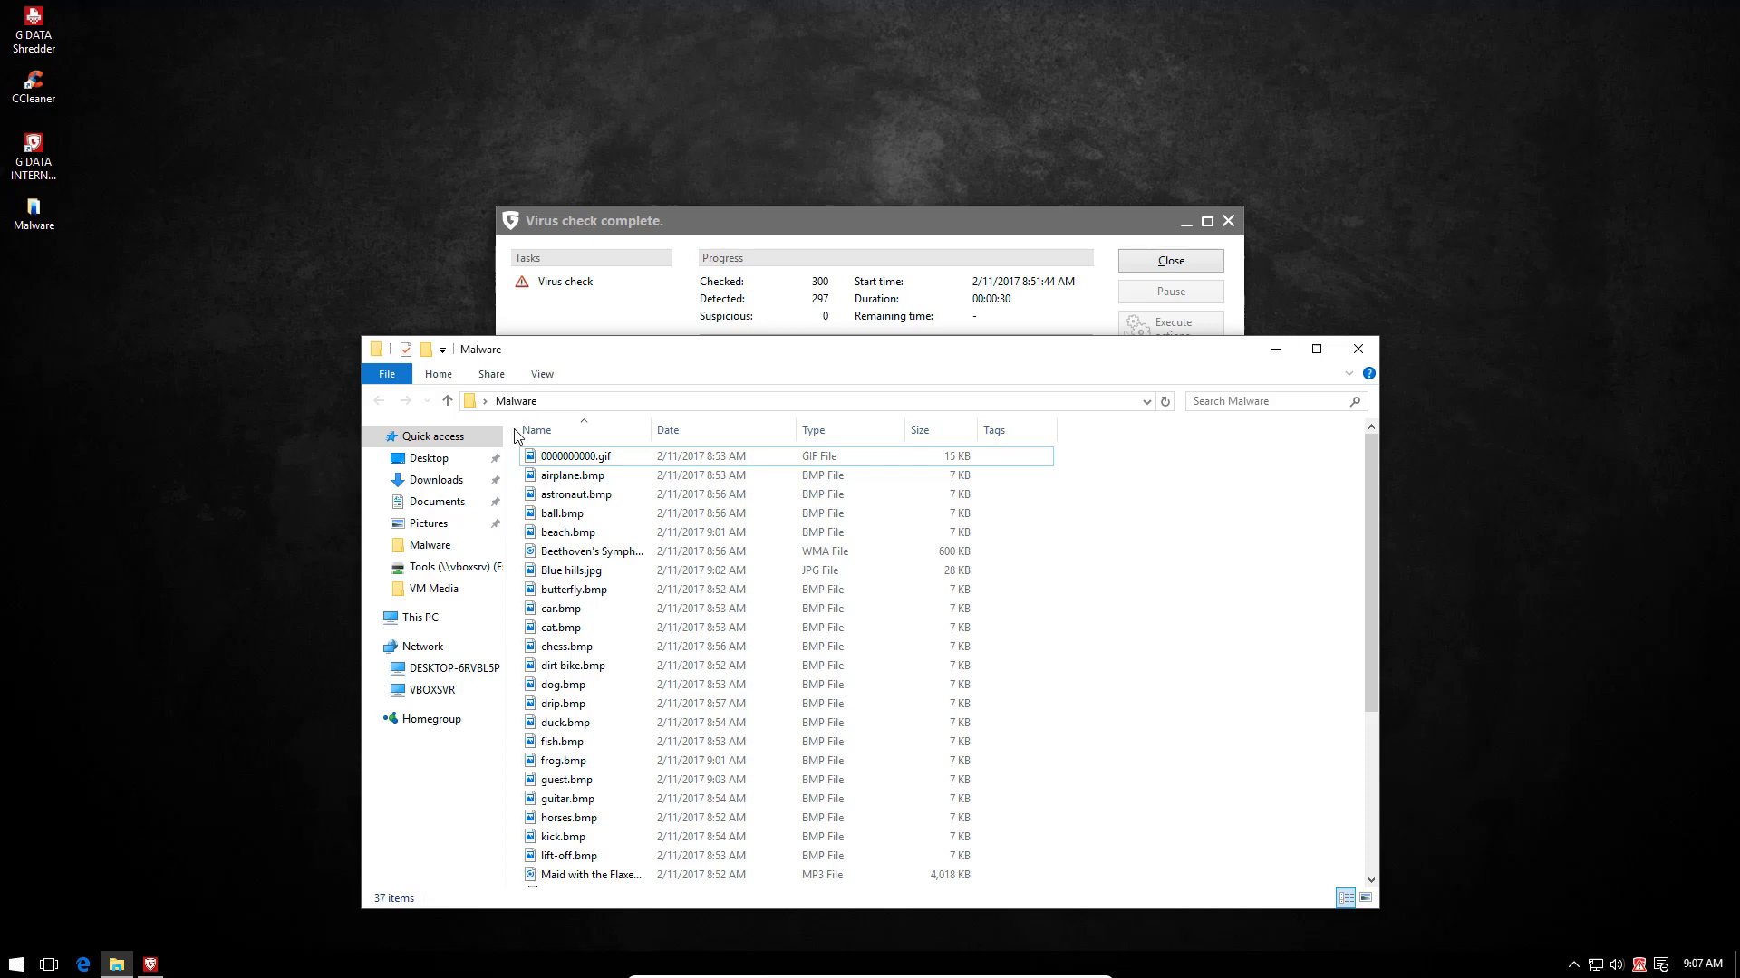
{"action": "mouse_move", "coordinate": [342, 815]}
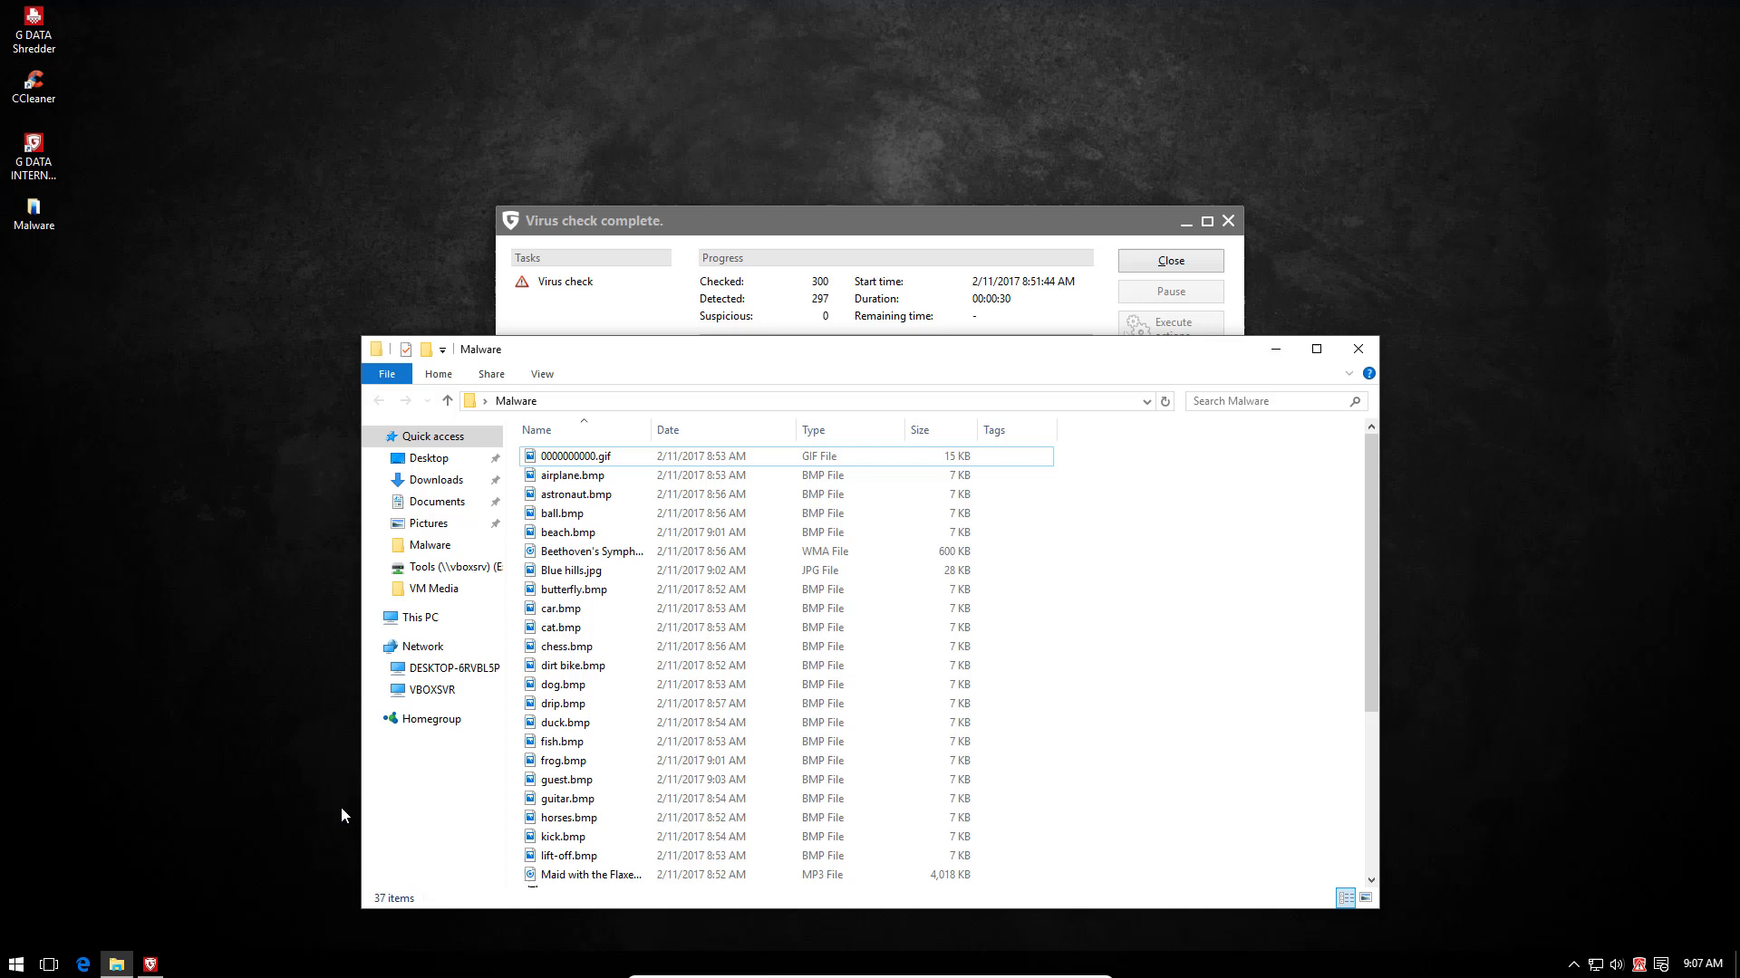
{"action": "mouse_move", "coordinate": [413, 782]}
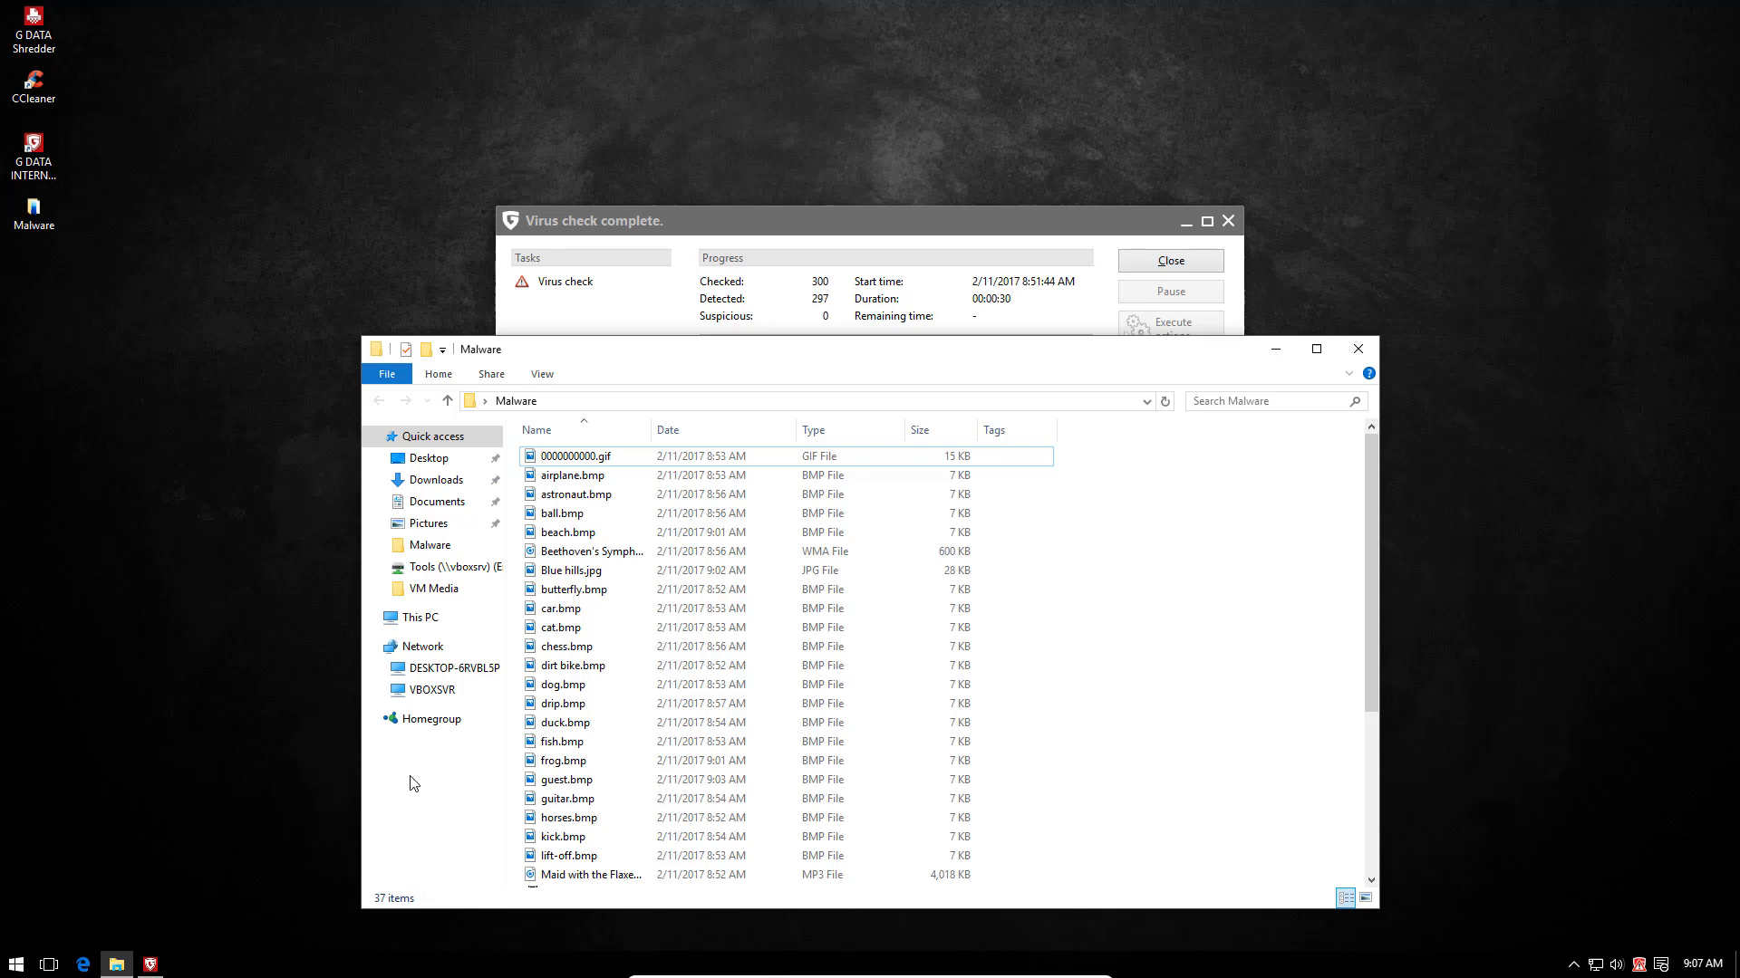
{"action": "left_click", "coordinate": [588, 551]}
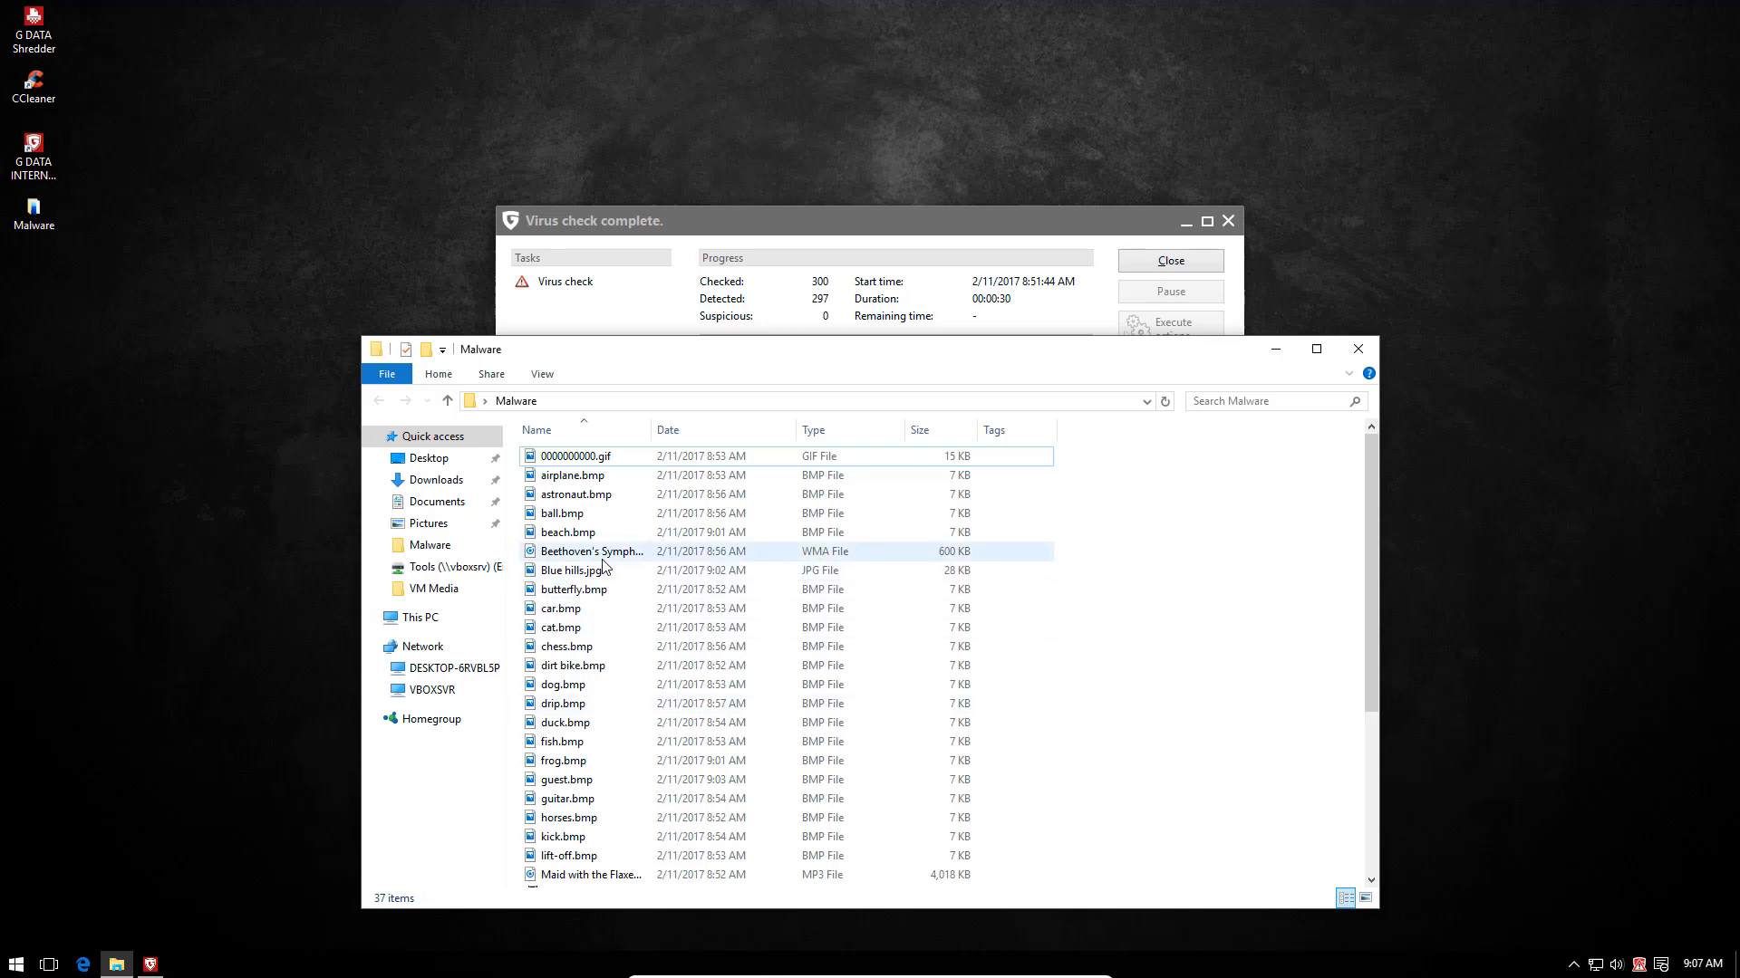
{"action": "double_click", "coordinate": [591, 551]}
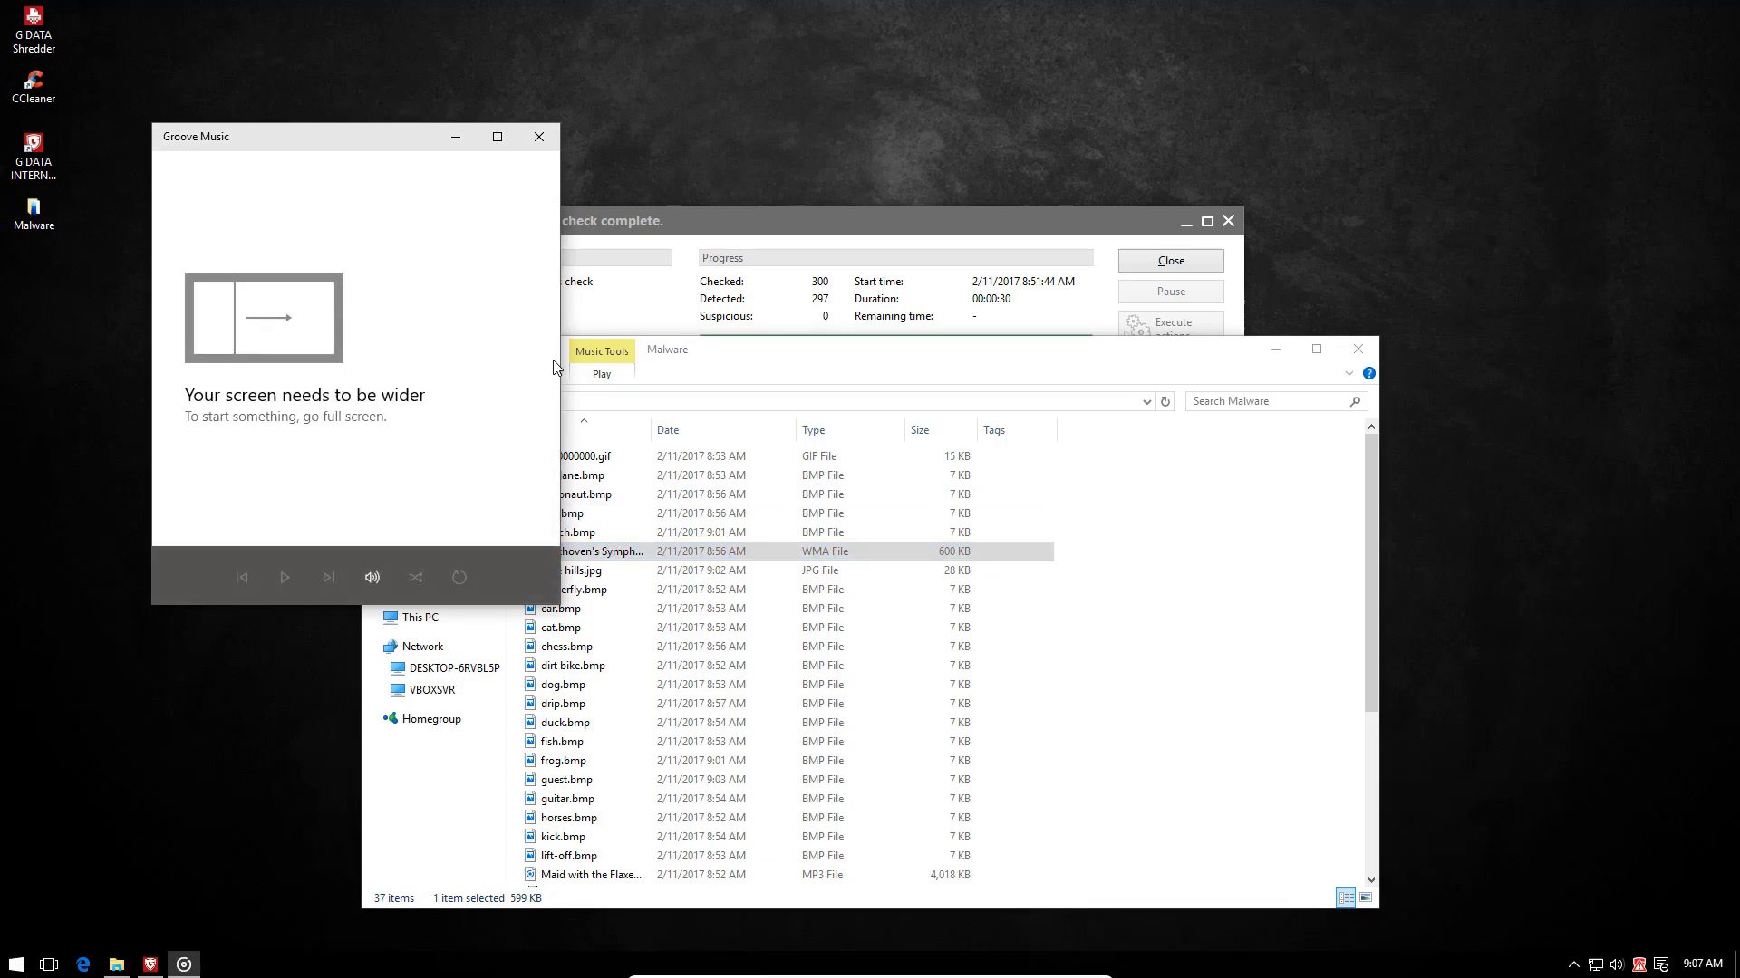
{"action": "left_click", "coordinate": [284, 576]}
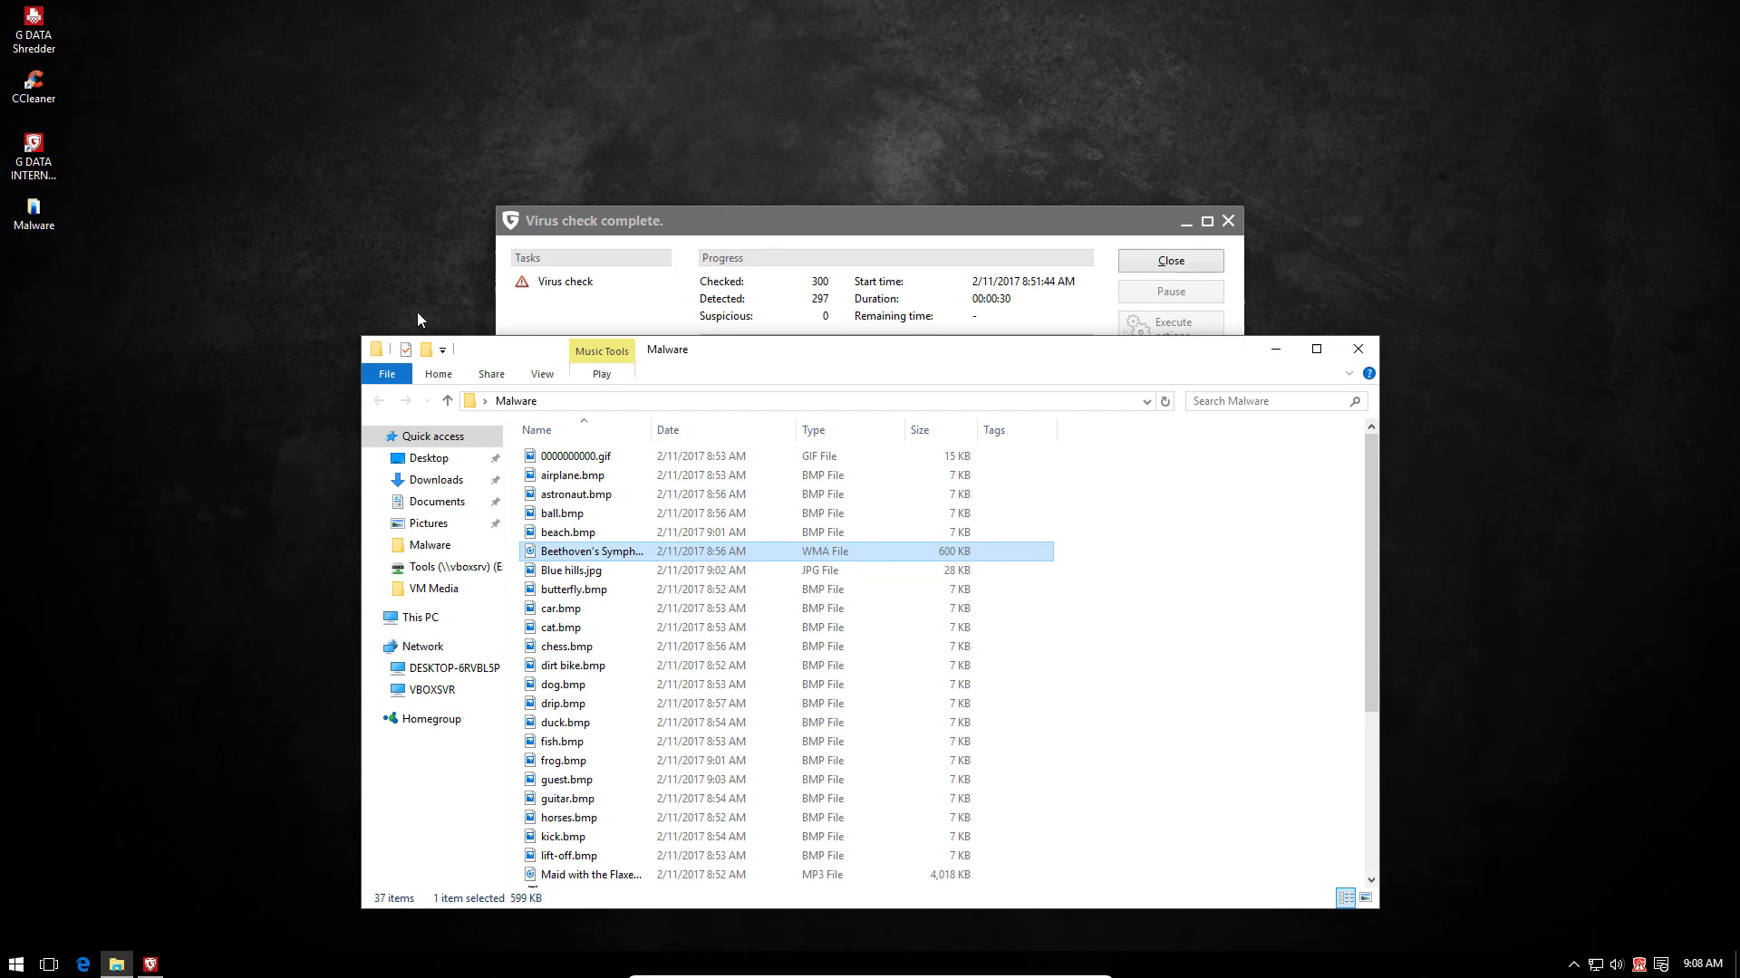
{"action": "mouse_move", "coordinate": [574, 457]}
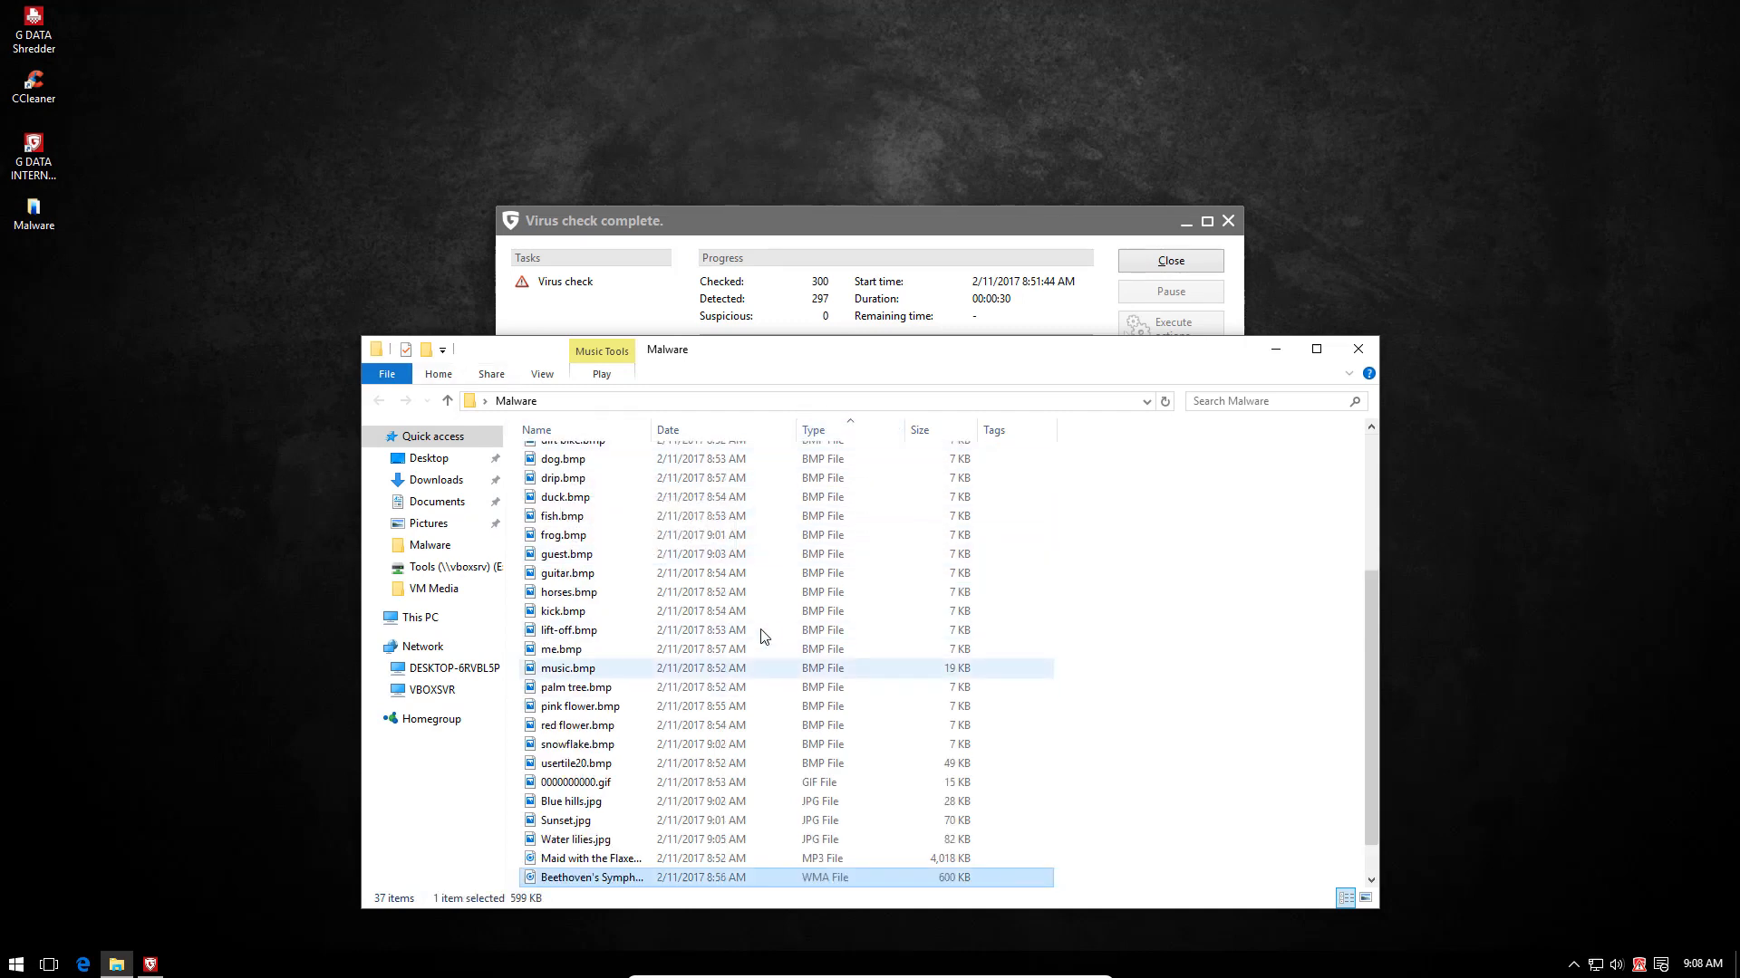
- Permanently delete the 34 leftover media files, leaving only three Malware executables
{"action": "scroll", "scroll_direction": "up", "scroll_amount": 3}
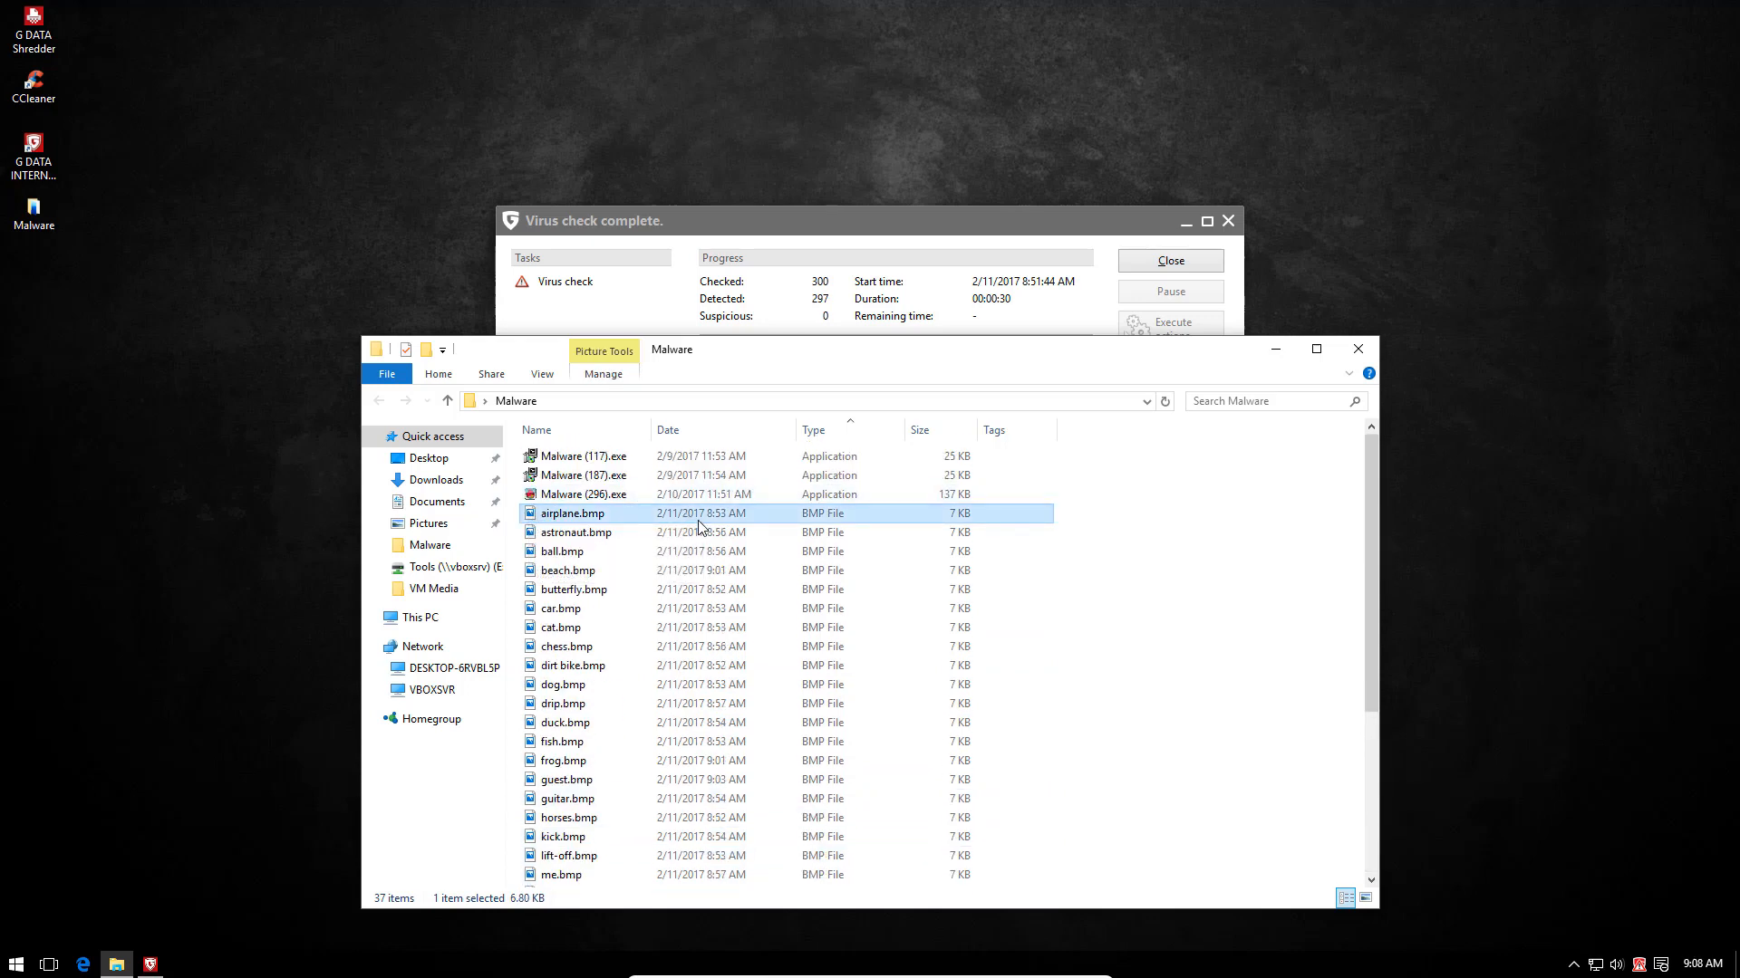
{"action": "mouse_move", "coordinate": [685, 692]}
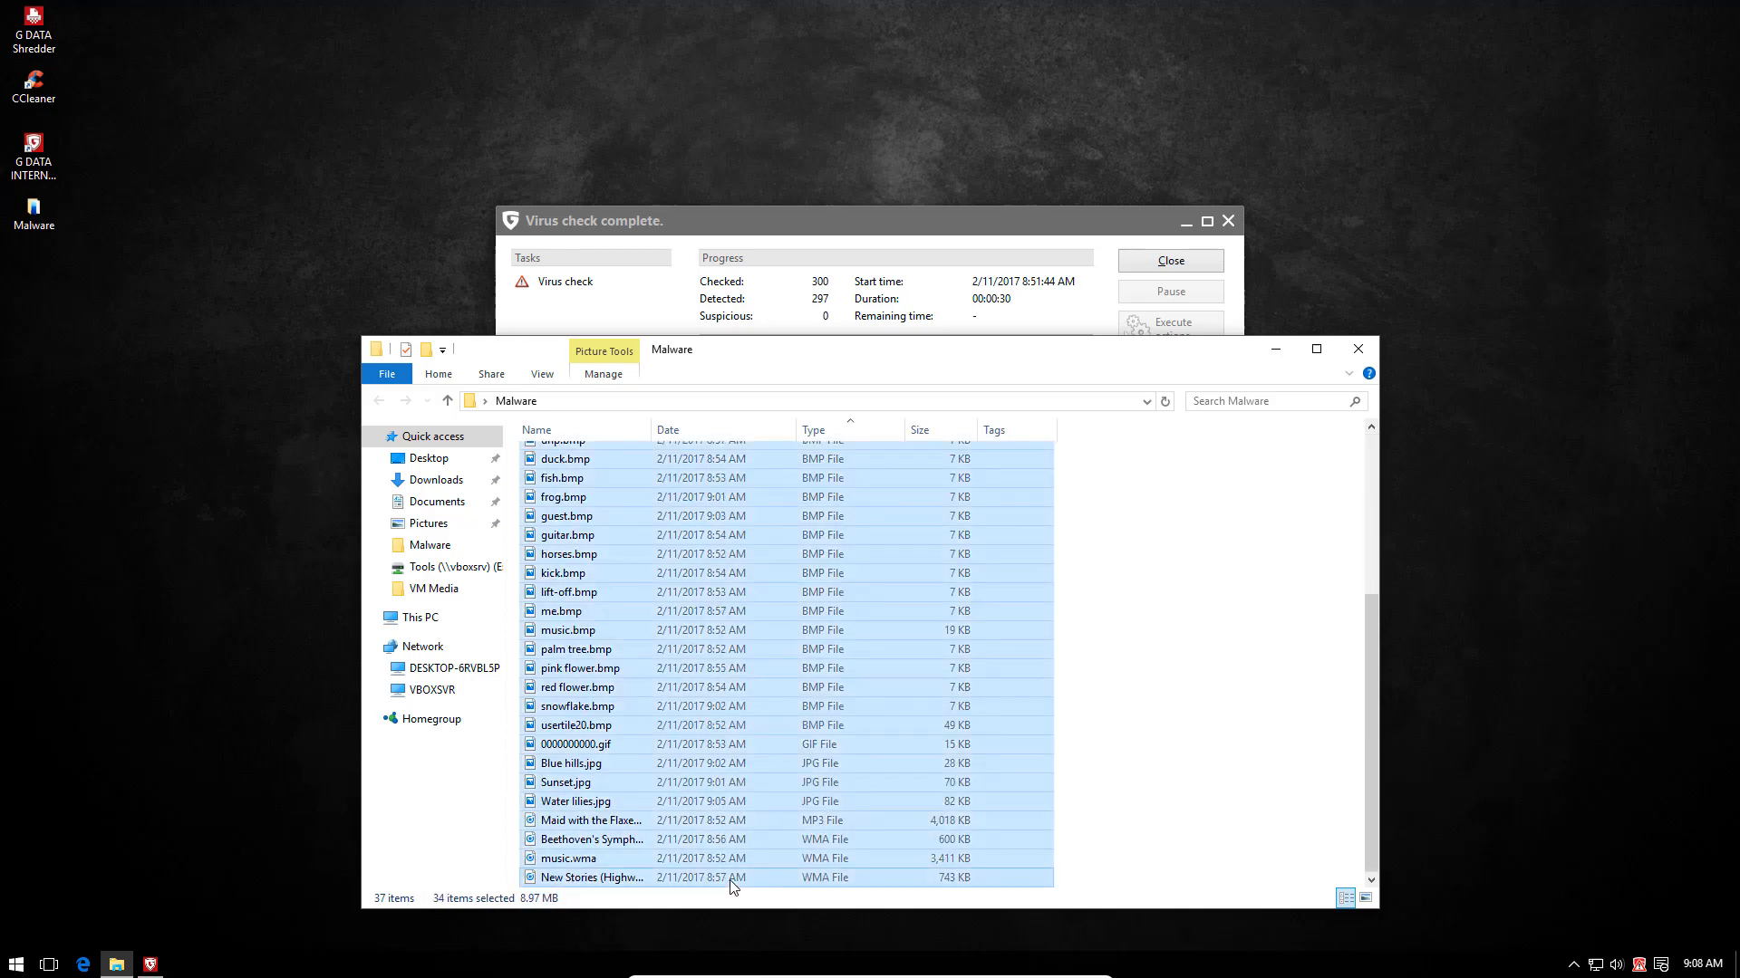
{"action": "key", "text": "Delete"}
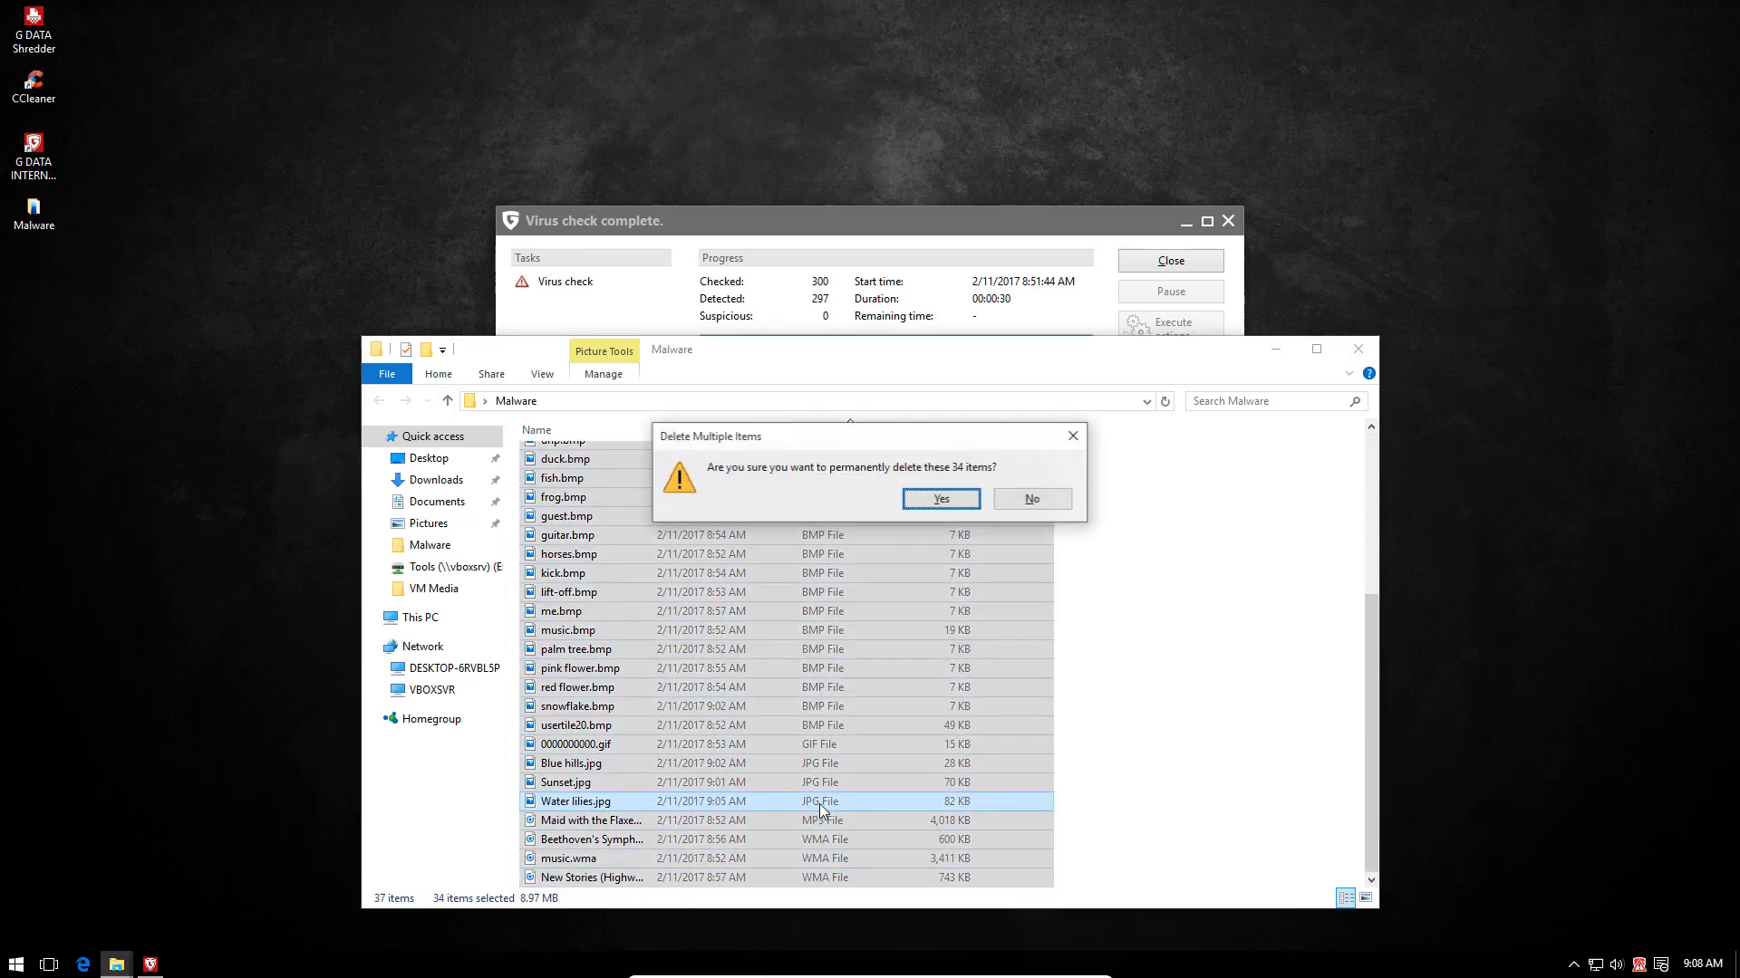
{"action": "left_click", "coordinate": [938, 498]}
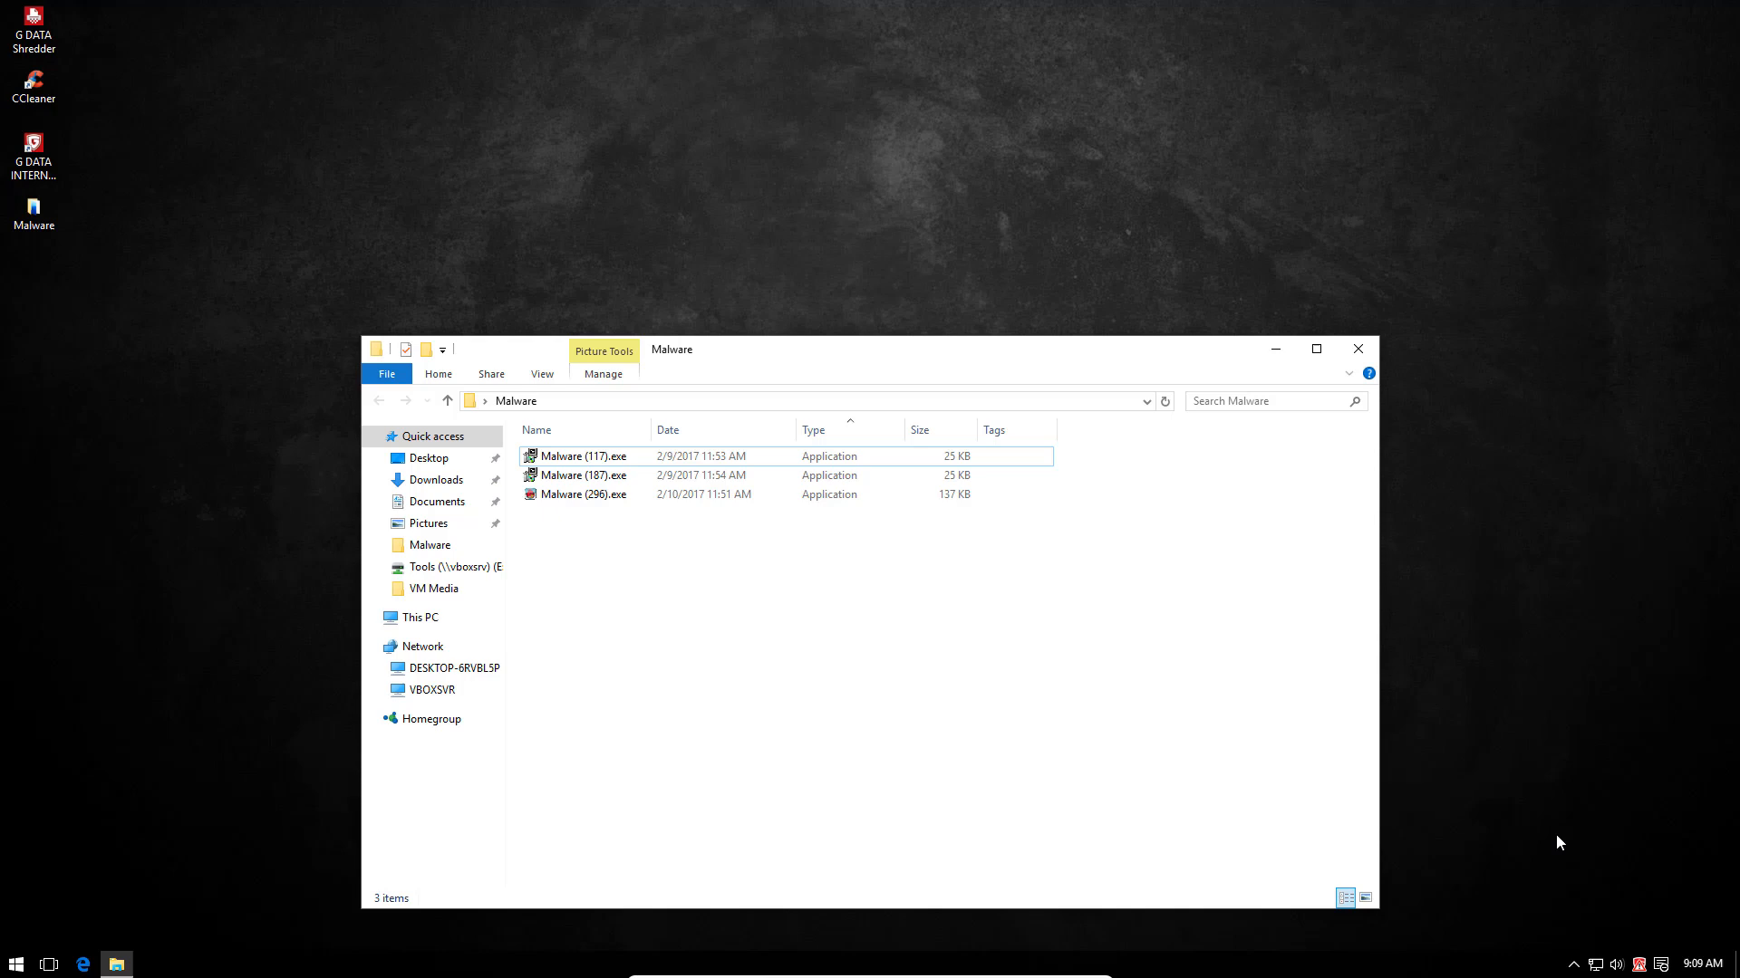
- Briefly bring up the G DATA SecurityCenter and close it again
{"action": "right_click", "coordinate": [1638, 962]}
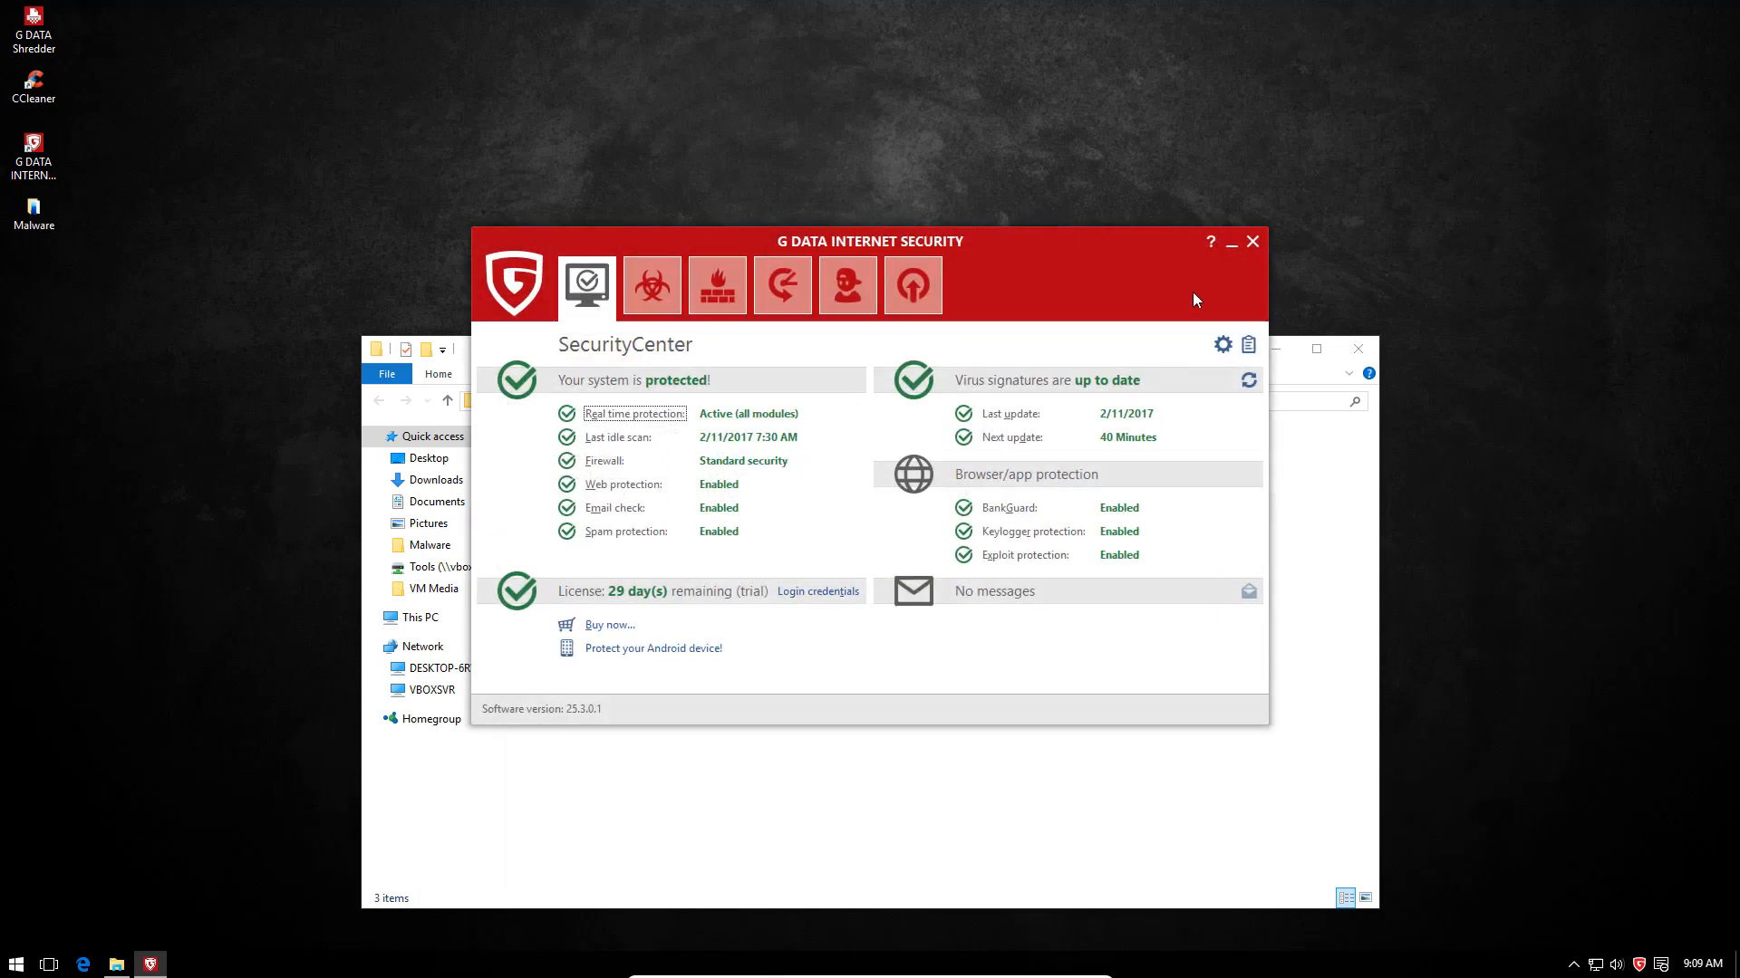
{"action": "left_click", "coordinate": [1252, 241]}
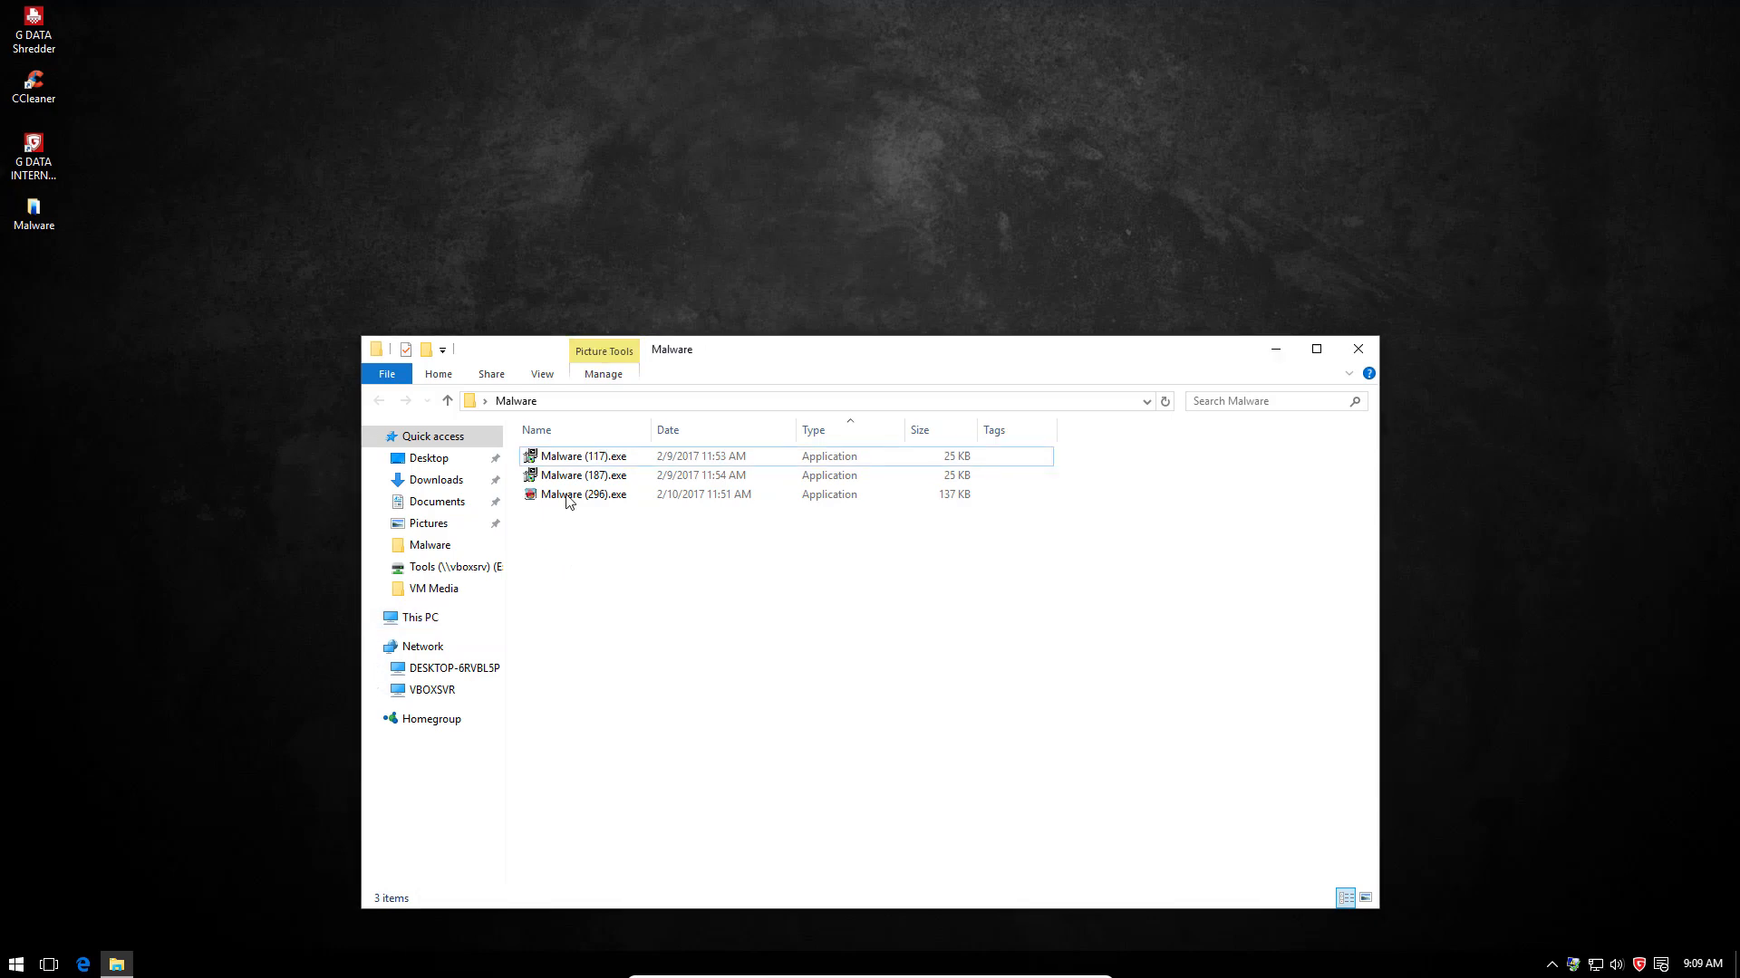
- Run the remaining Malware (187) and Malware (296) executables from the folder
{"action": "left_click", "coordinate": [582, 475]}
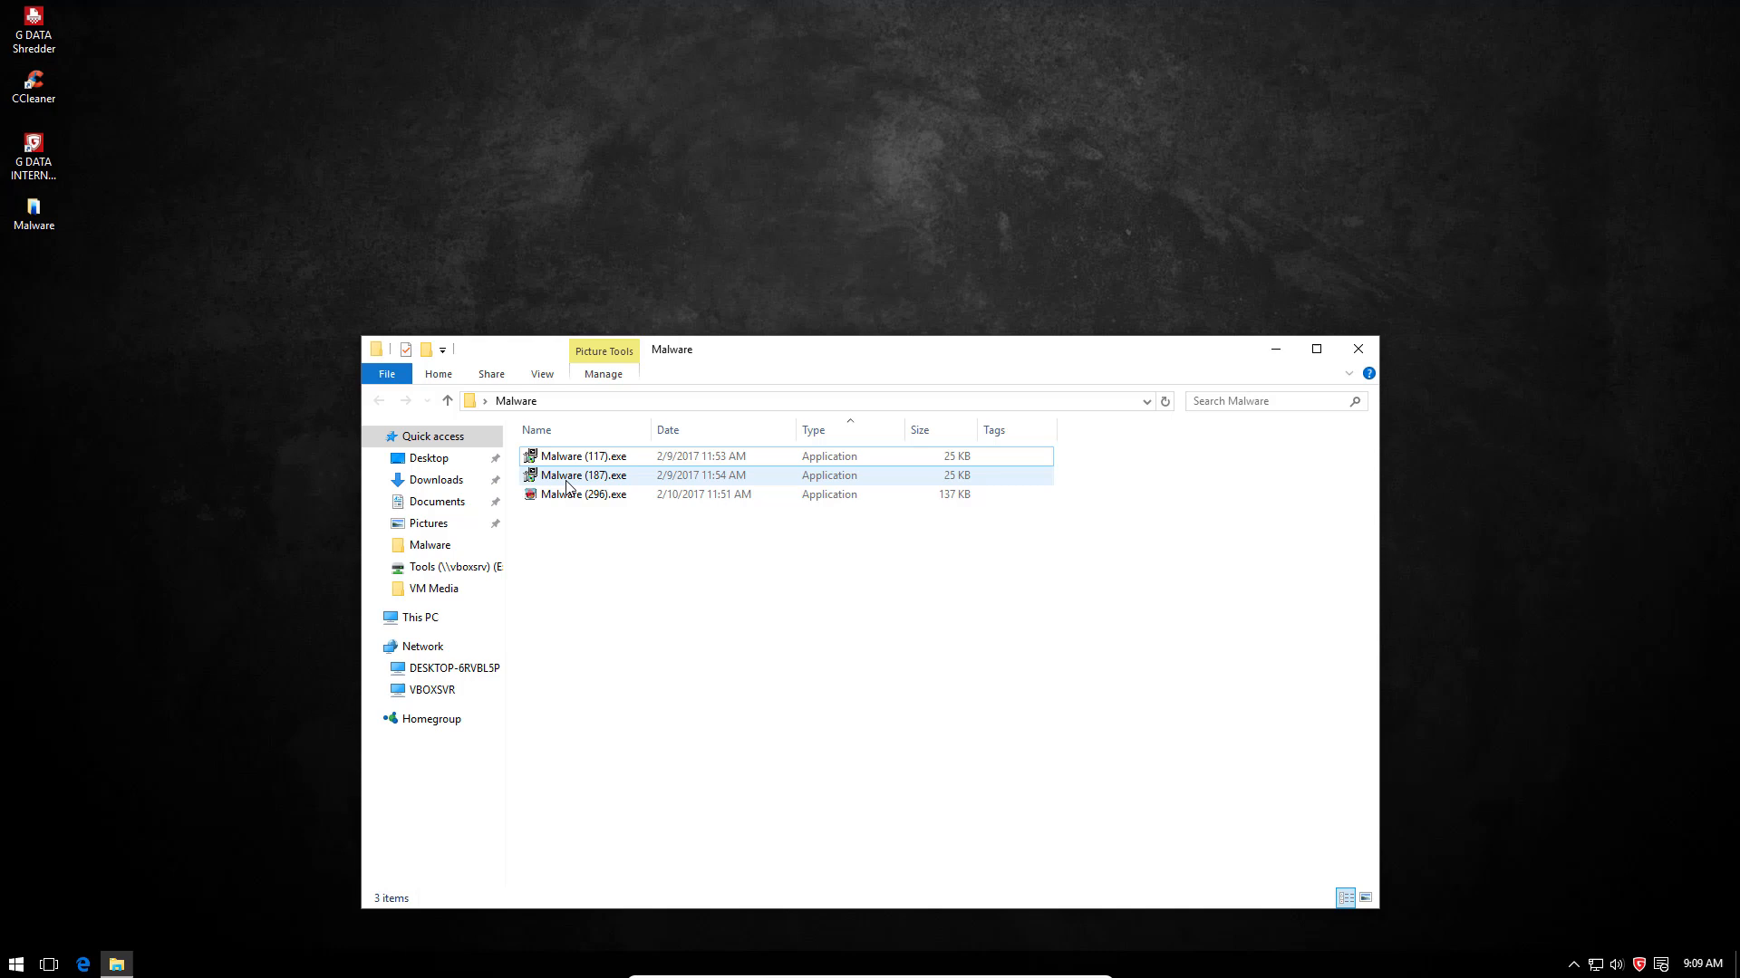
{"action": "left_click", "coordinate": [581, 475]}
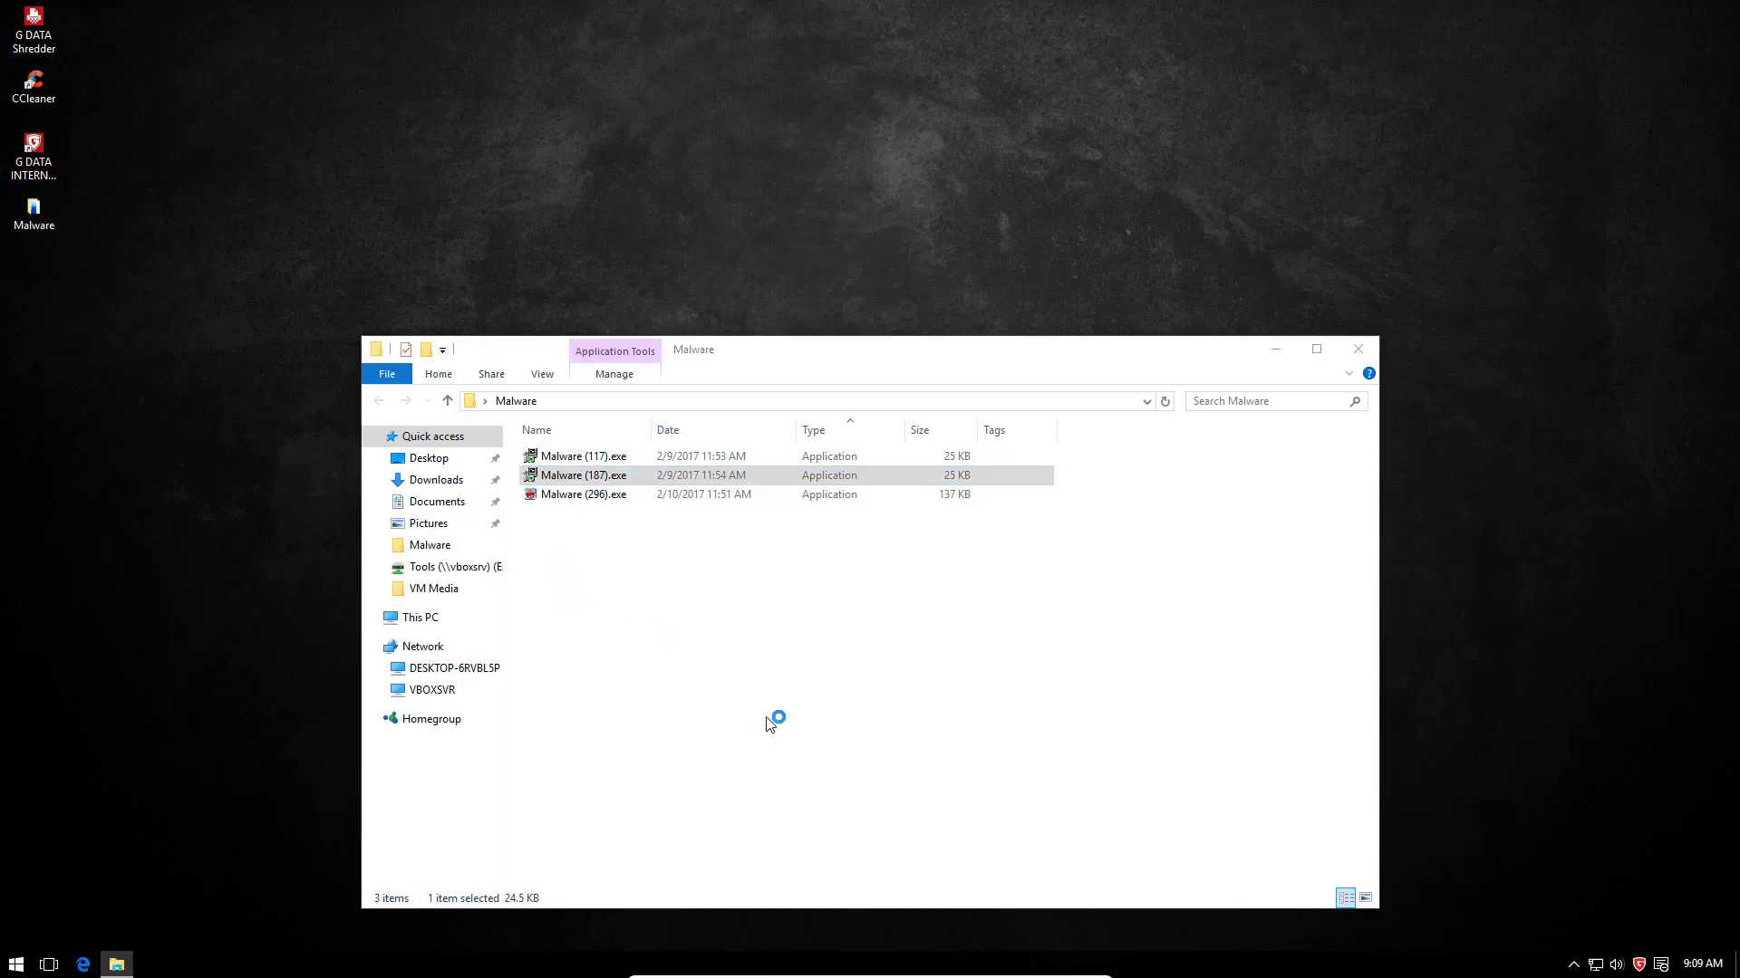
{"action": "mouse_move", "coordinate": [649, 663]}
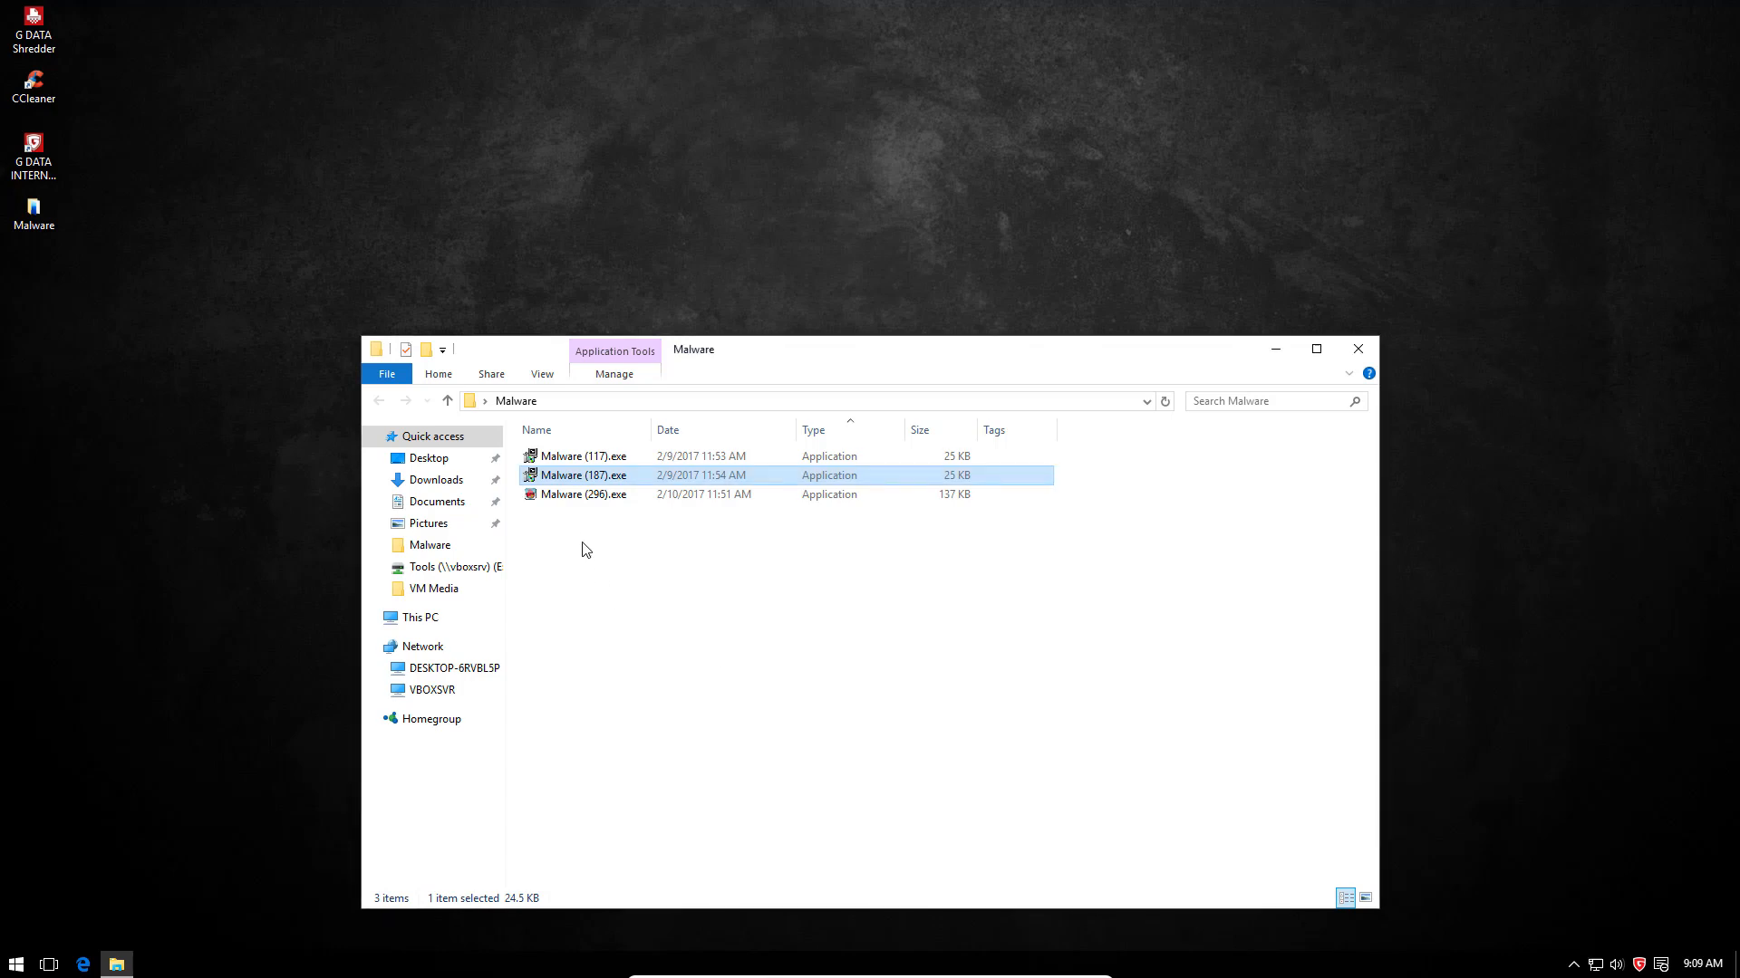
{"action": "left_click", "coordinate": [585, 493]}
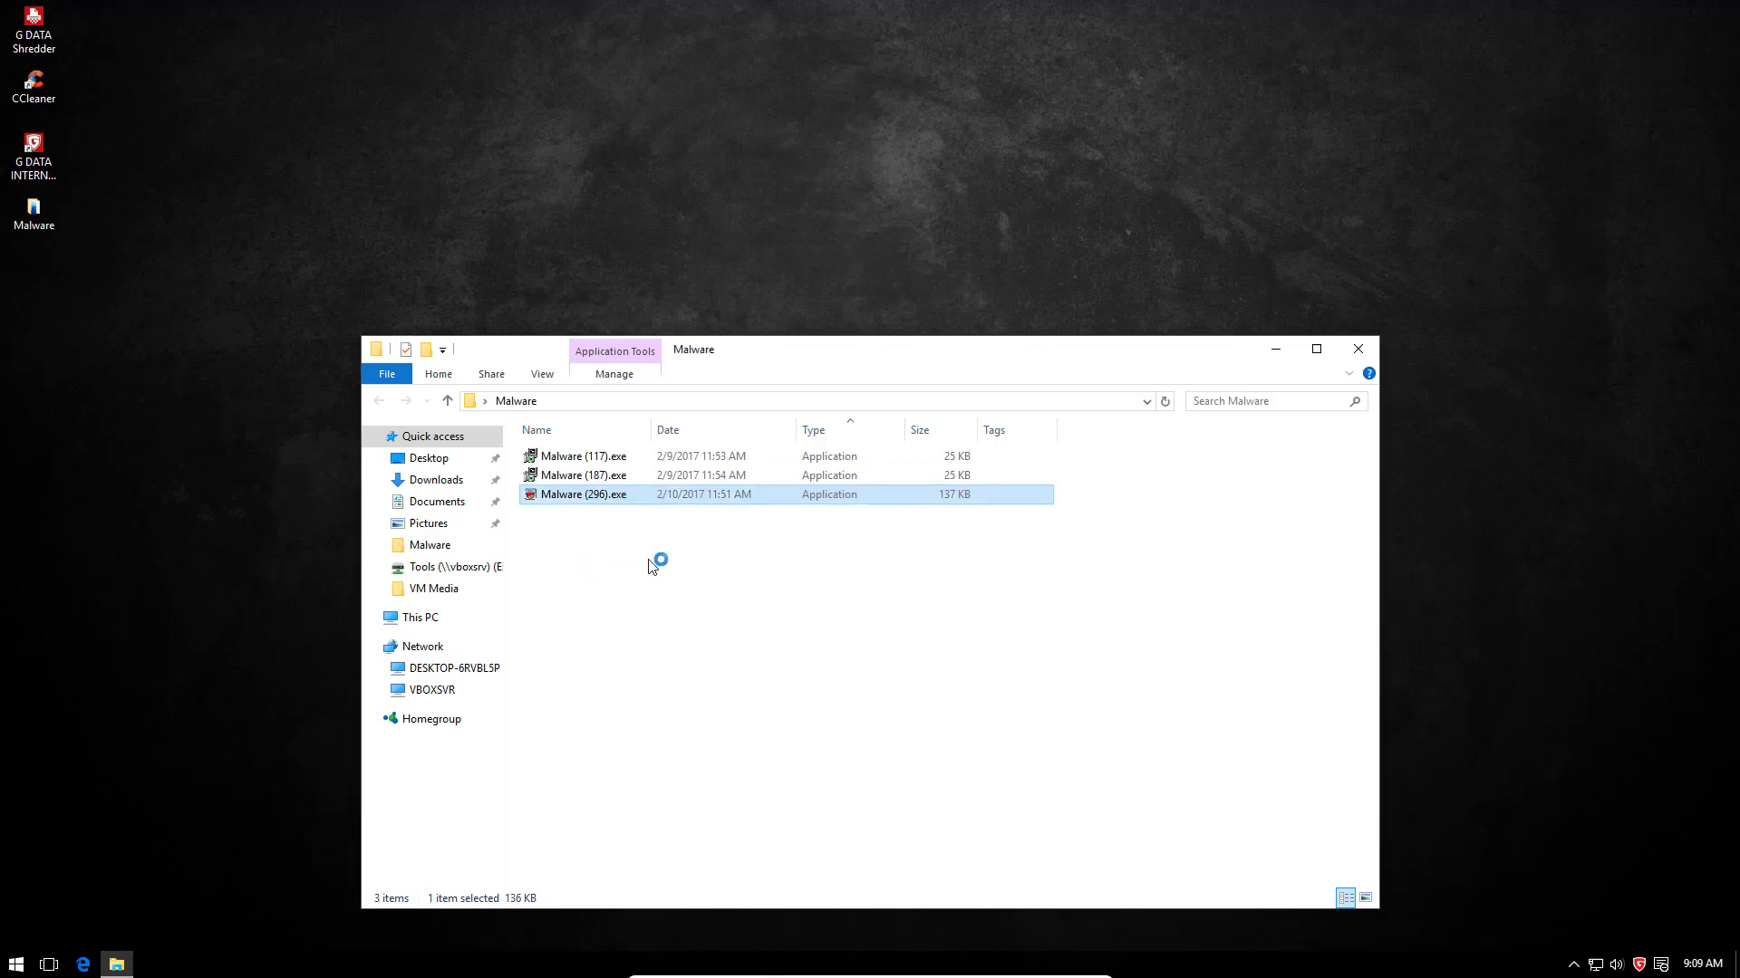
{"action": "mouse_move", "coordinate": [1099, 450]}
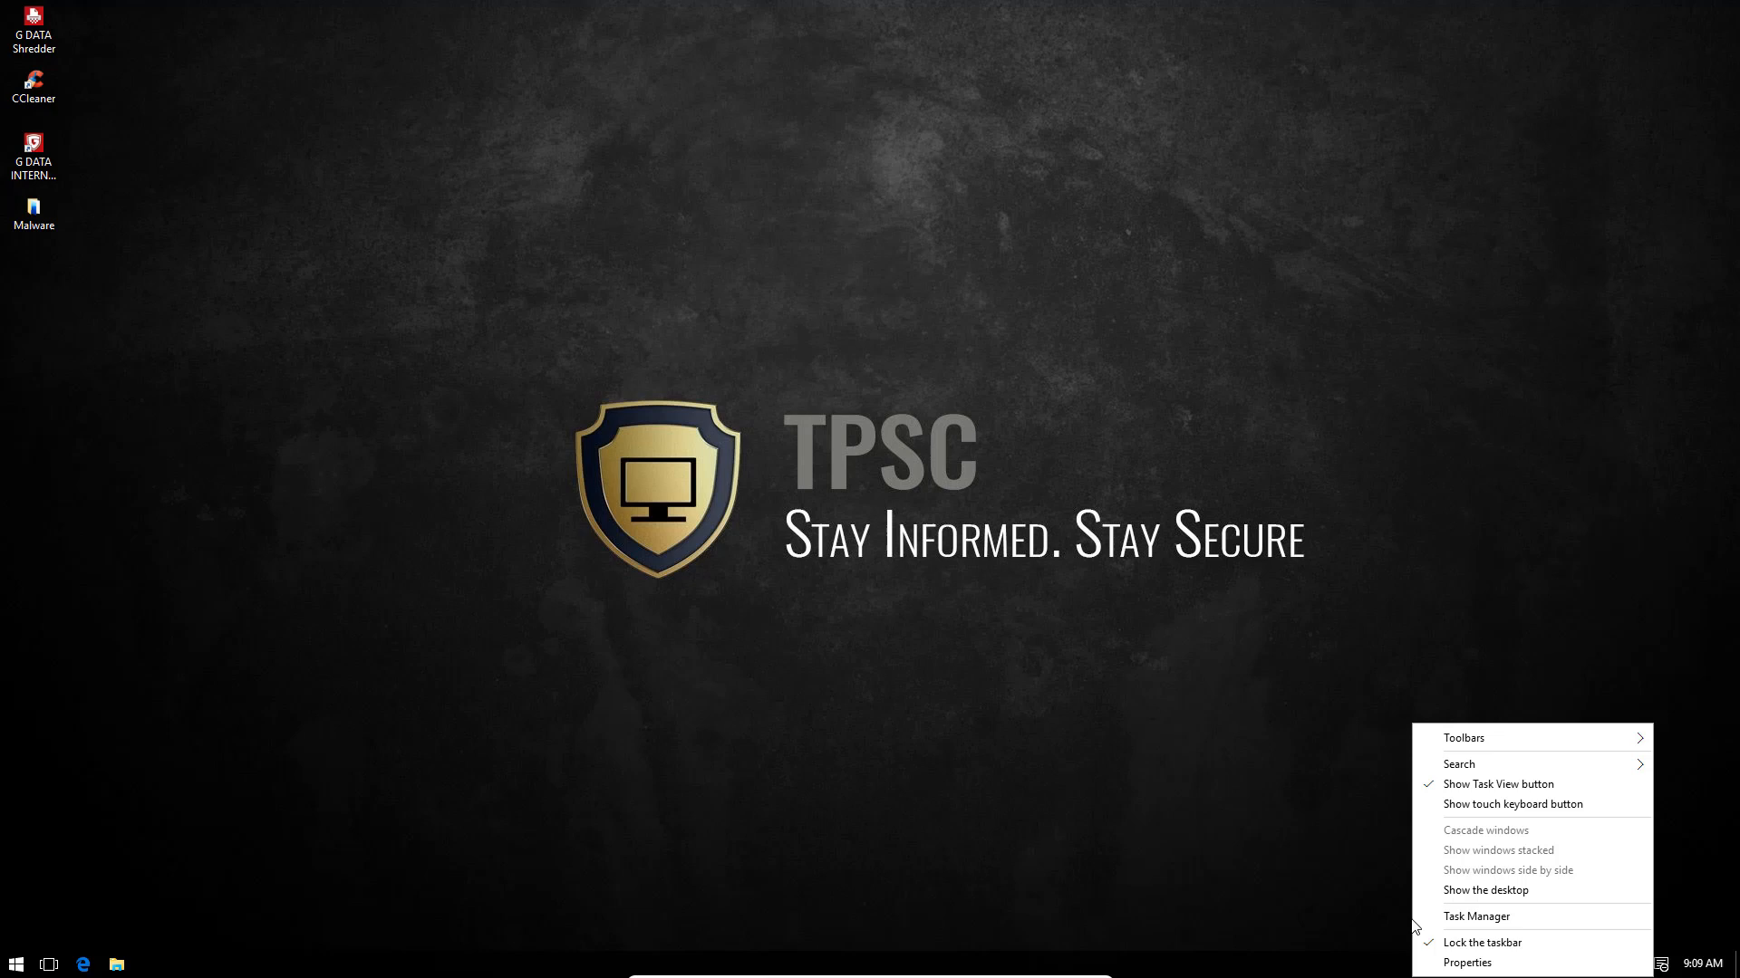
{"action": "left_click", "coordinate": [1475, 915]}
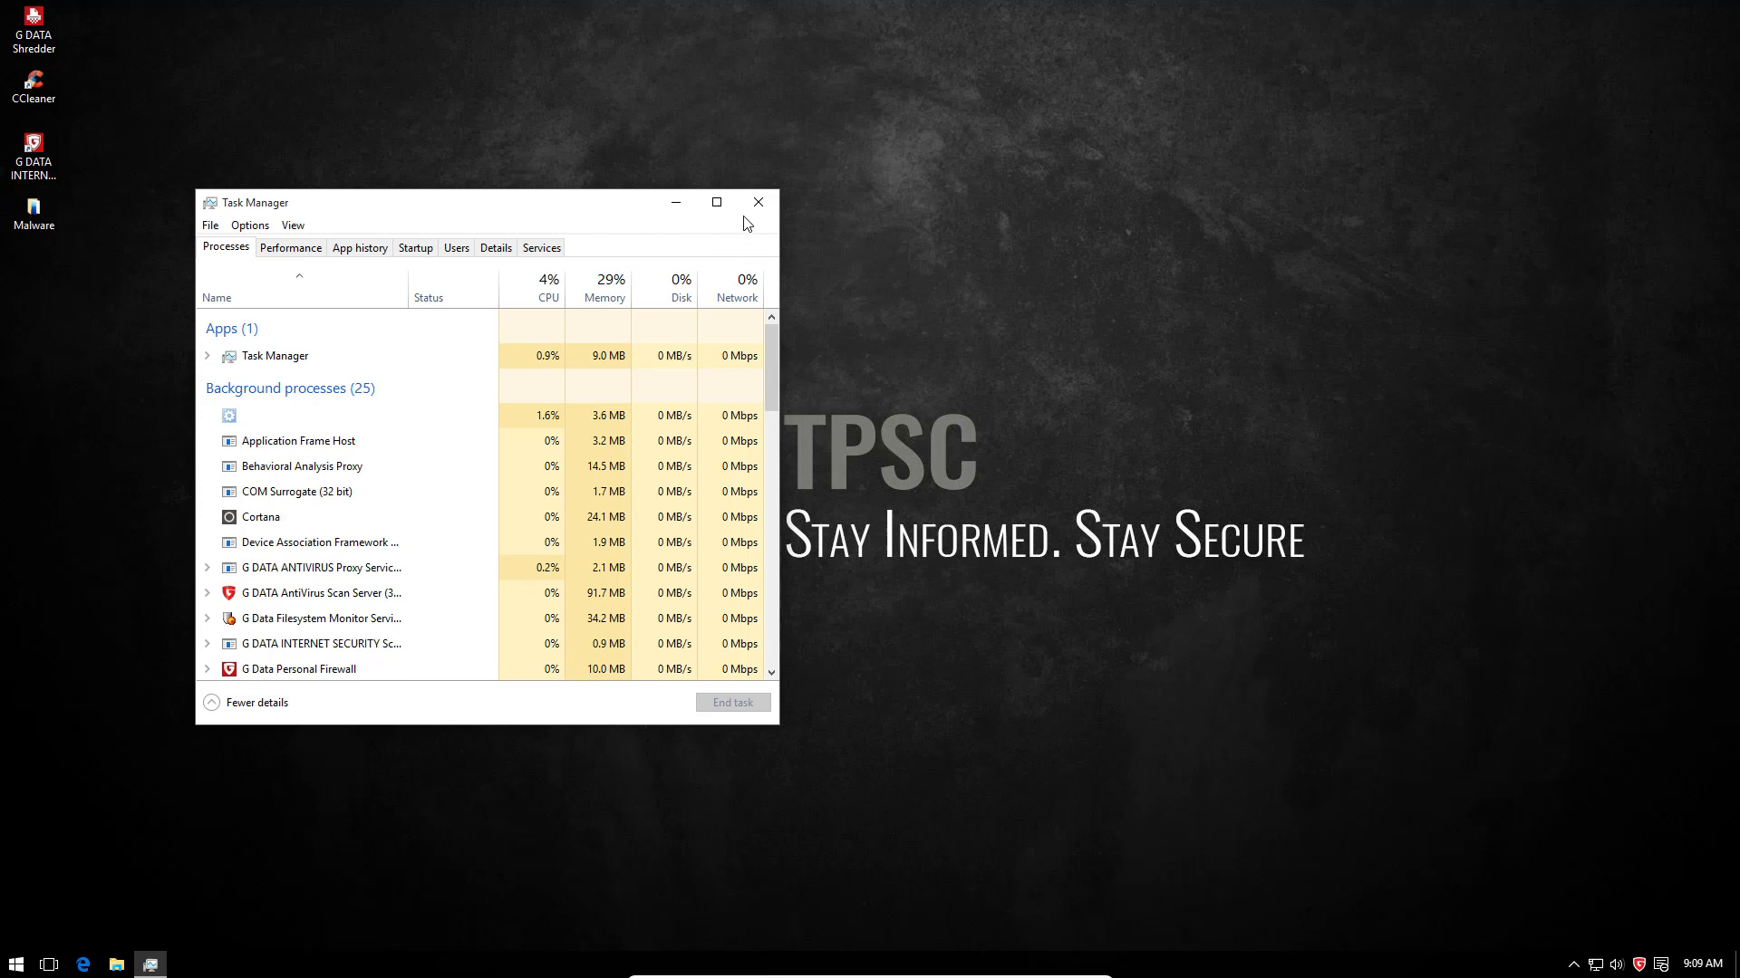
{"action": "mouse_move", "coordinate": [758, 201]}
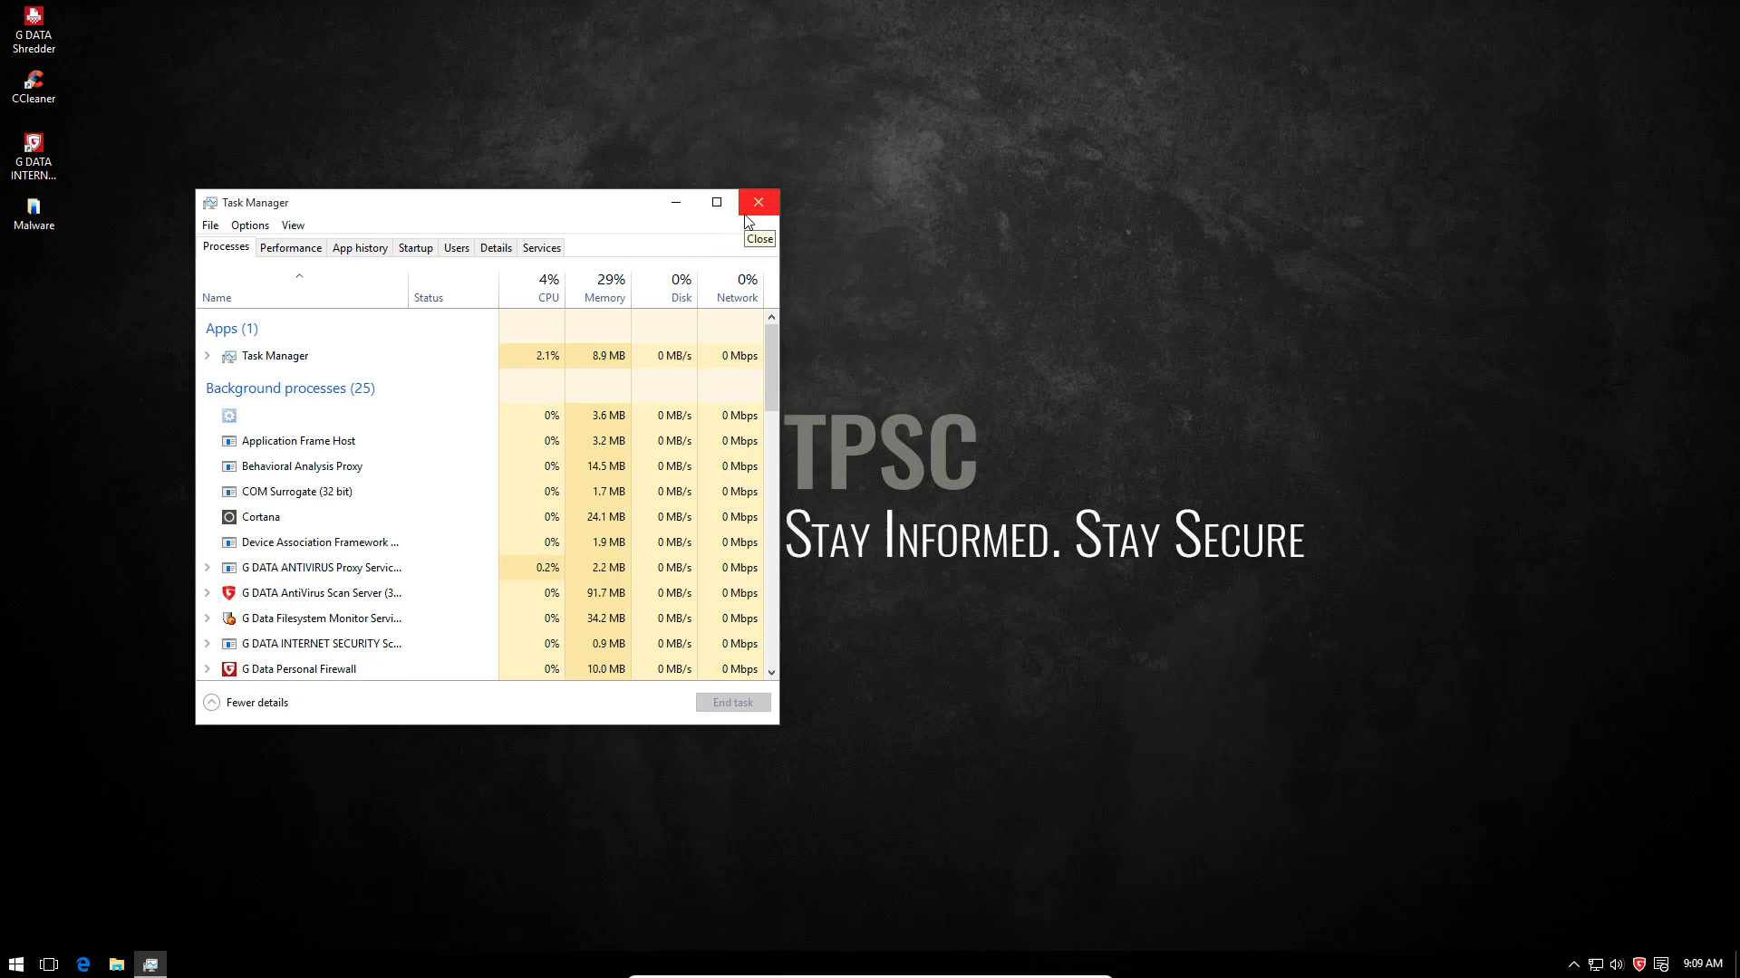
{"action": "left_click", "coordinate": [759, 201]}
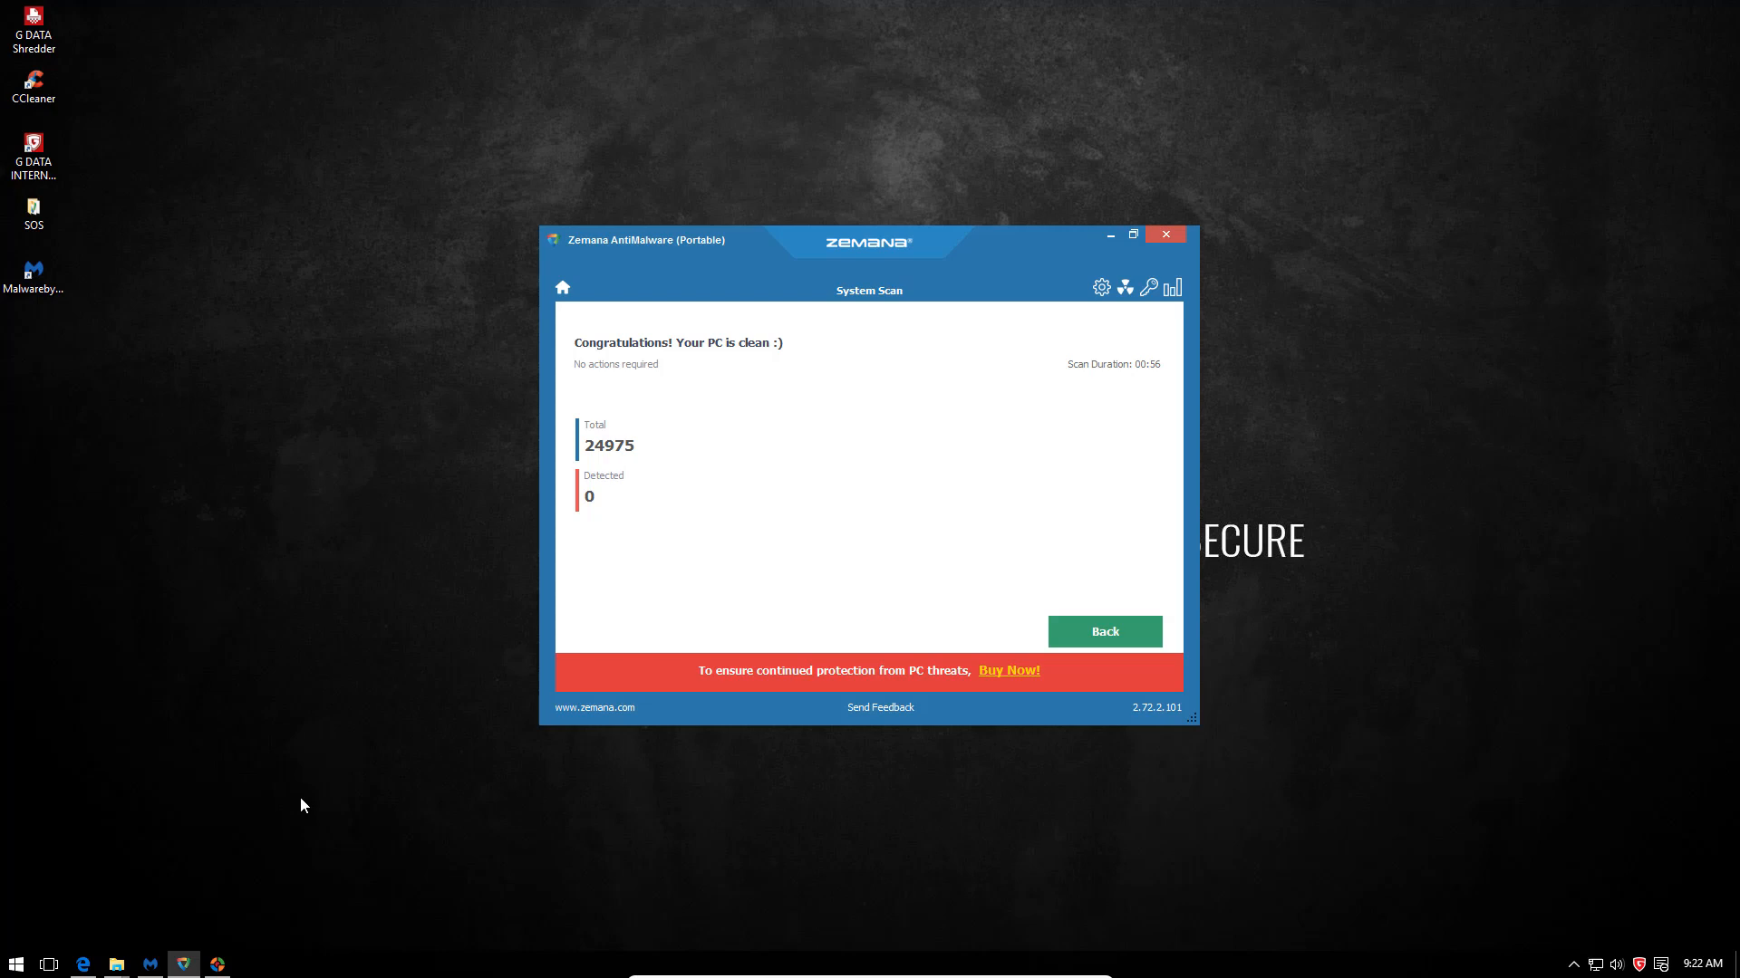
{"action": "mouse_move", "coordinate": [1162, 317]}
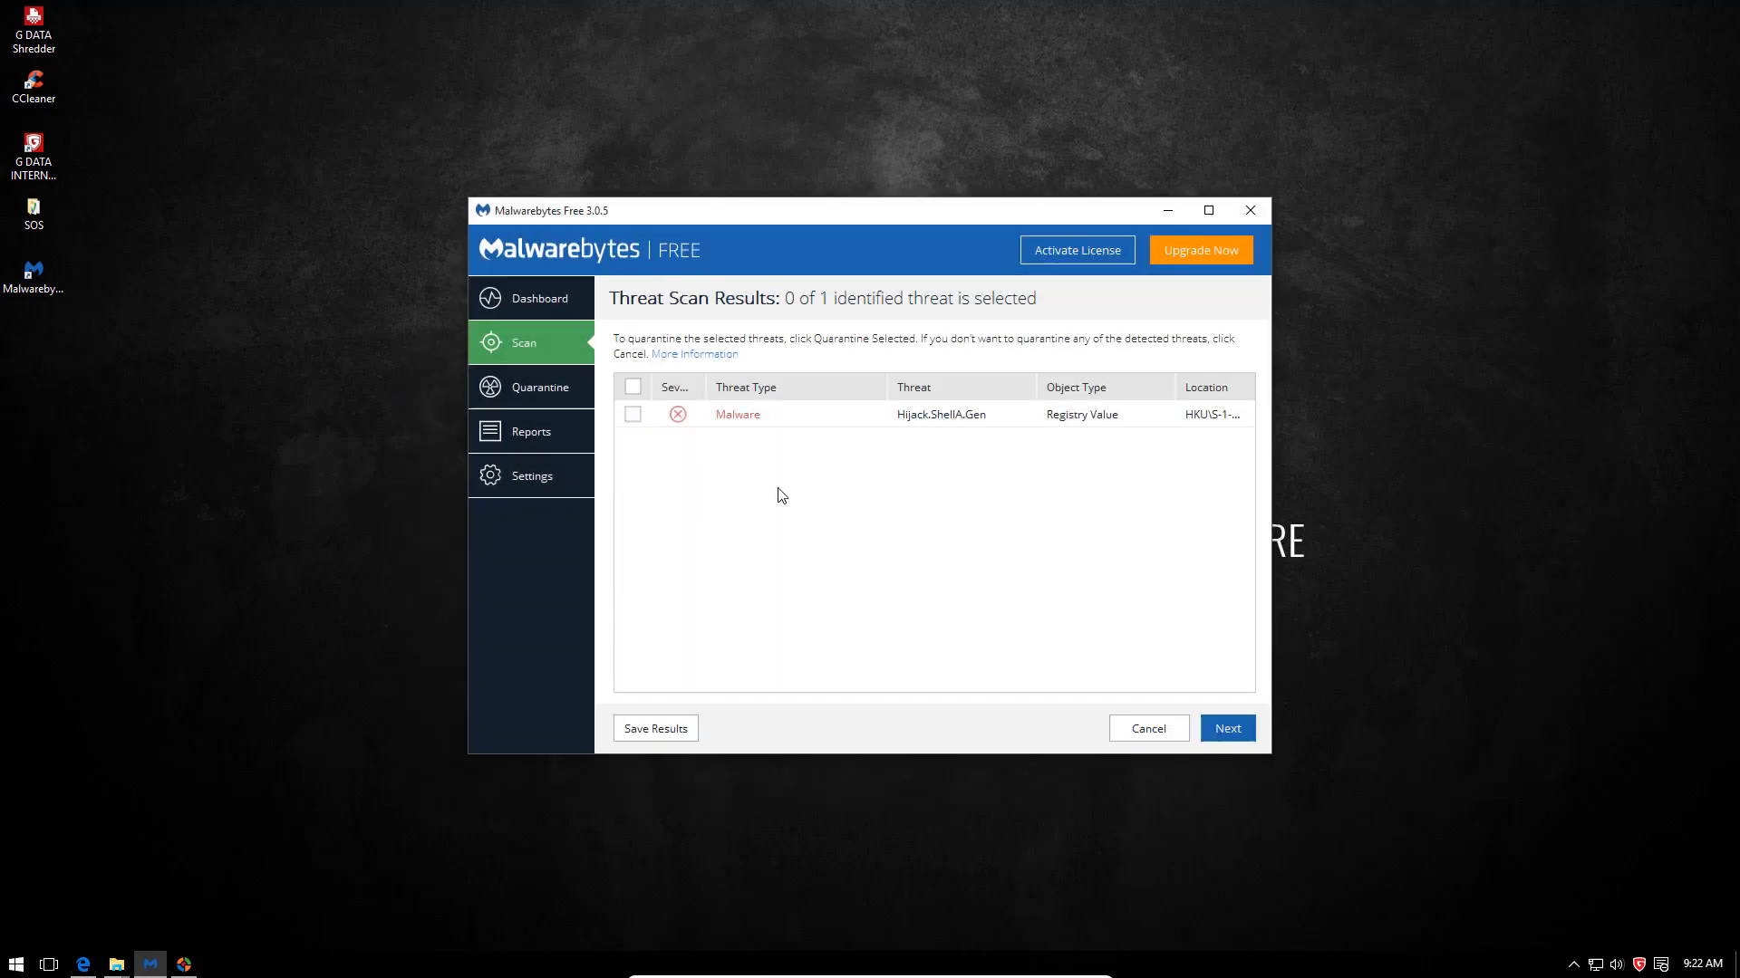
{"action": "mouse_move", "coordinate": [937, 433]}
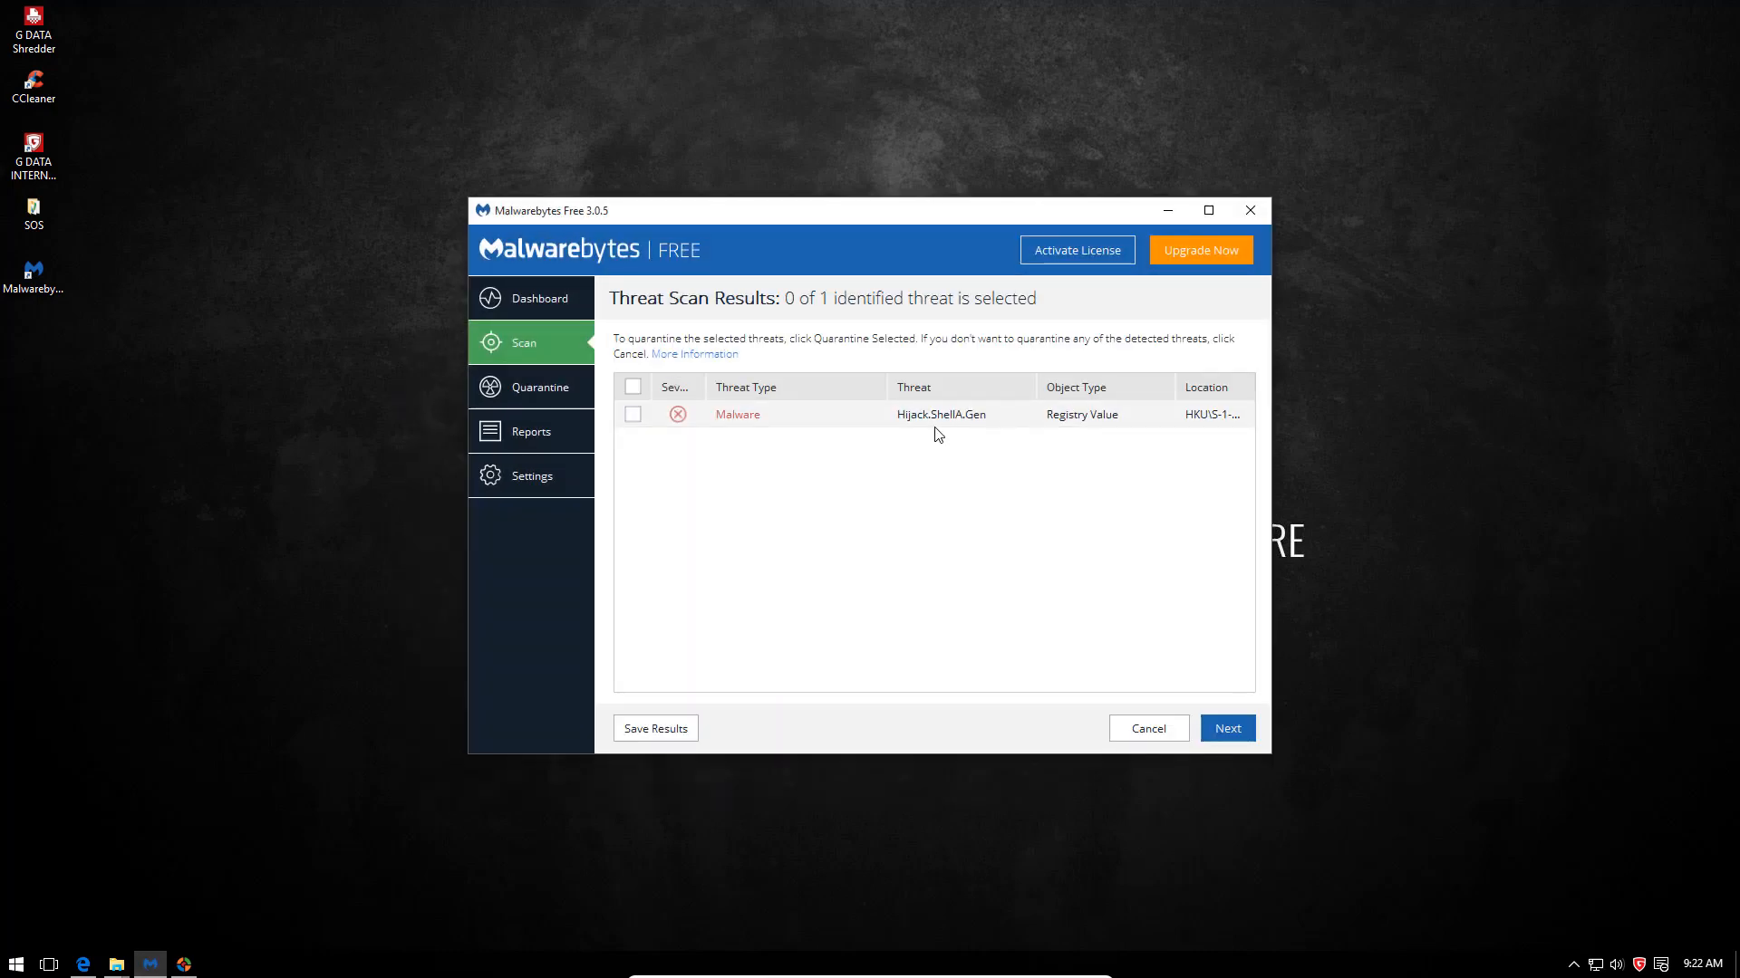
{"action": "mouse_move", "coordinate": [1160, 234]}
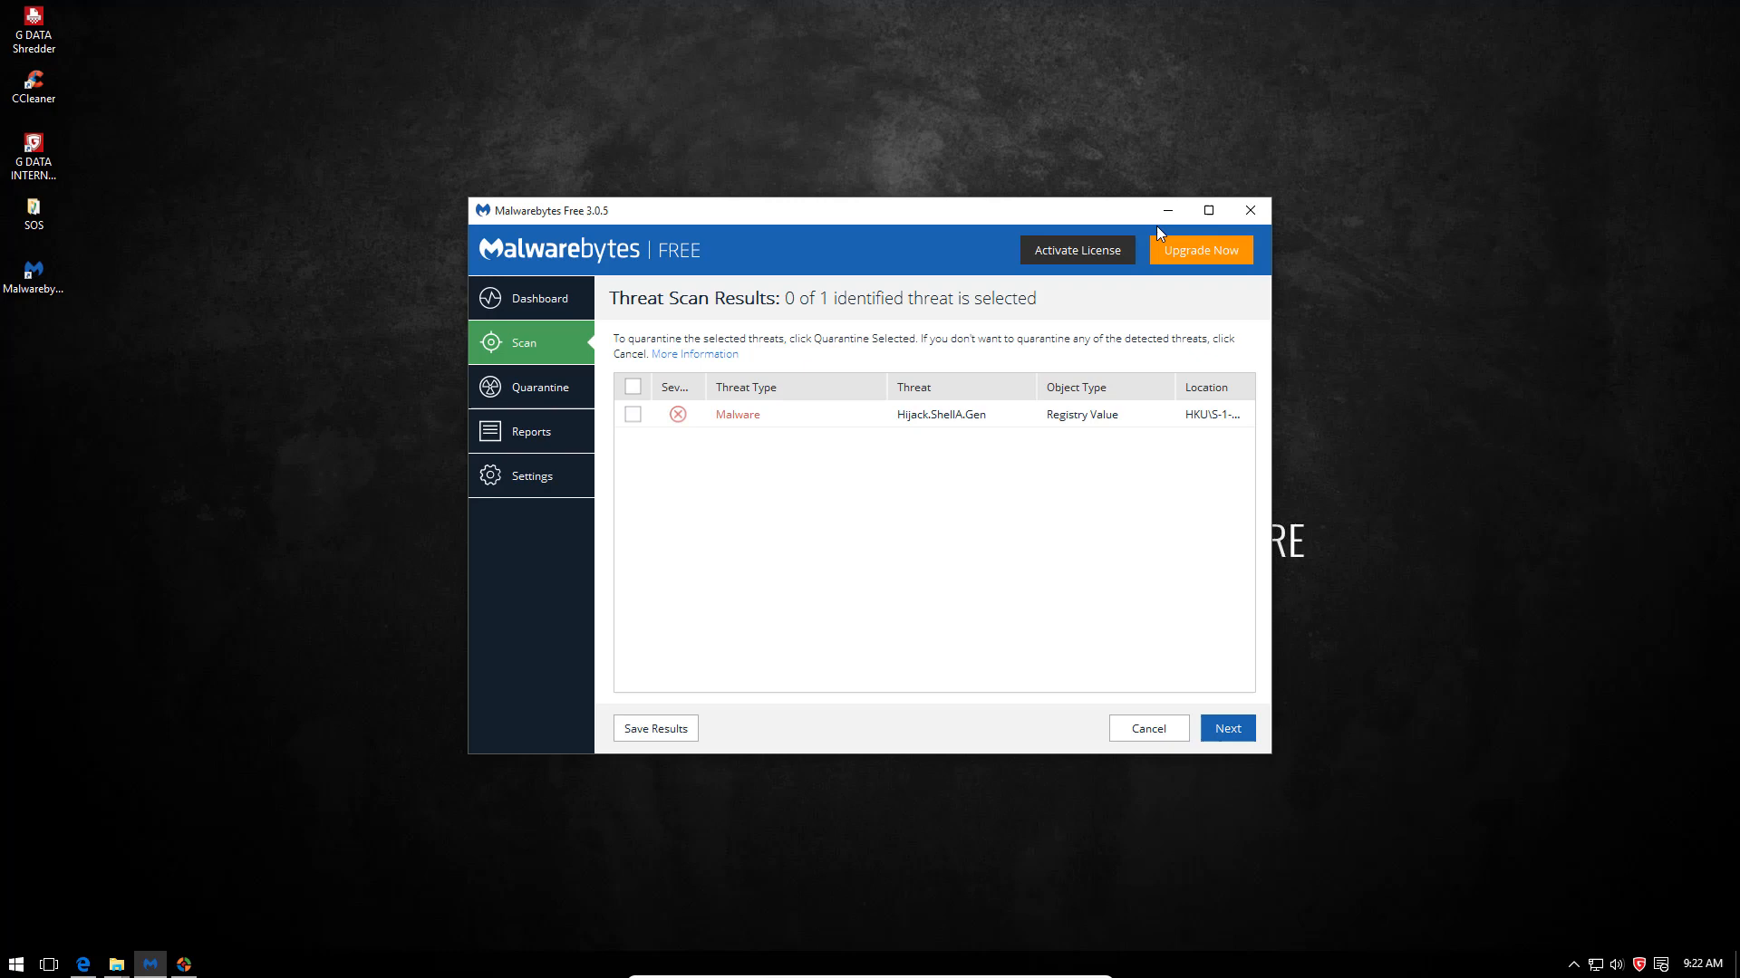
- Minimize the Malwarebytes results window showing the Hijack.ShellA.Gen registry threat
{"action": "left_click", "coordinate": [1248, 210]}
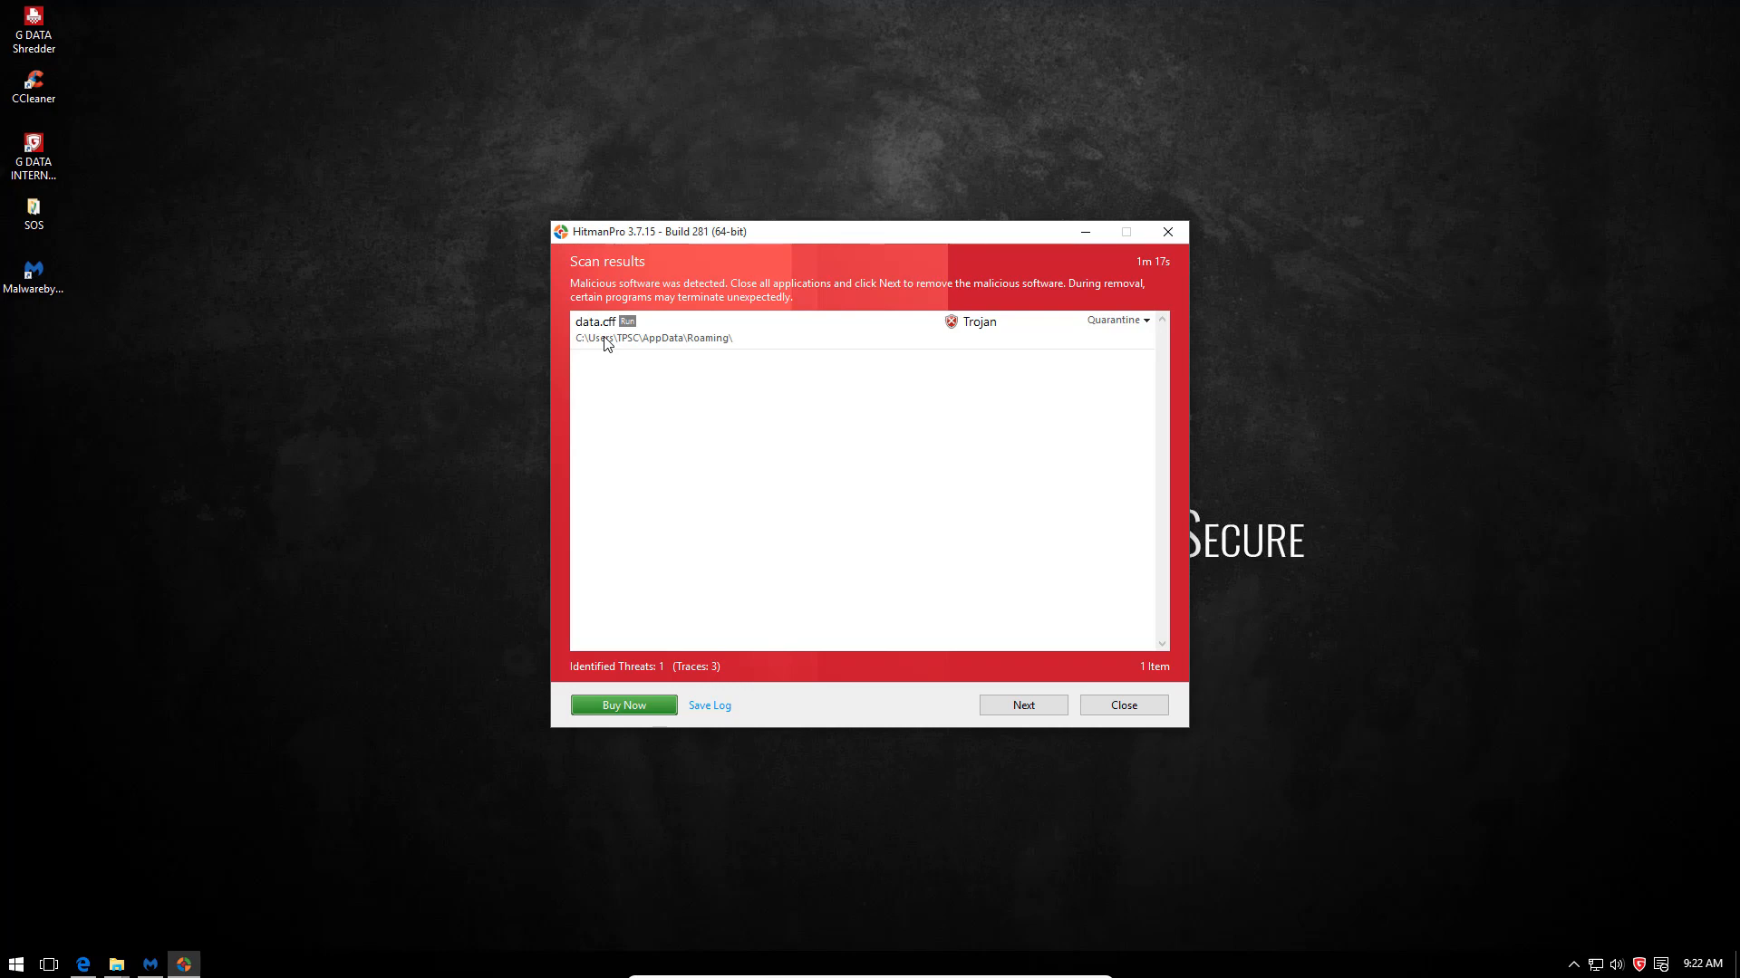
- Review data.cff's detection details showing the Kaspersky Trojan verdict, then return to the results list
{"action": "double_click", "coordinate": [600, 330]}
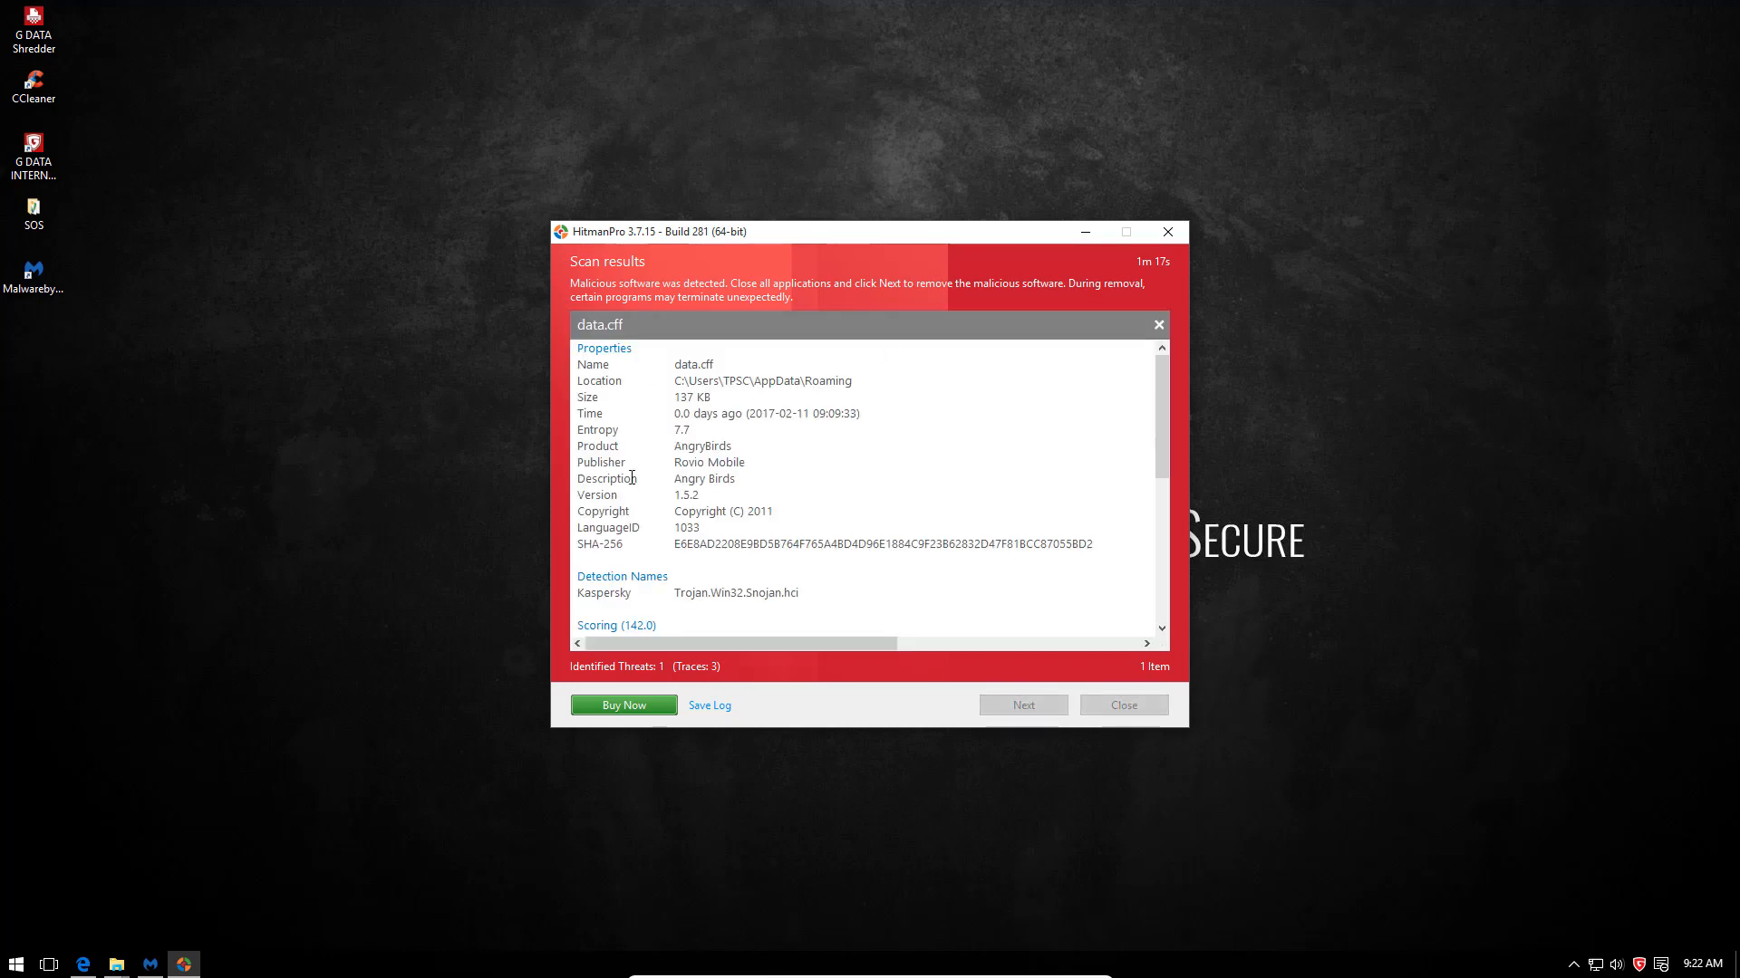
{"action": "scroll", "scroll_direction": "down", "scroll_amount": 3}
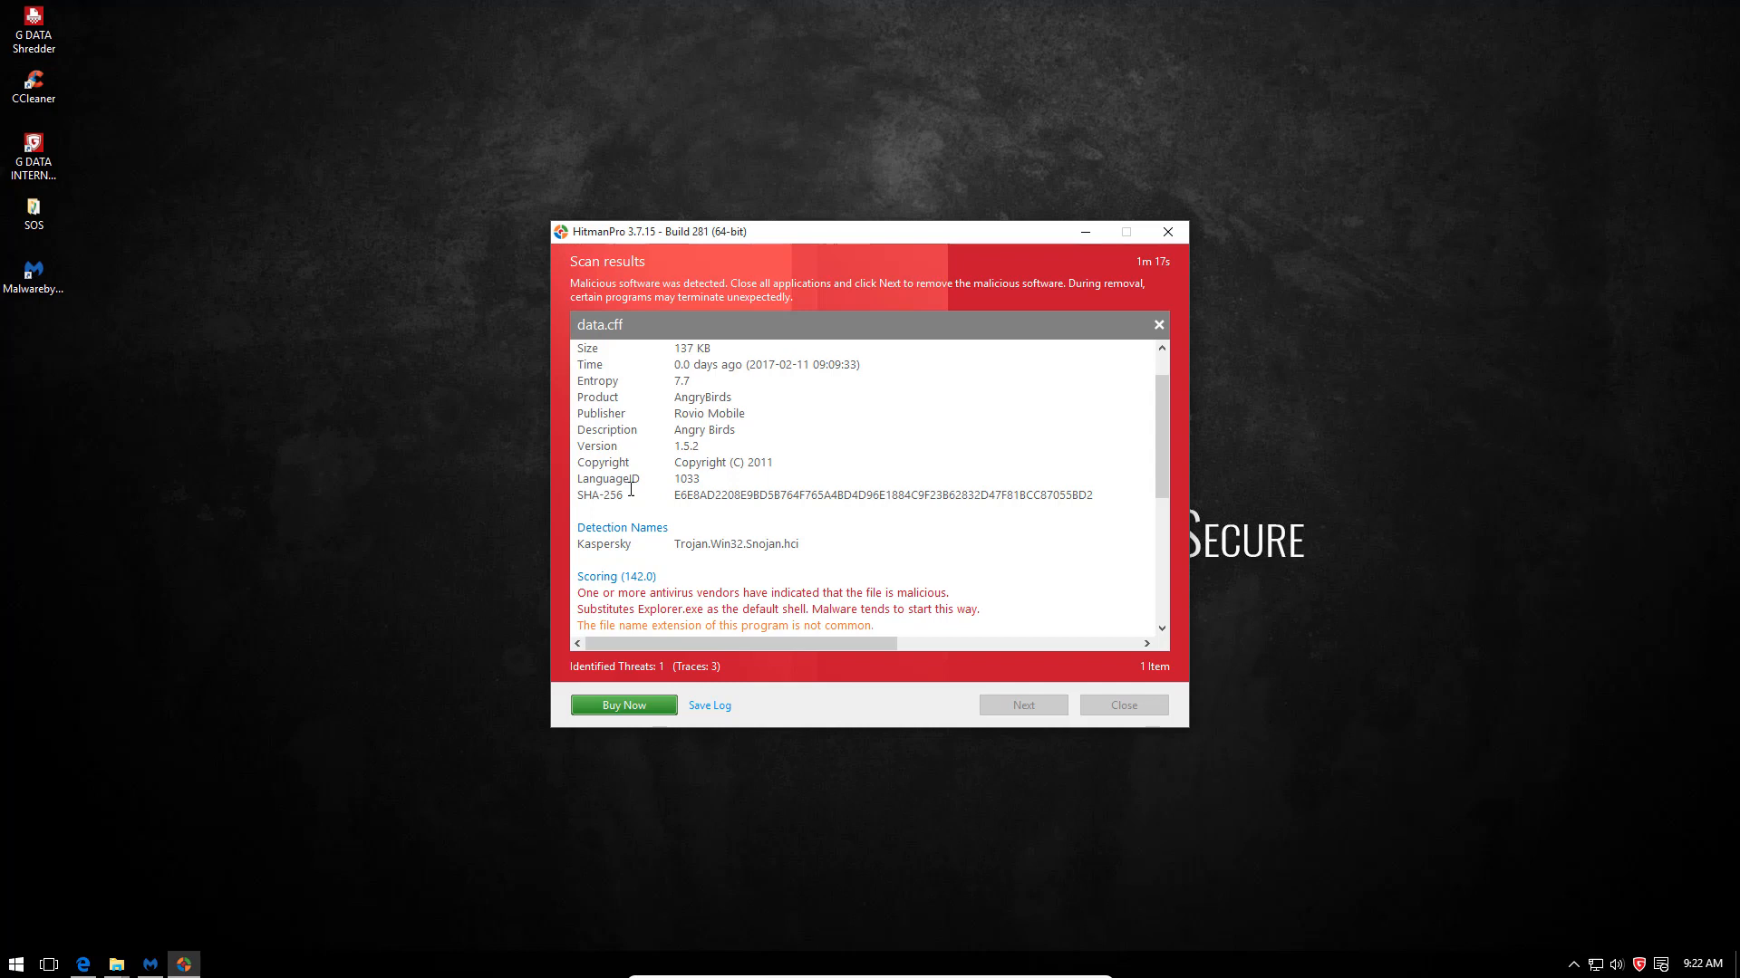
{"action": "left_click", "coordinate": [1158, 324]}
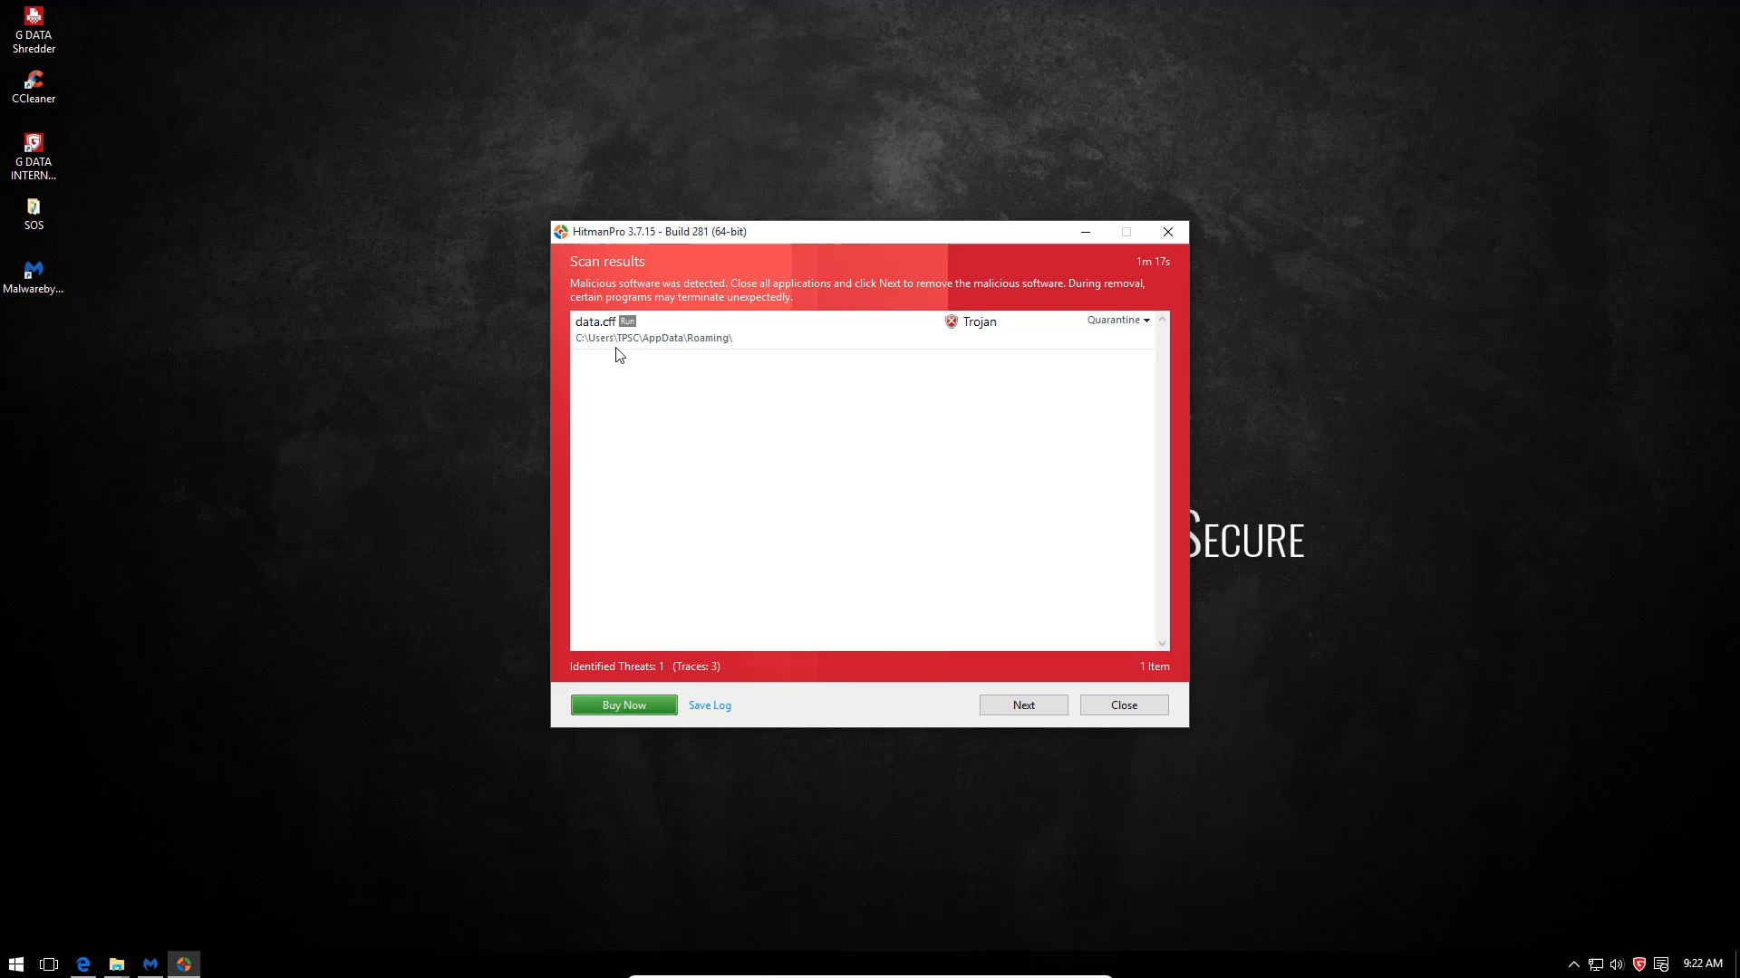
{"action": "mouse_move", "coordinate": [632, 348]}
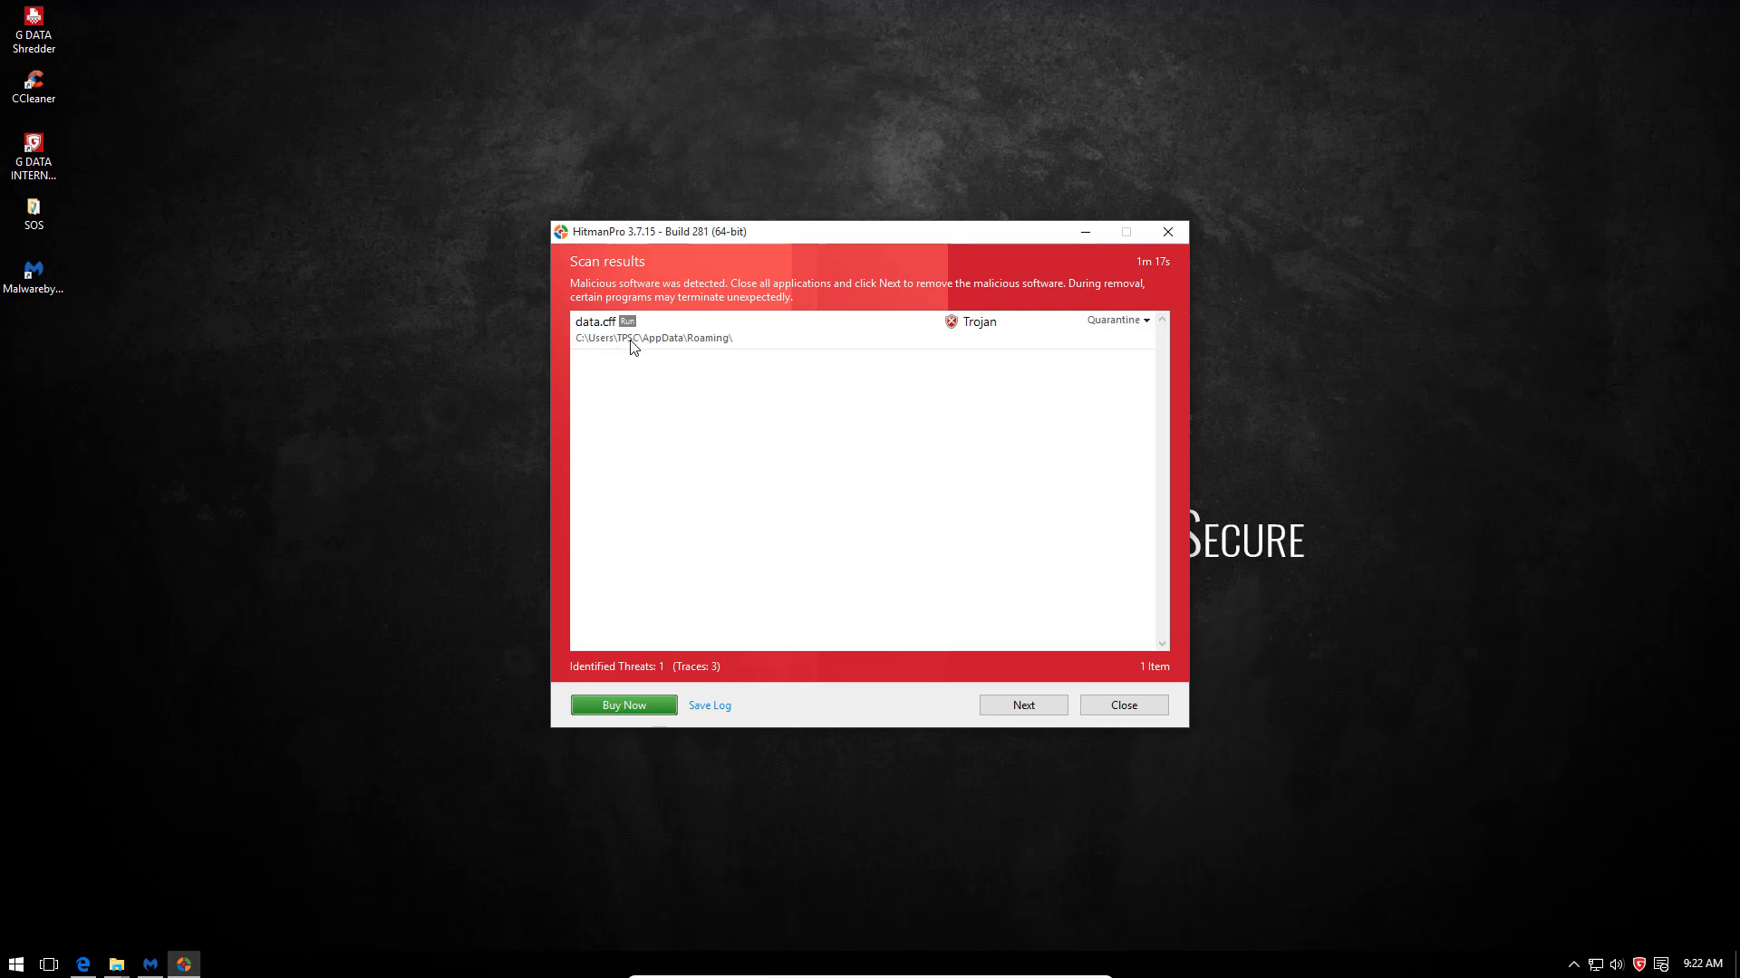
{"action": "mouse_move", "coordinate": [1132, 256]}
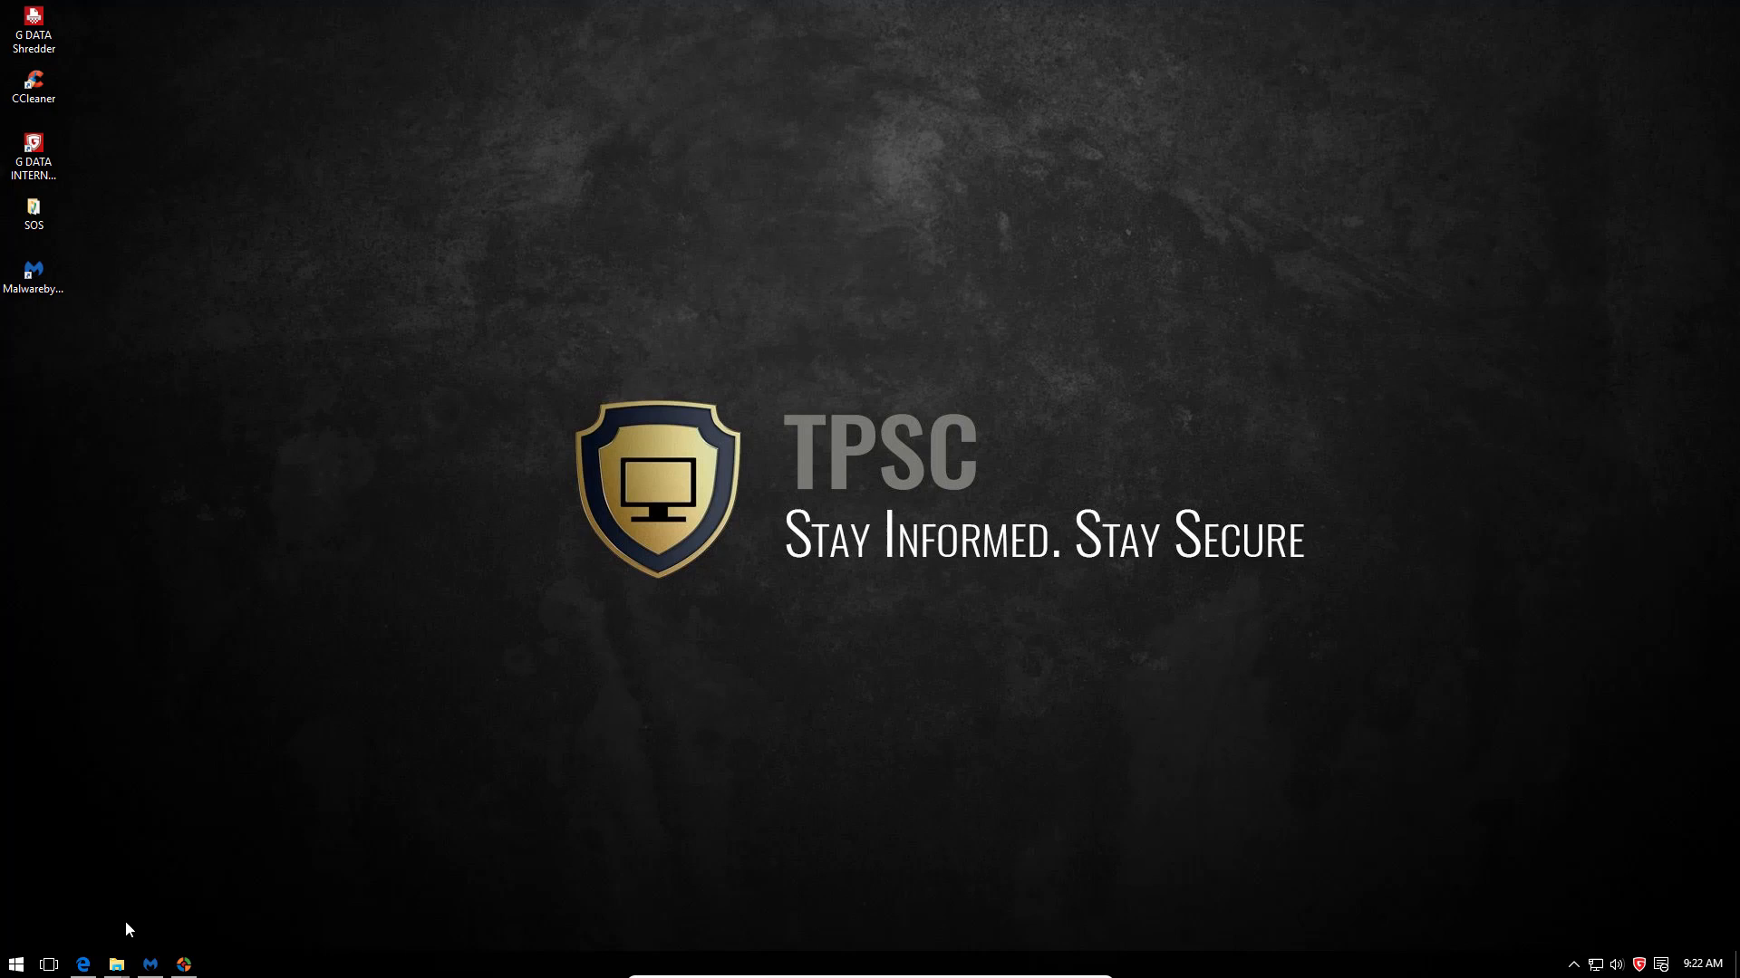
- Select data.cff in AppData\Roaming and attempt deletion, blocked by the File In Use dialog
{"action": "left_click", "coordinate": [116, 962]}
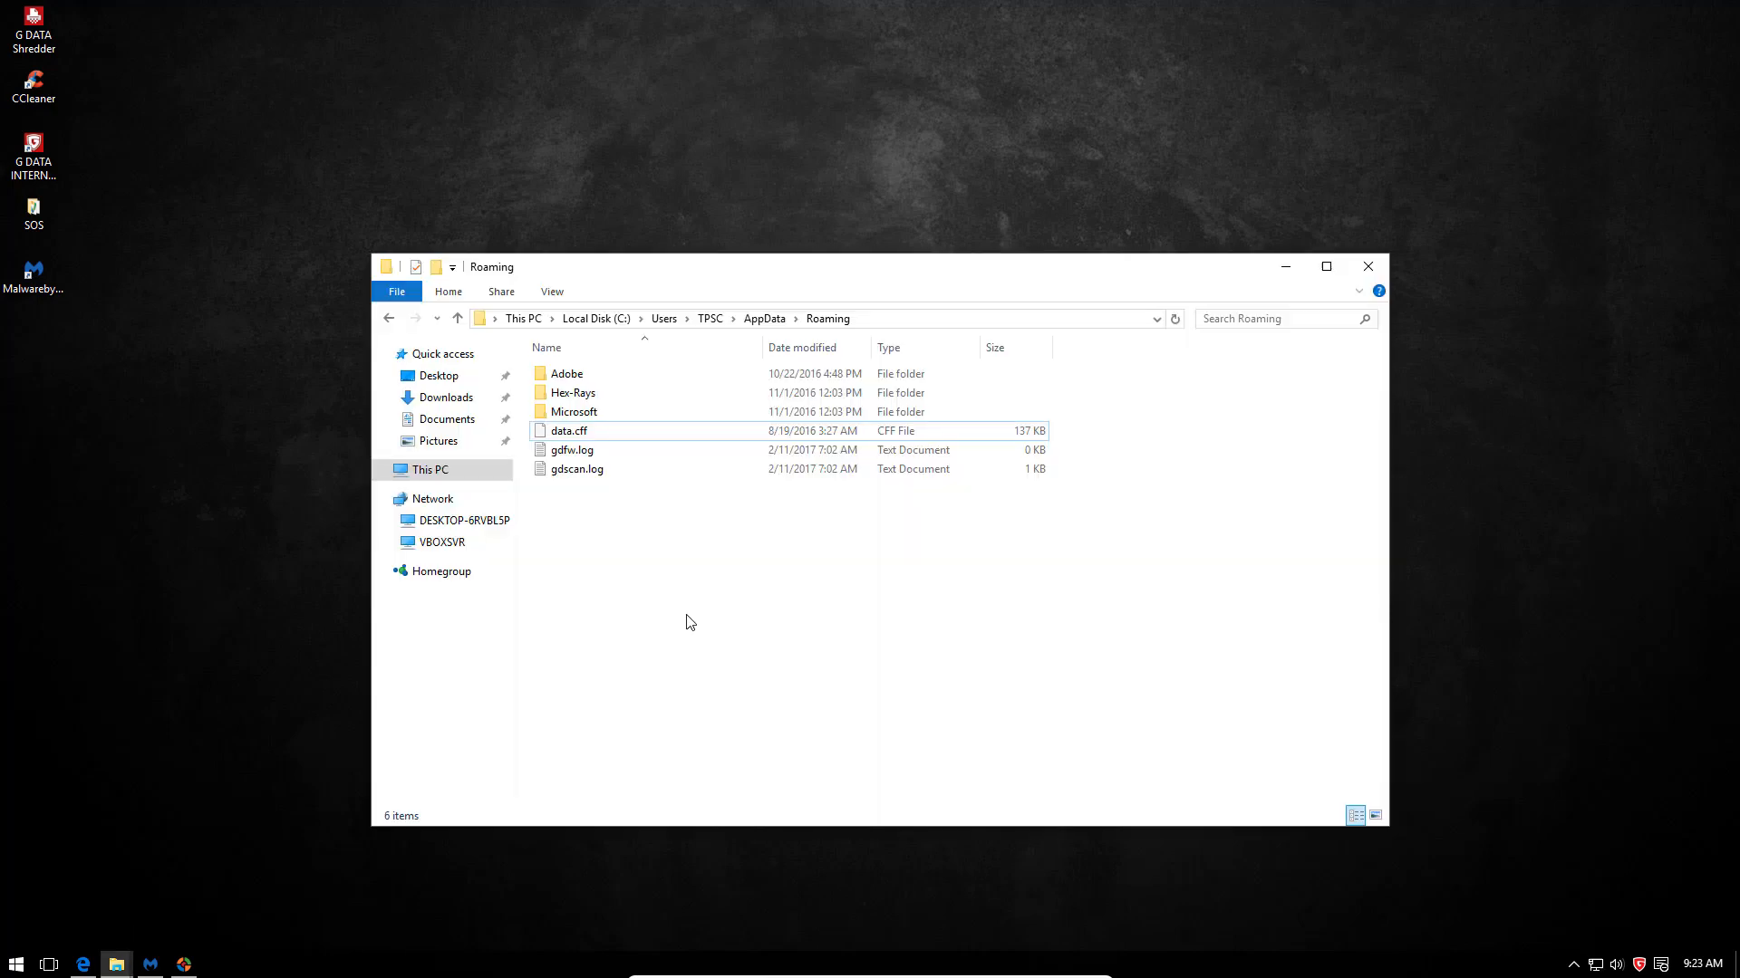
{"action": "mouse_move", "coordinate": [779, 553]}
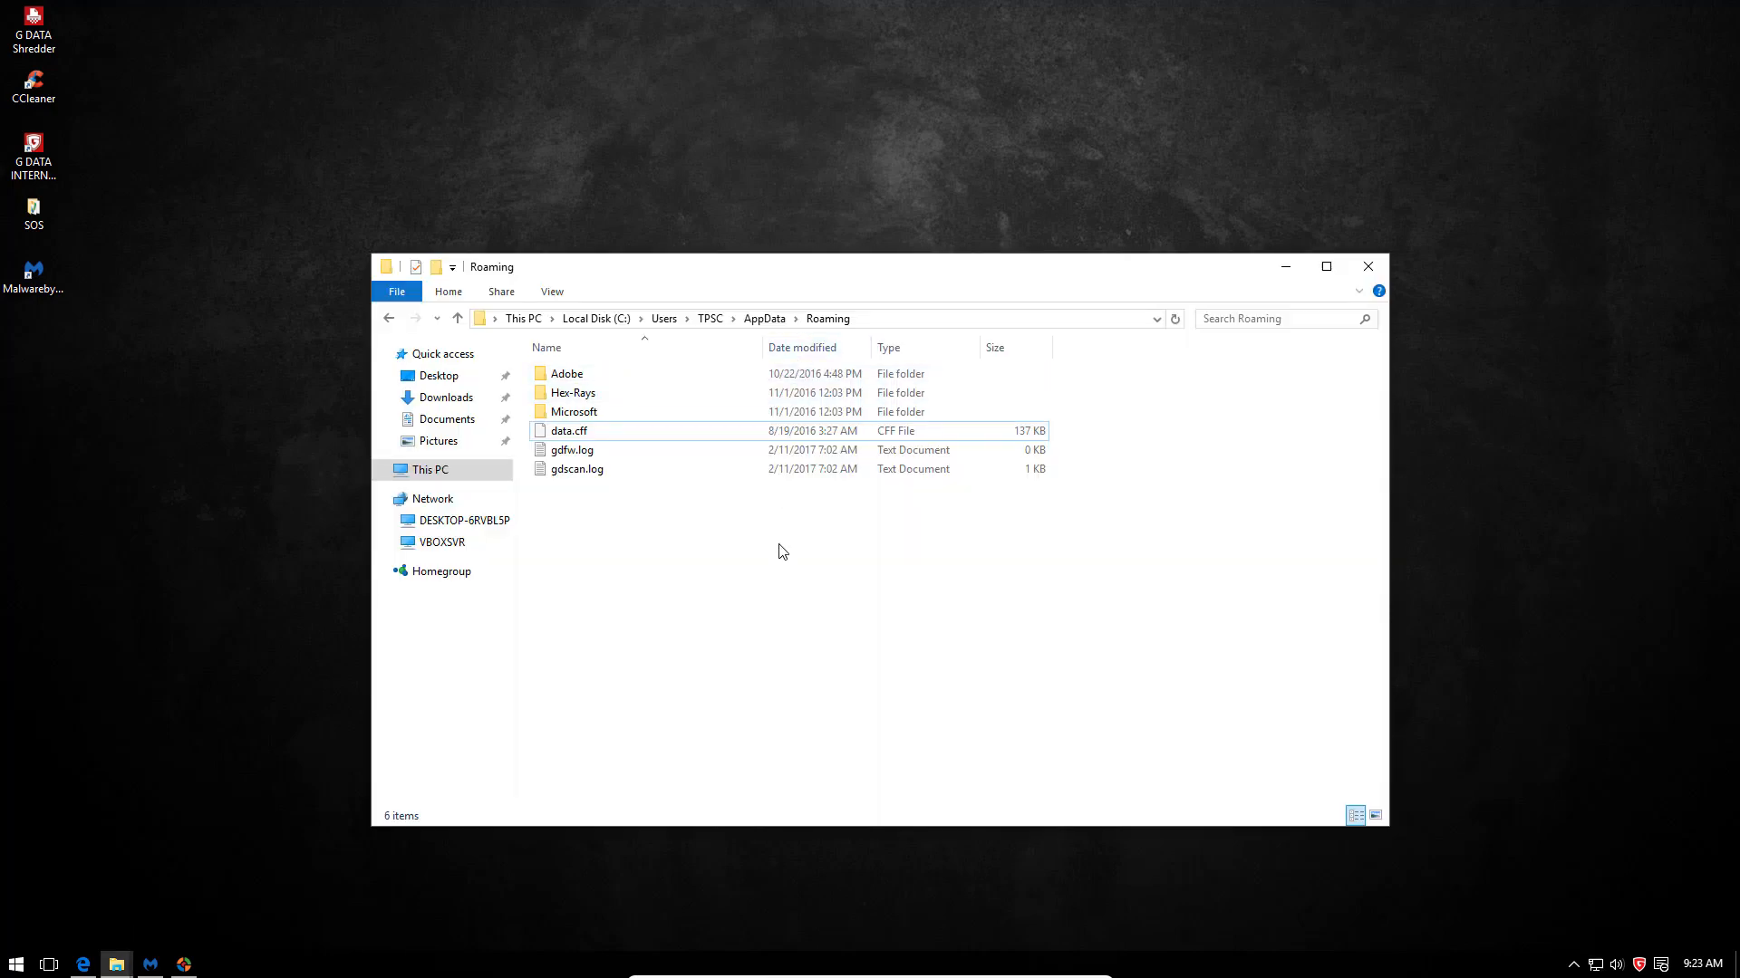
{"action": "left_click", "coordinate": [569, 431]}
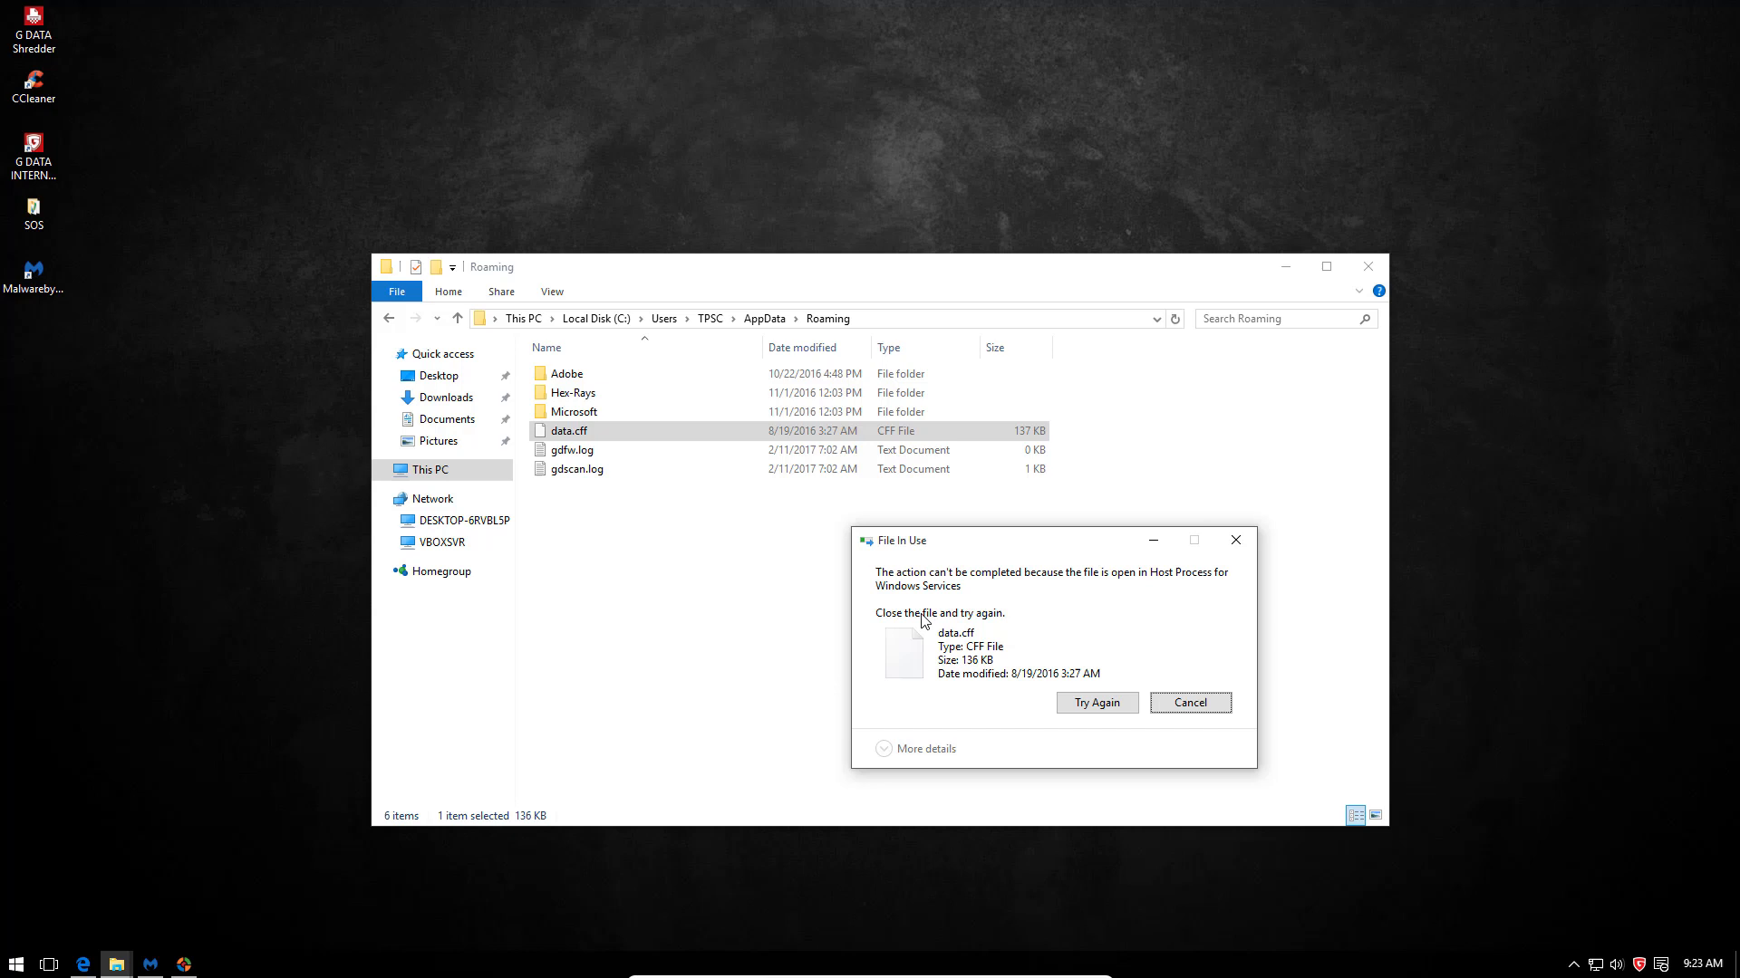
{"action": "mouse_move", "coordinate": [1183, 596]}
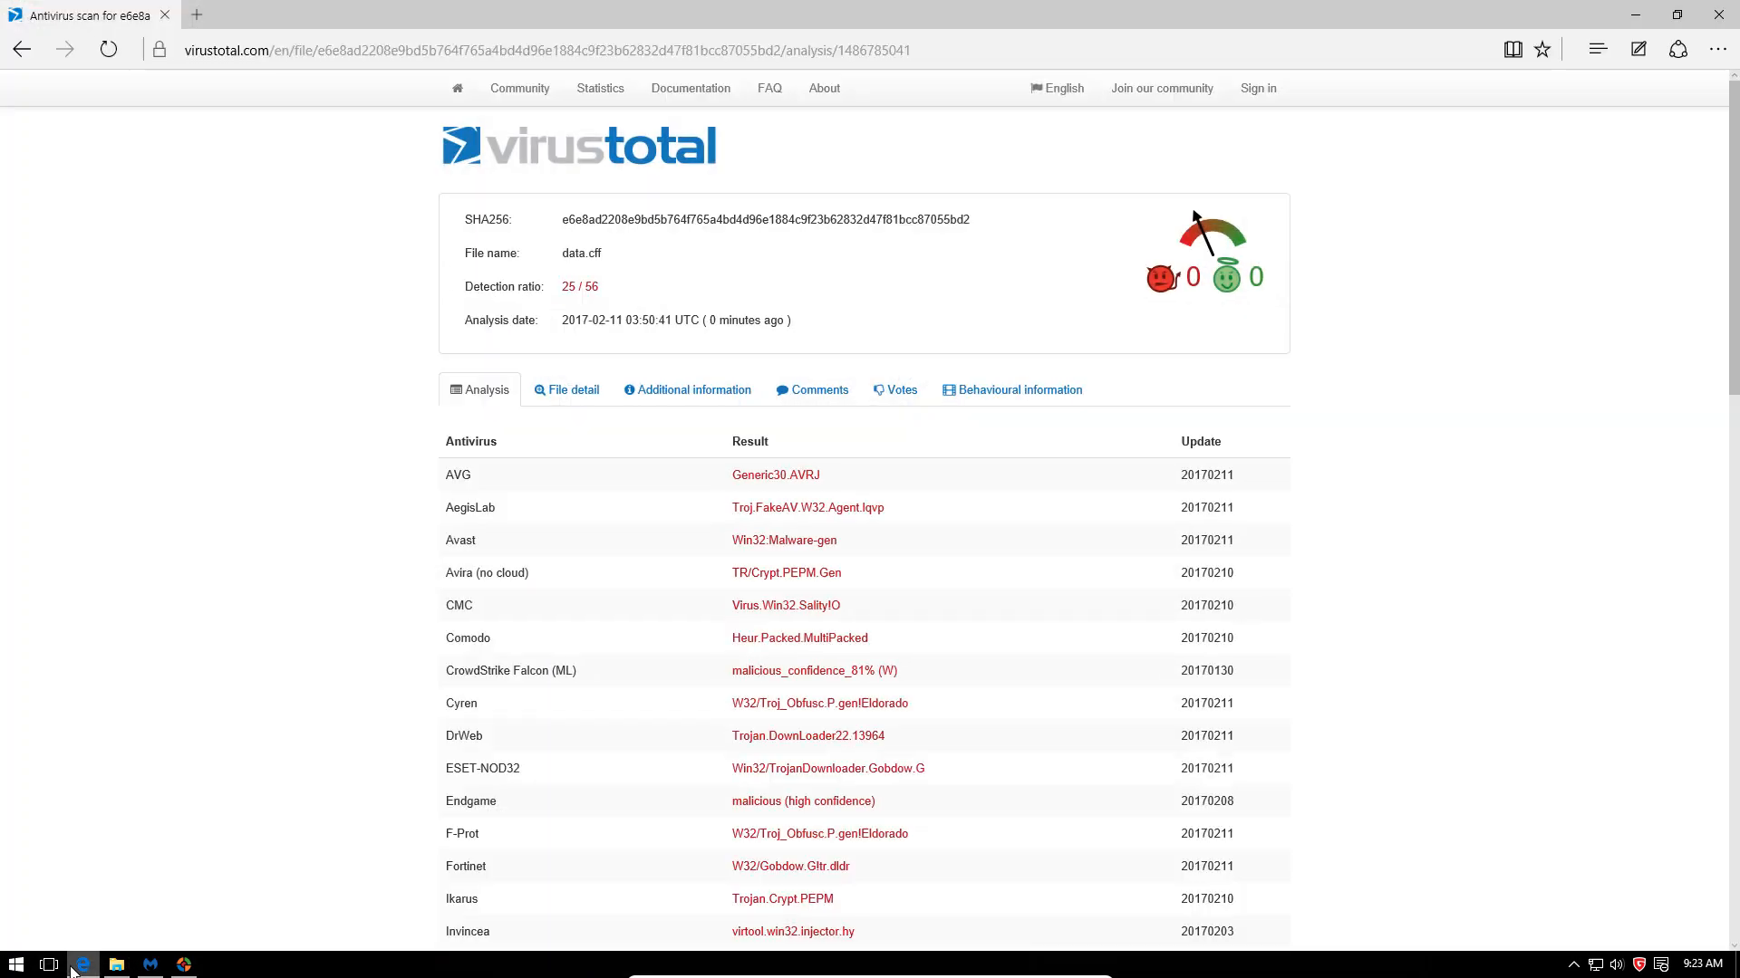
{"action": "mouse_move", "coordinate": [476, 489]}
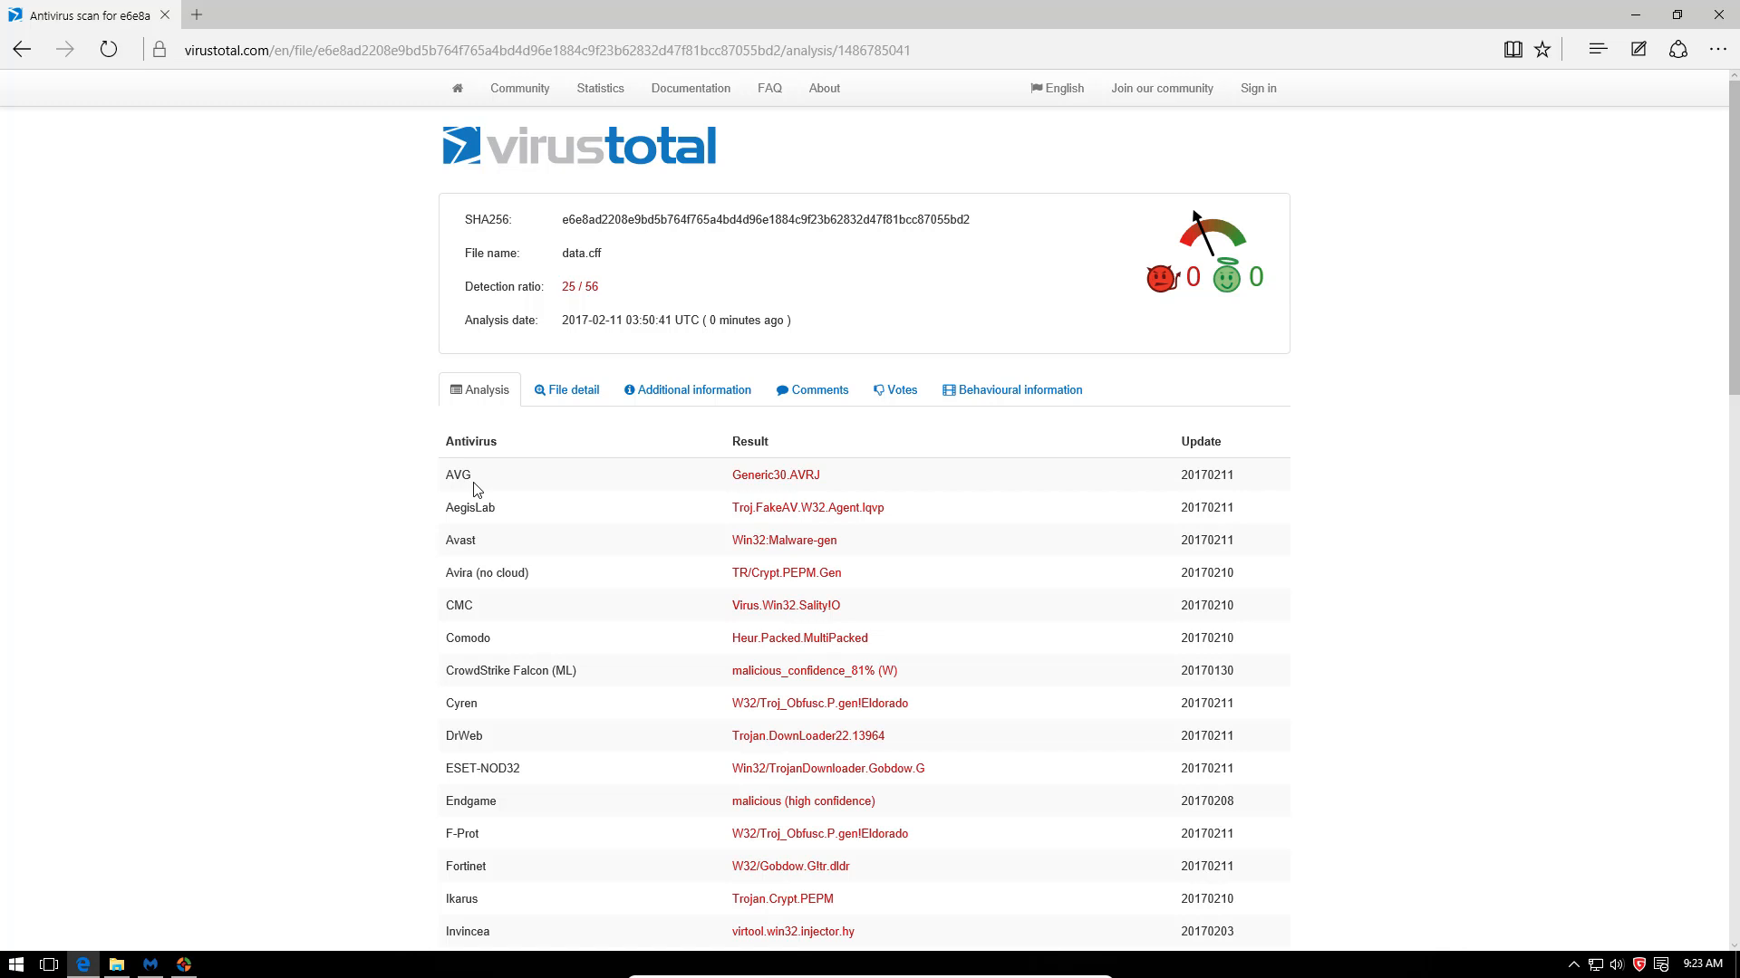
- Scroll through the VirusTotal engine results for data.cff, flagged by 25 of 56 engines
{"action": "scroll", "scroll_direction": "down", "scroll_amount": 3}
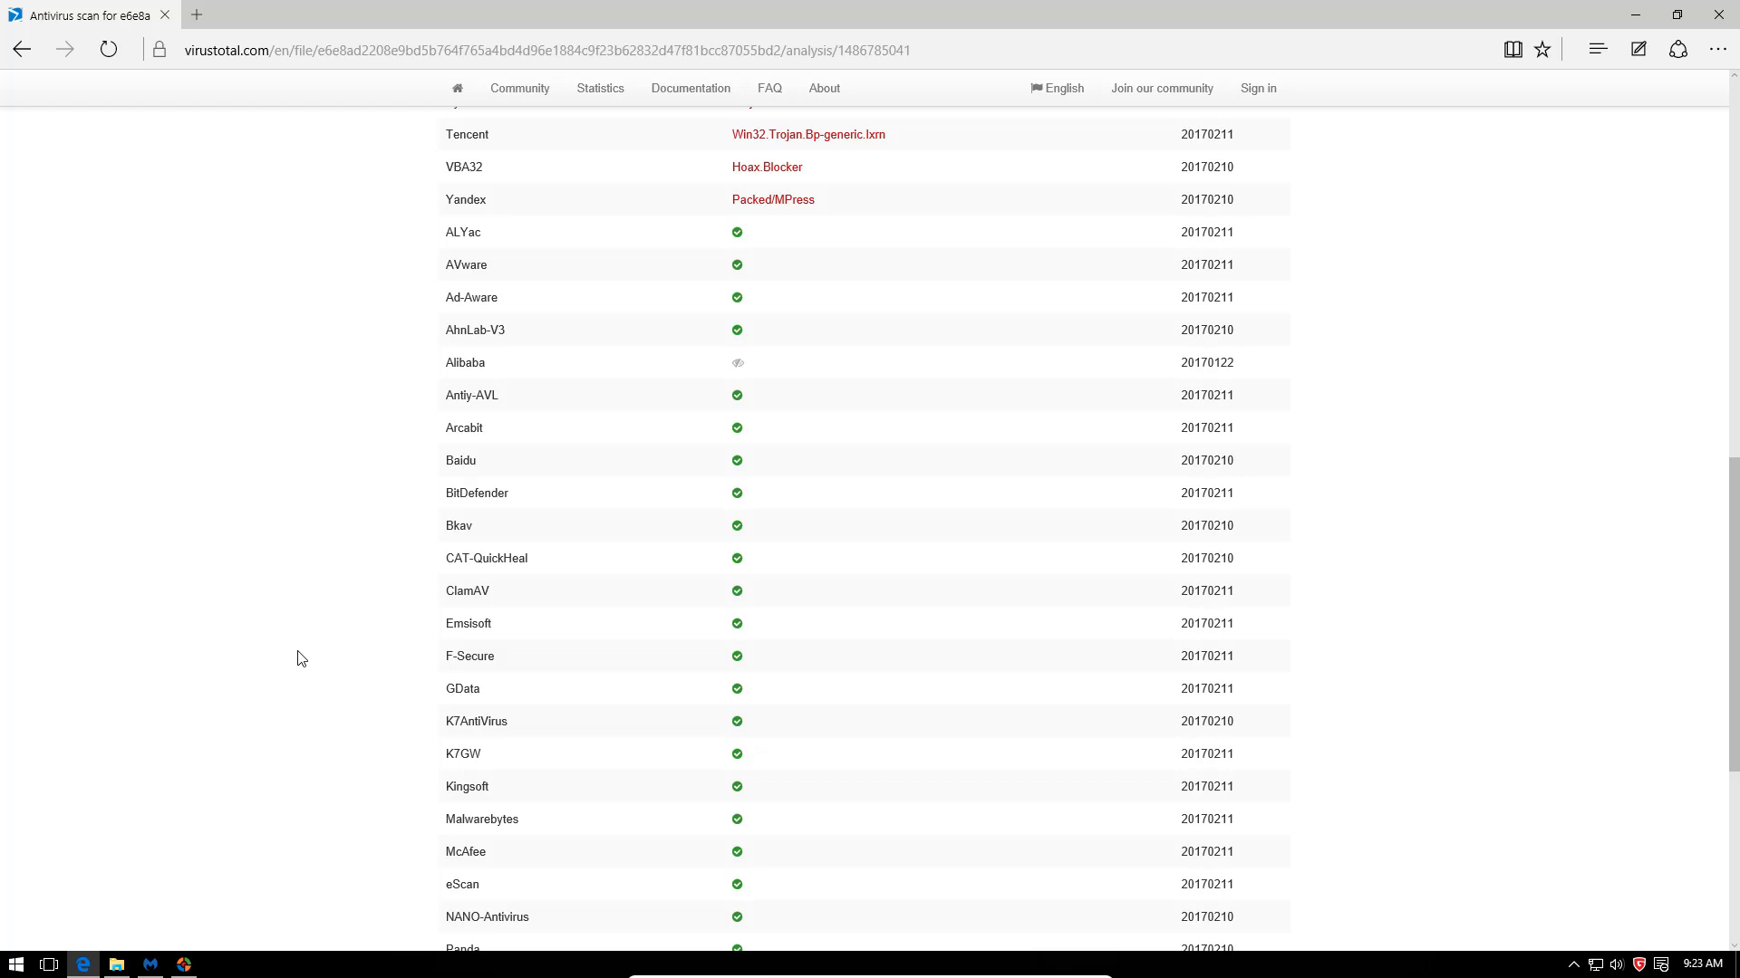
{"action": "scroll", "scroll_direction": "up", "scroll_amount": 3}
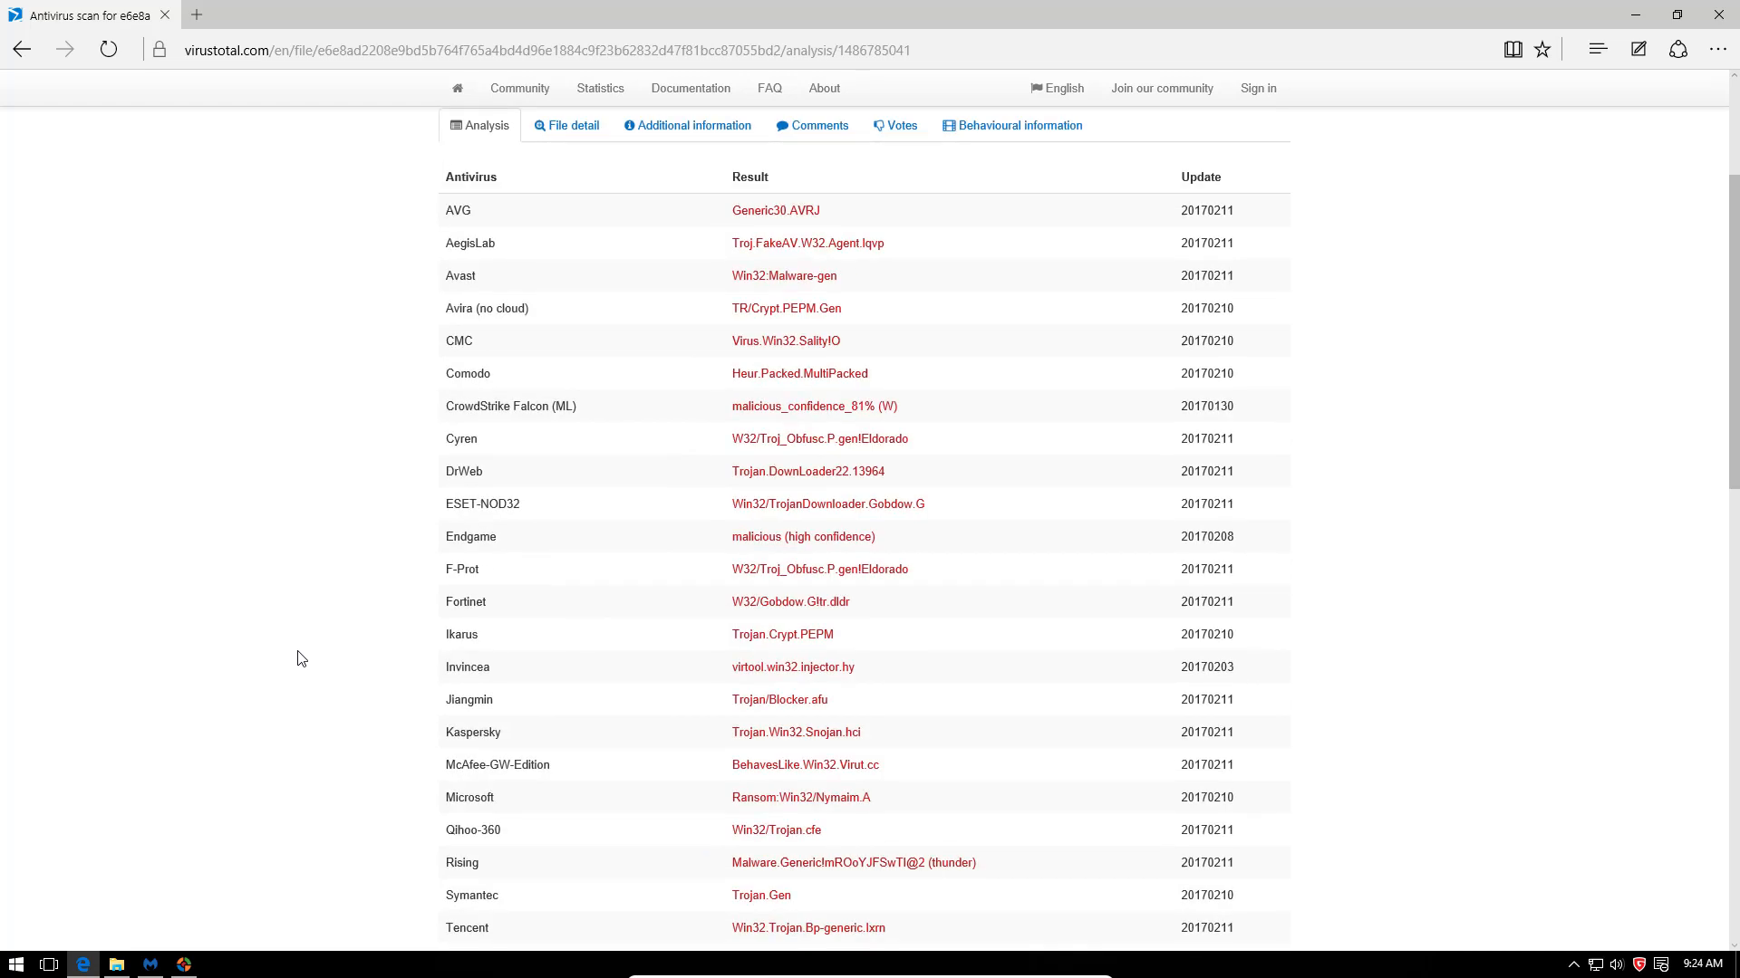
{"action": "mouse_move", "coordinate": [1497, 290]}
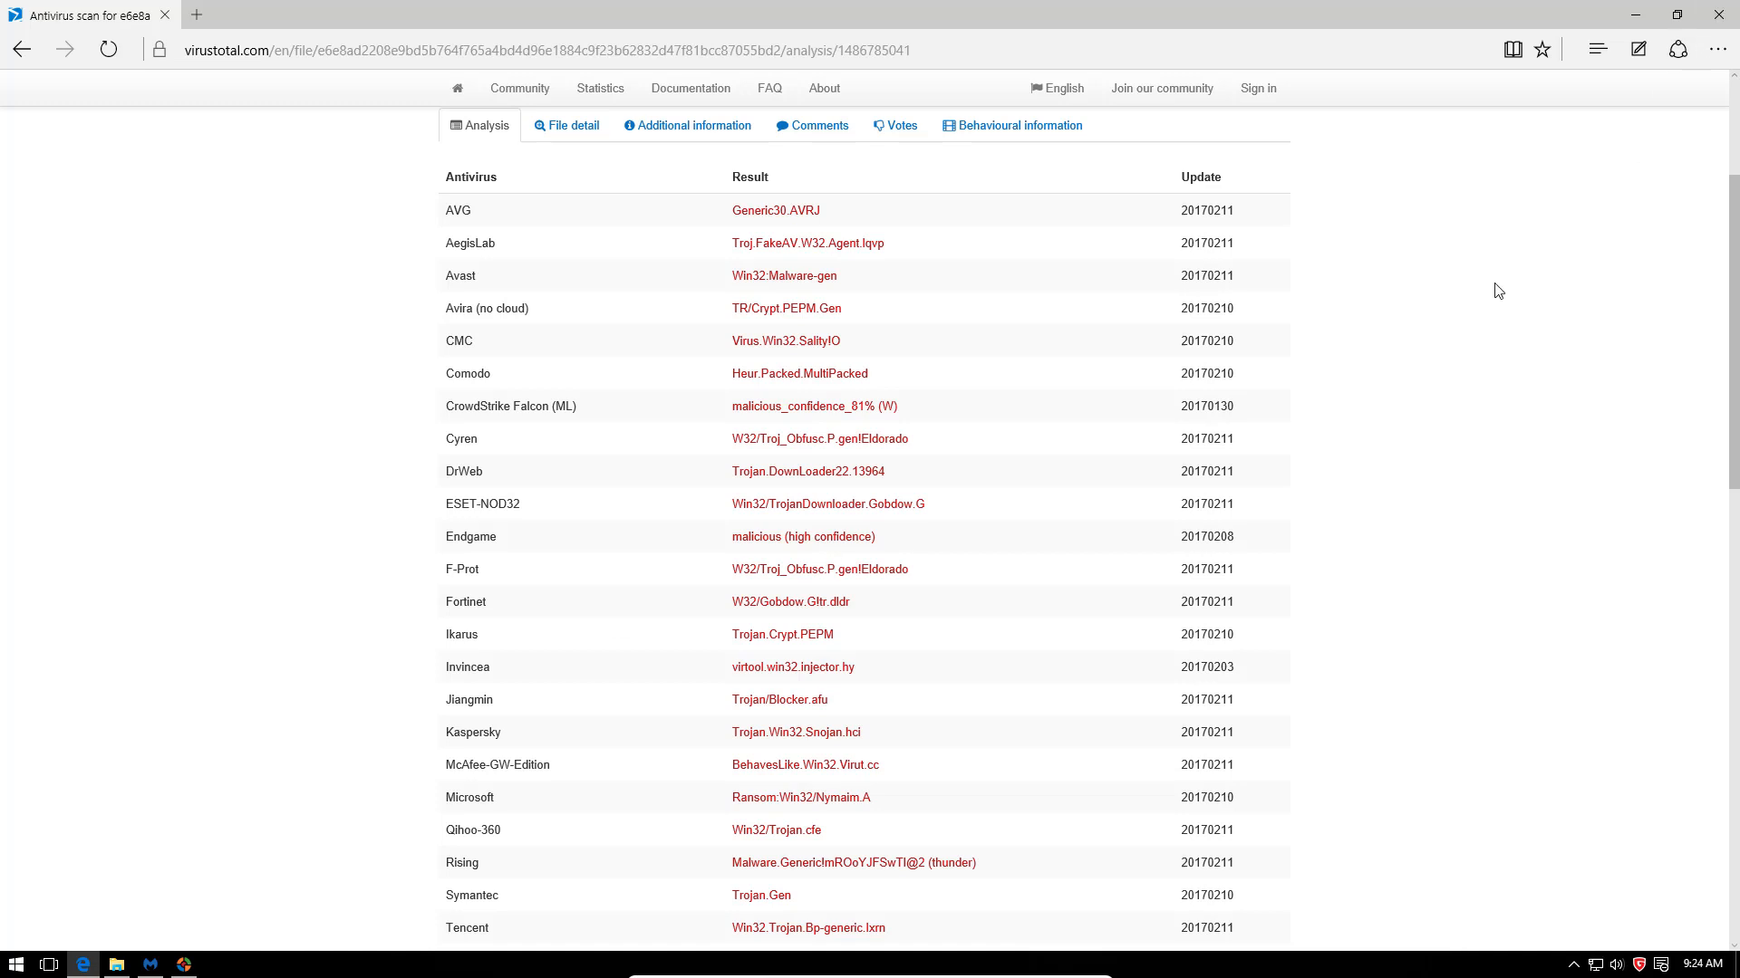